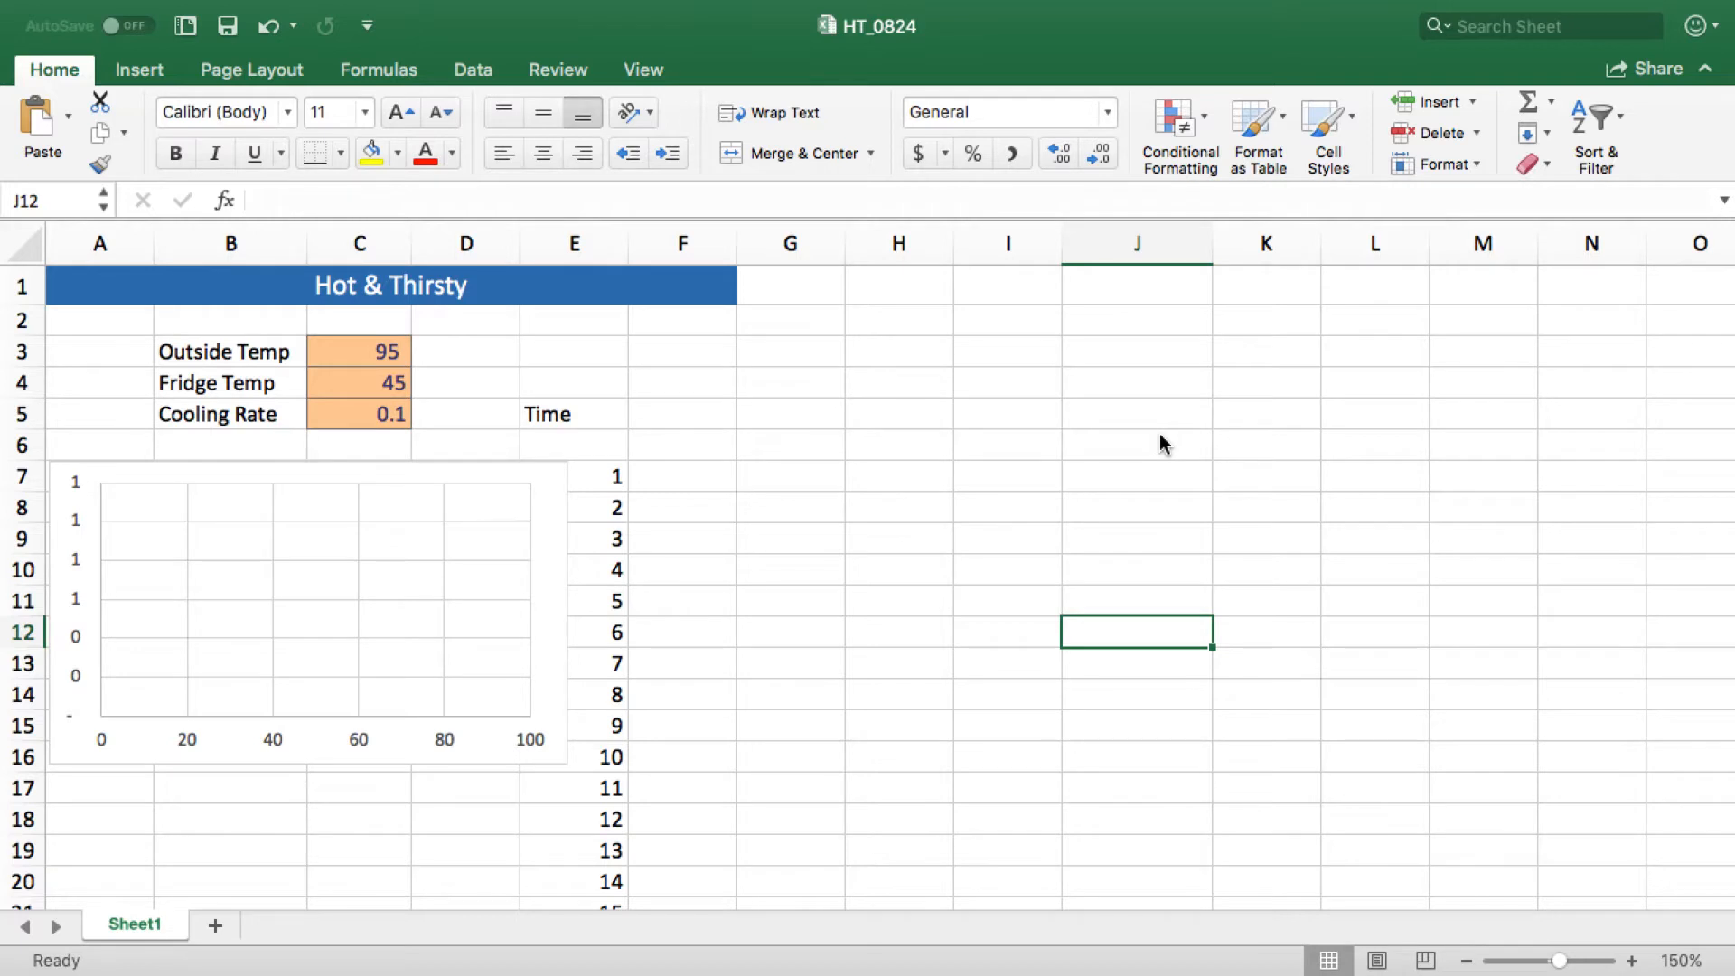
pyautogui.moveTo(713, 474)
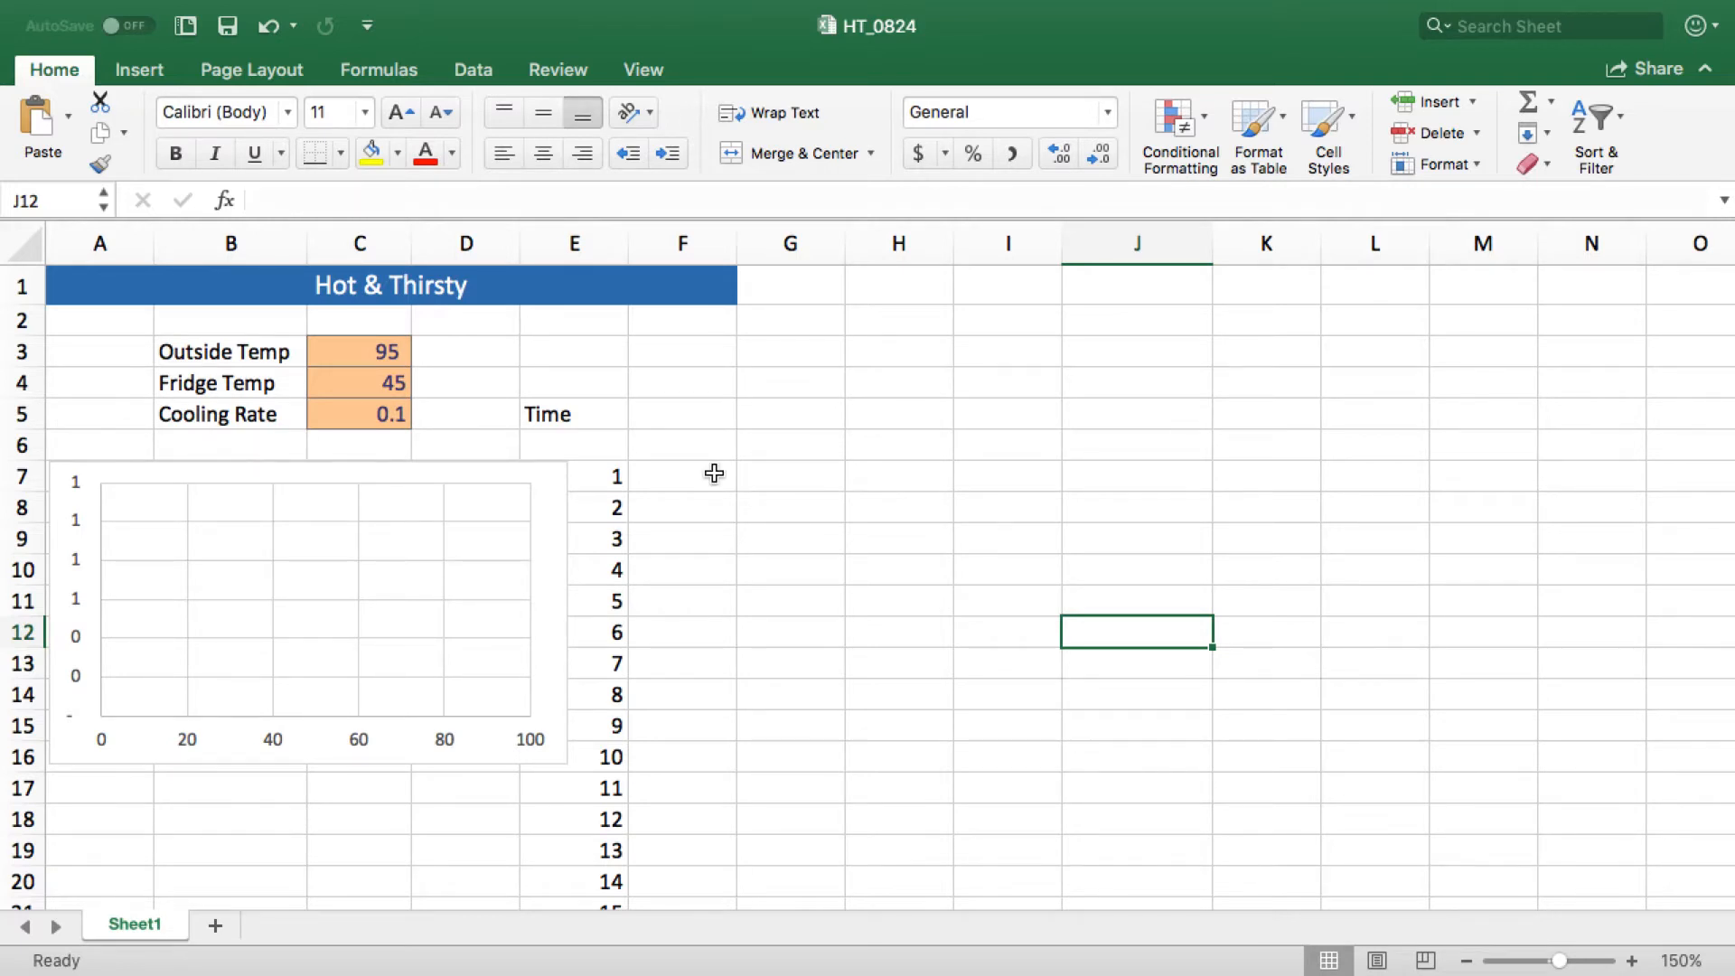
pyautogui.moveTo(369, 342)
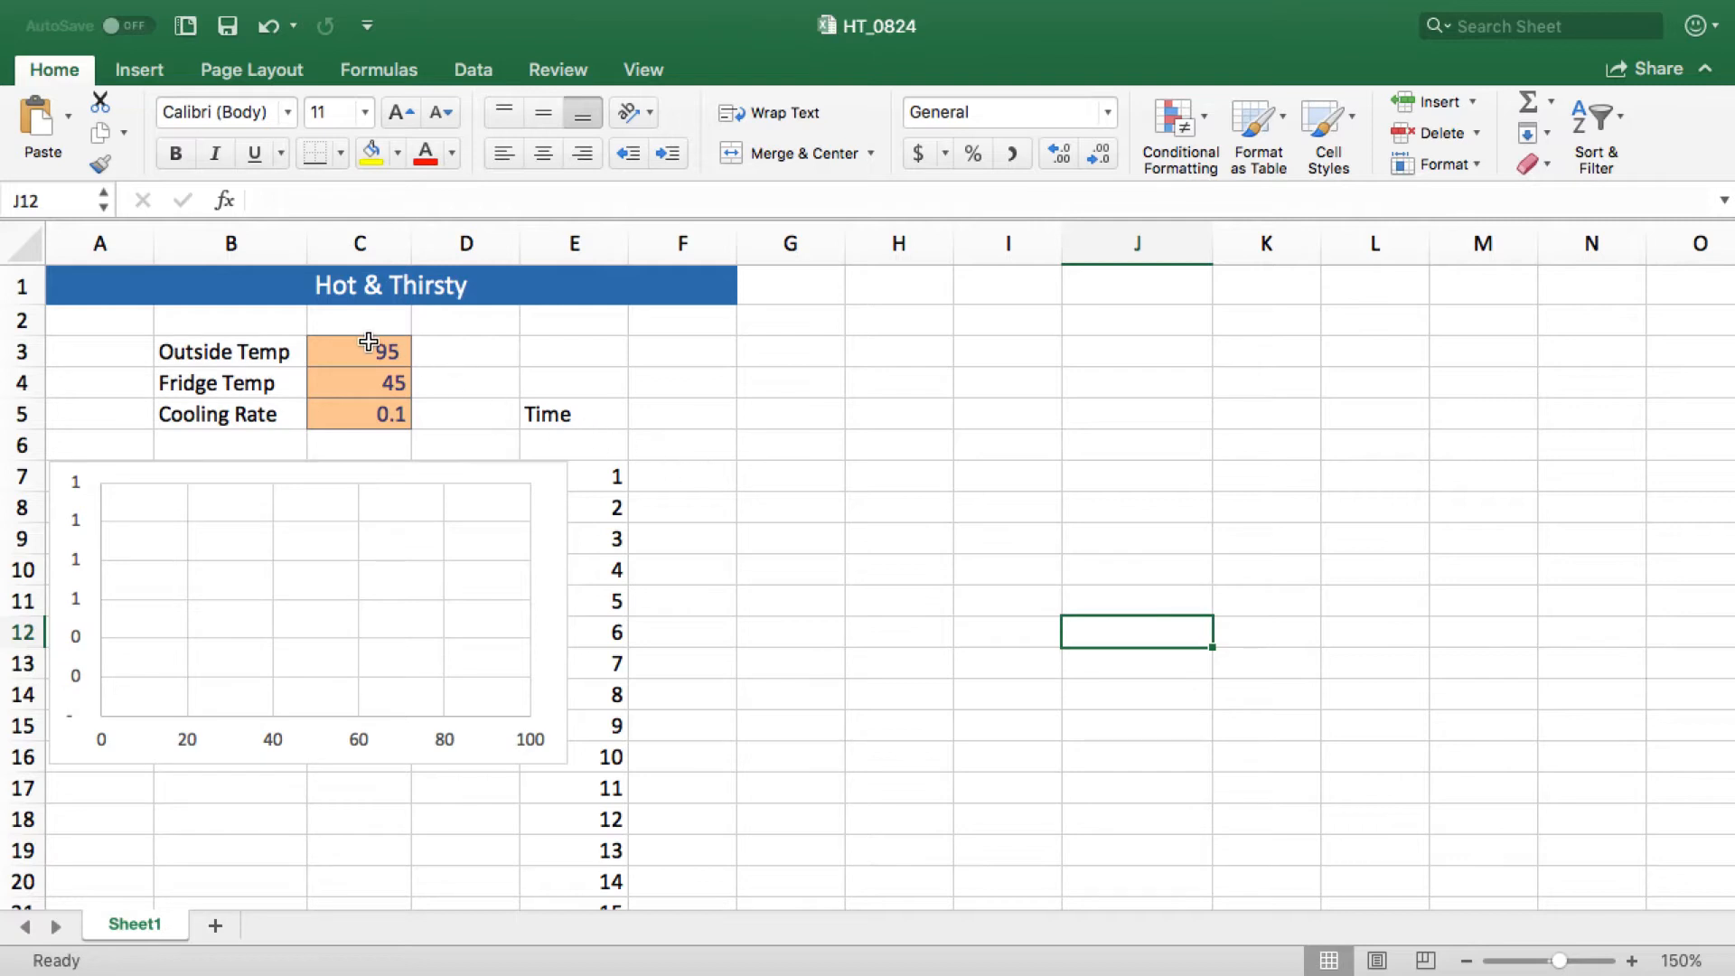
# Step: Name cell C3 (value 95) my_cell via the Name Box, then confirm it is suggested when typing =my in G3
pyautogui.click(358, 351)
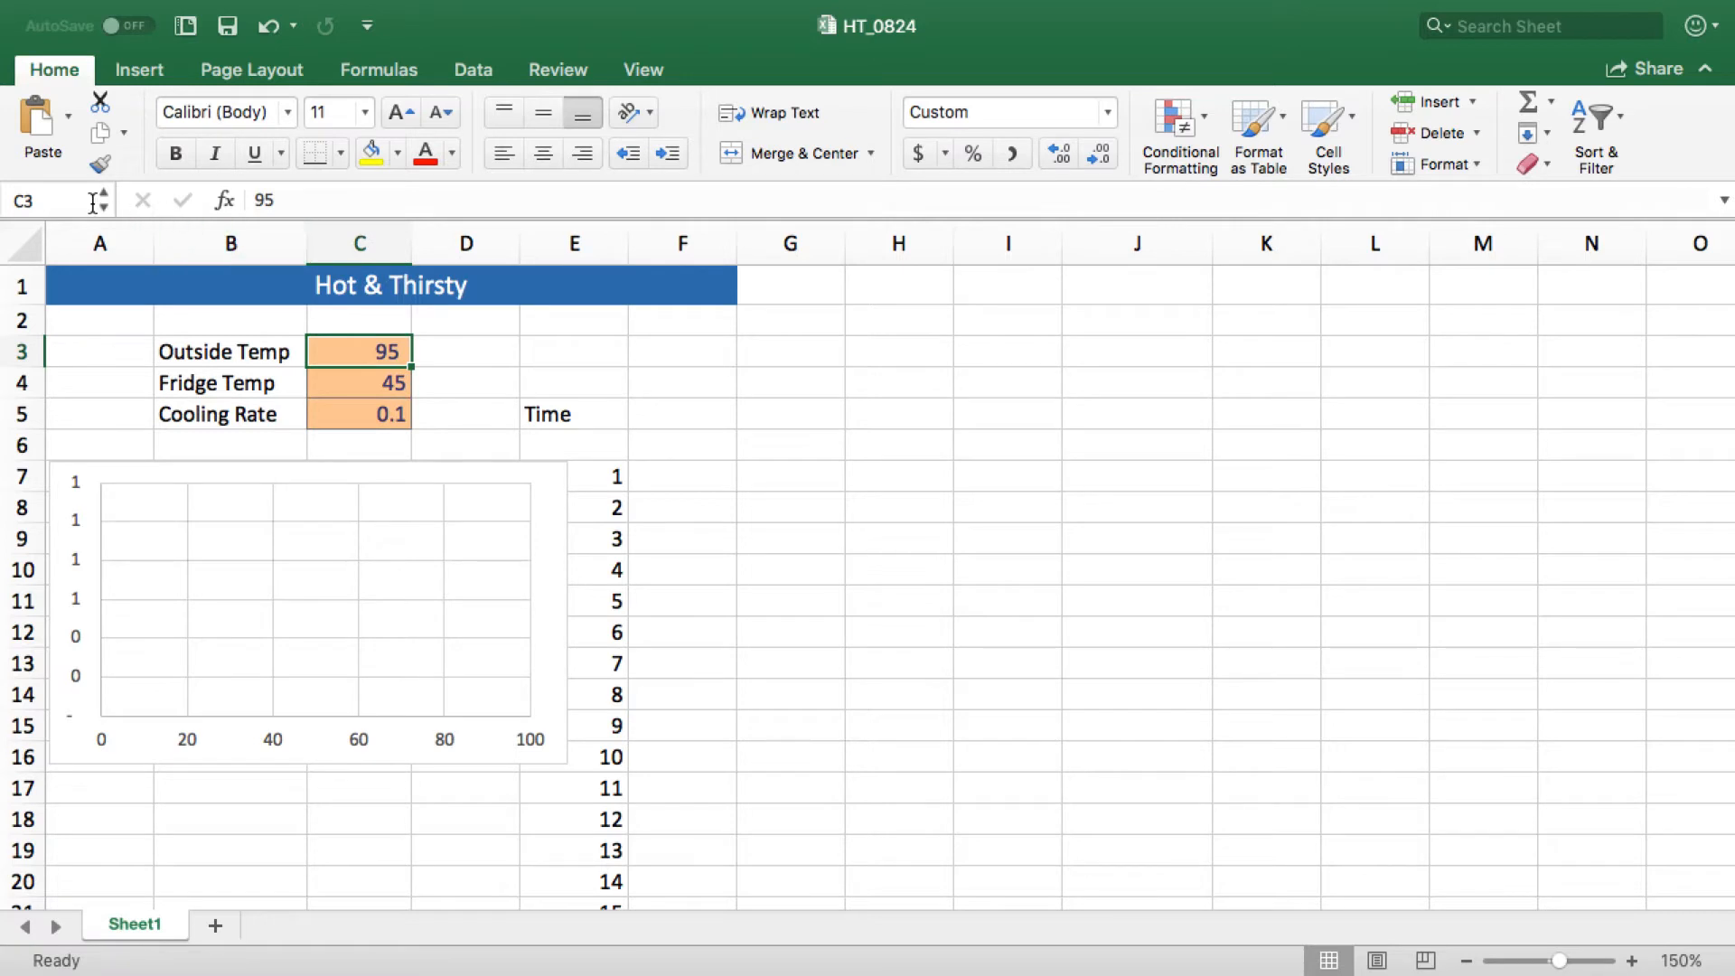
pyautogui.moveTo(51, 200)
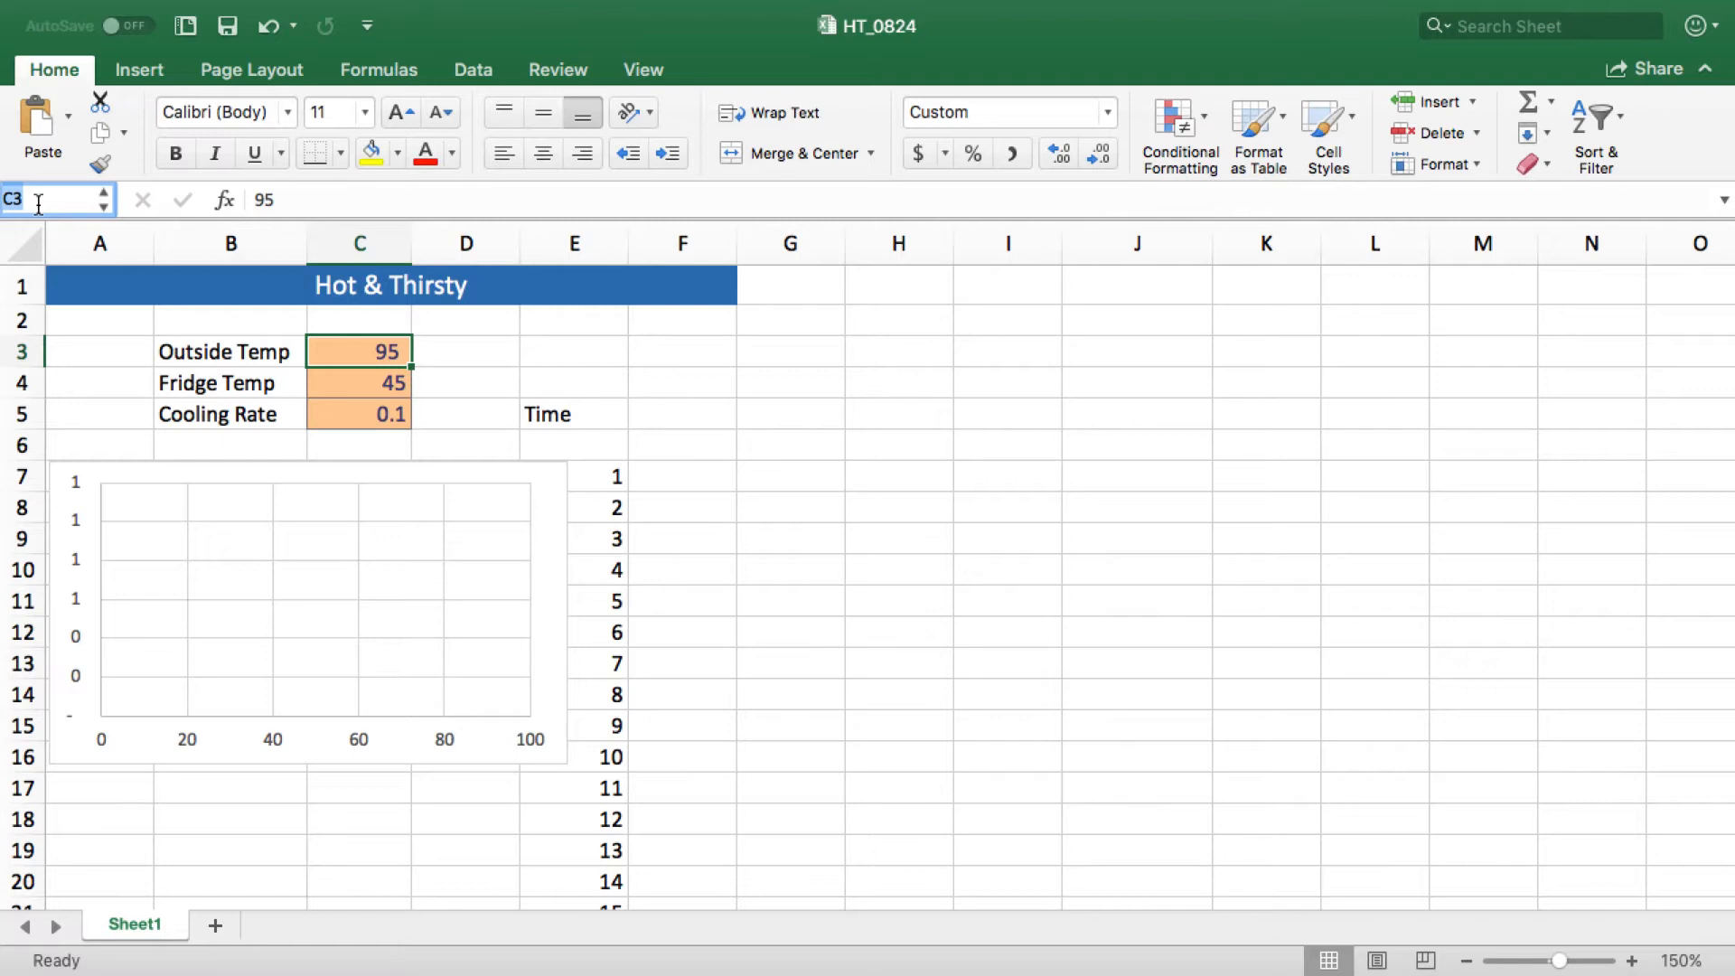
pyautogui.write('my')
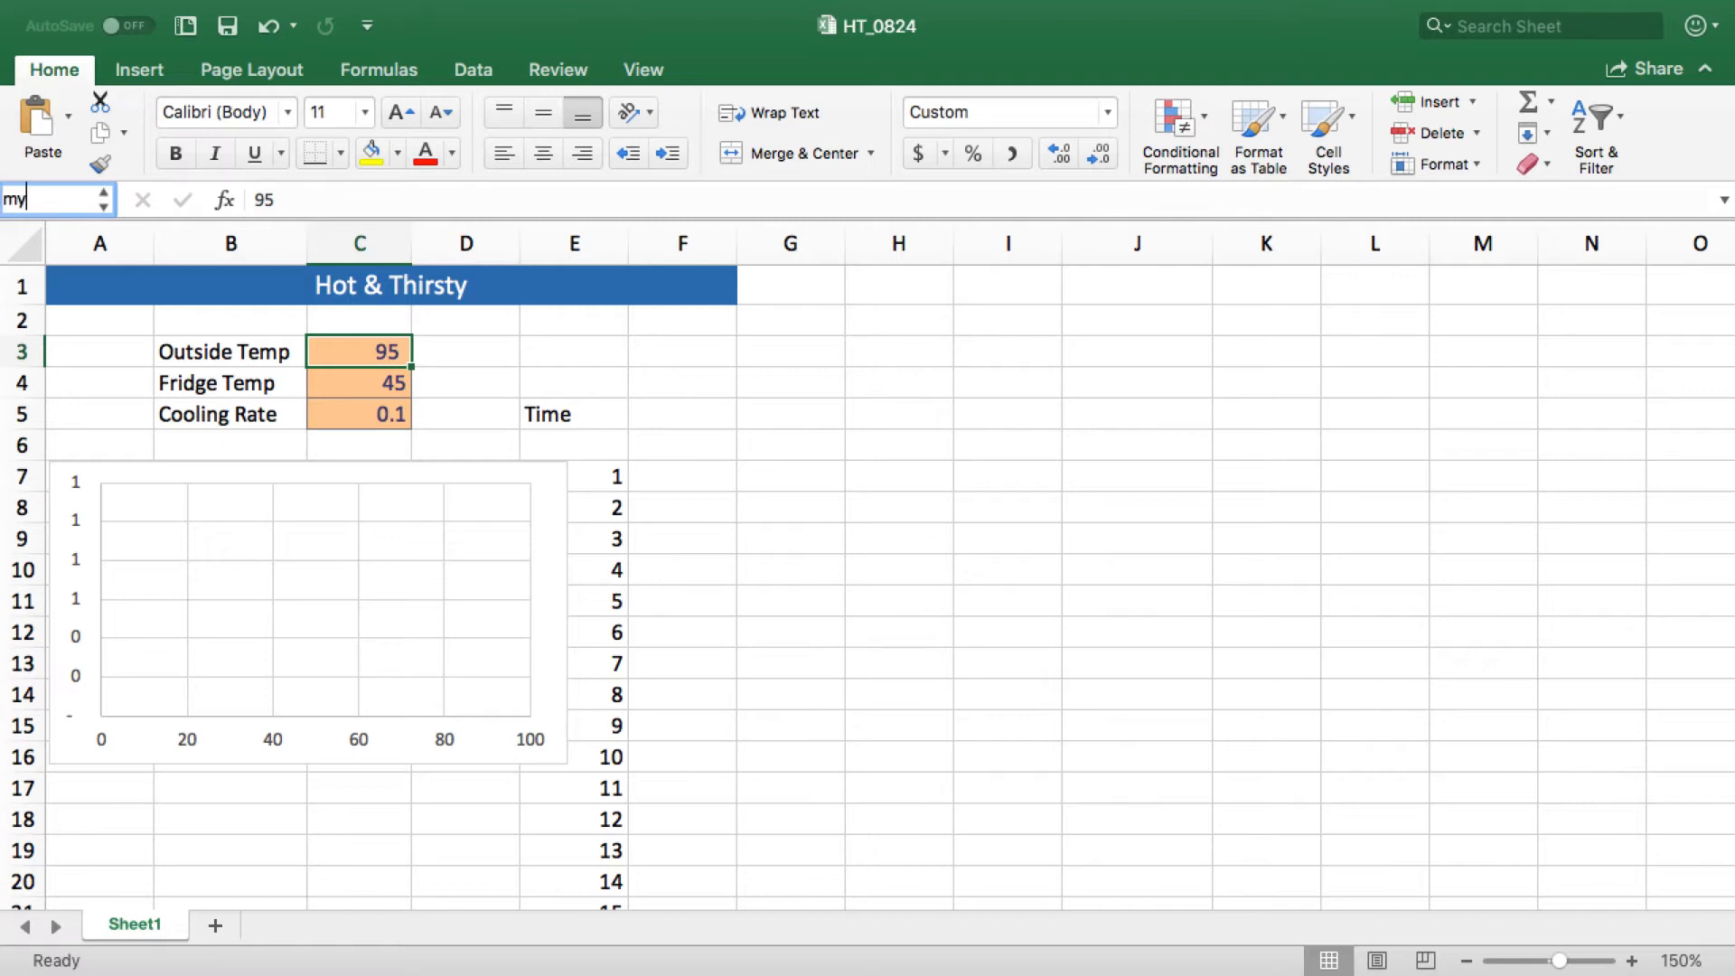
pyautogui.write('_ce')
pyautogui.click(790, 350)
pyautogui.write('=')
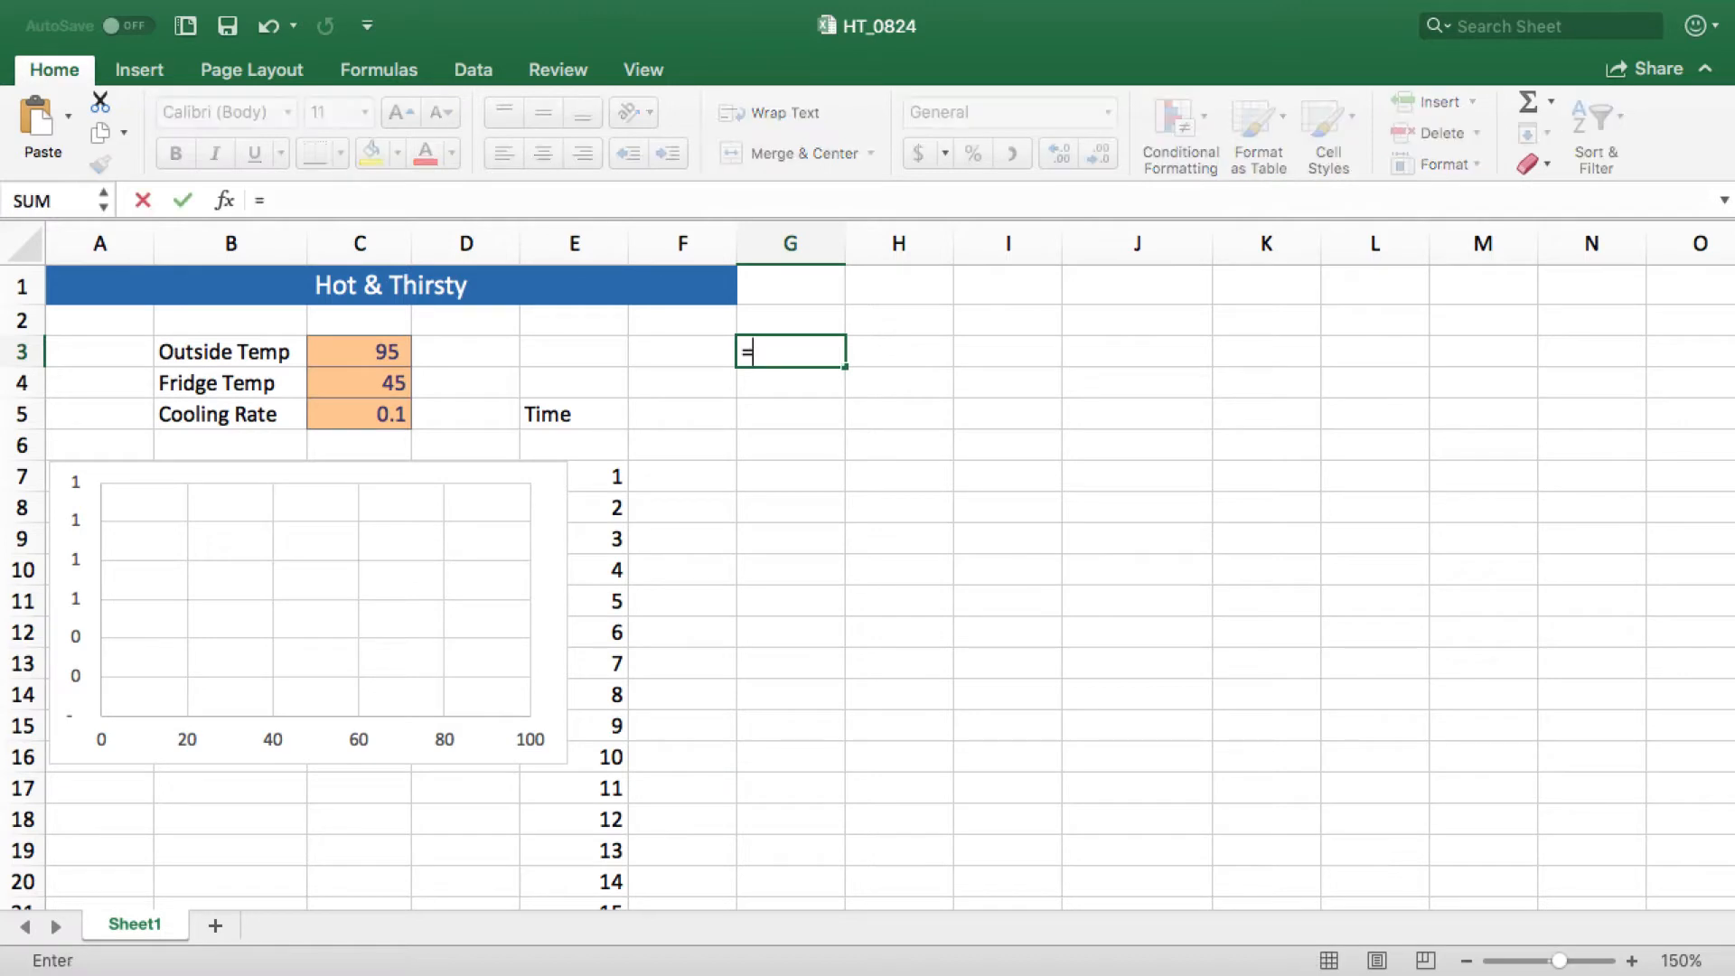
pyautogui.write('my')
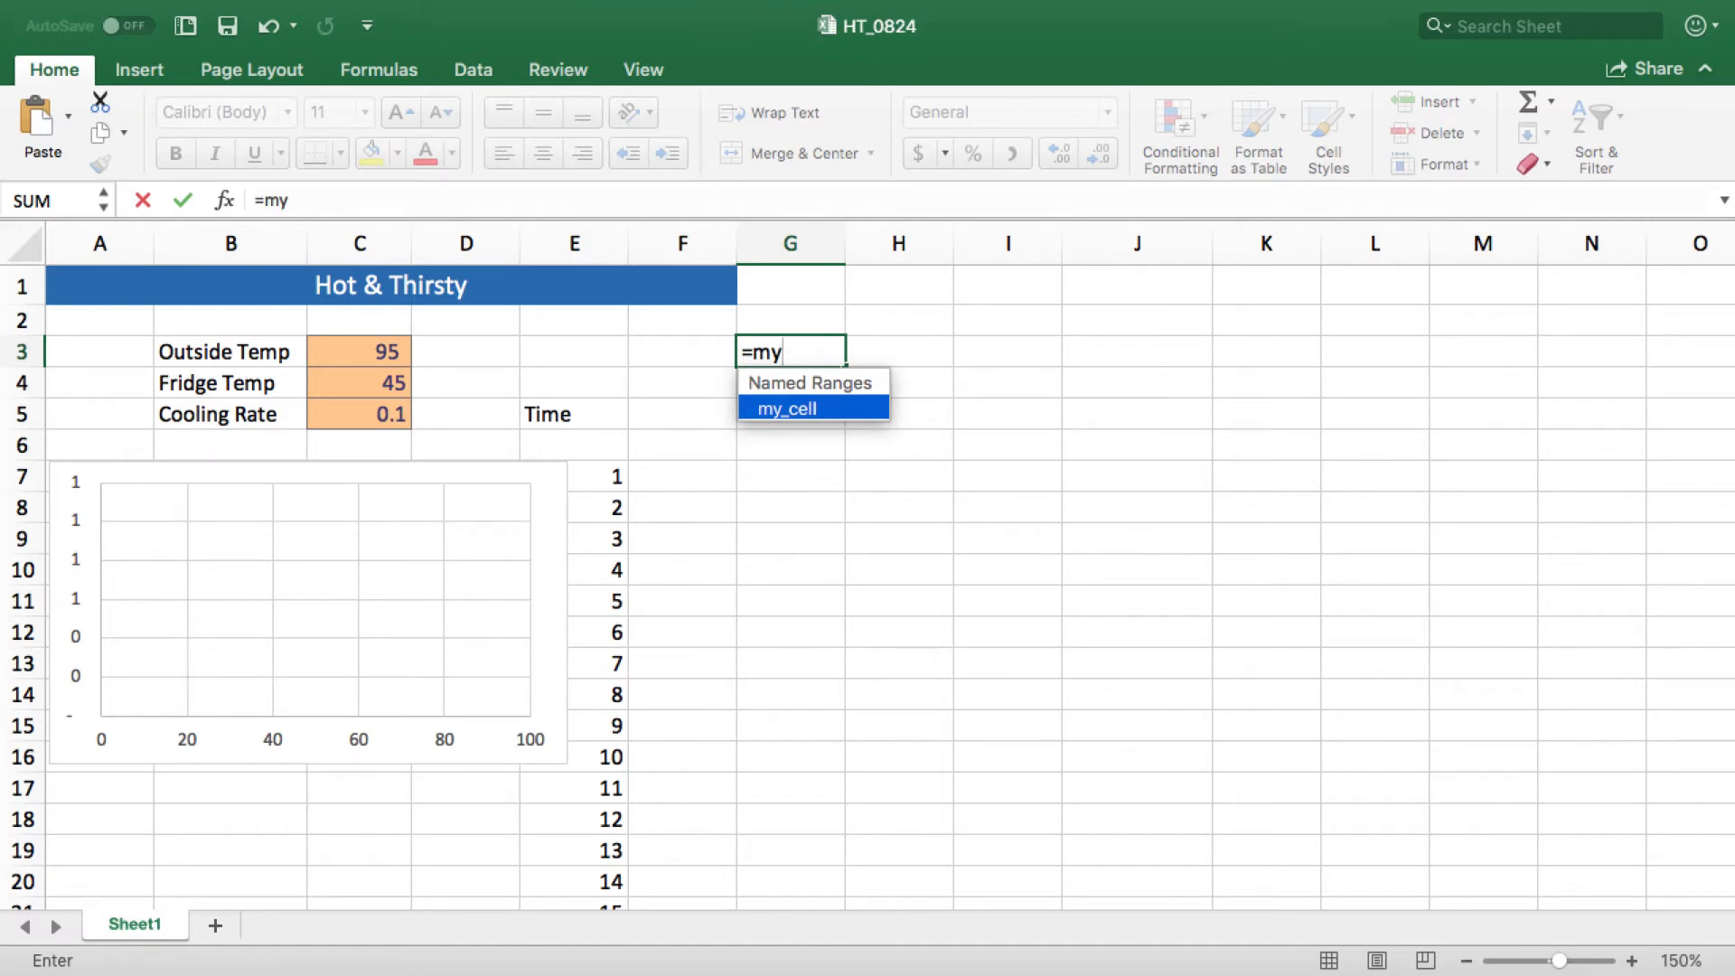
pyautogui.press('Escape')
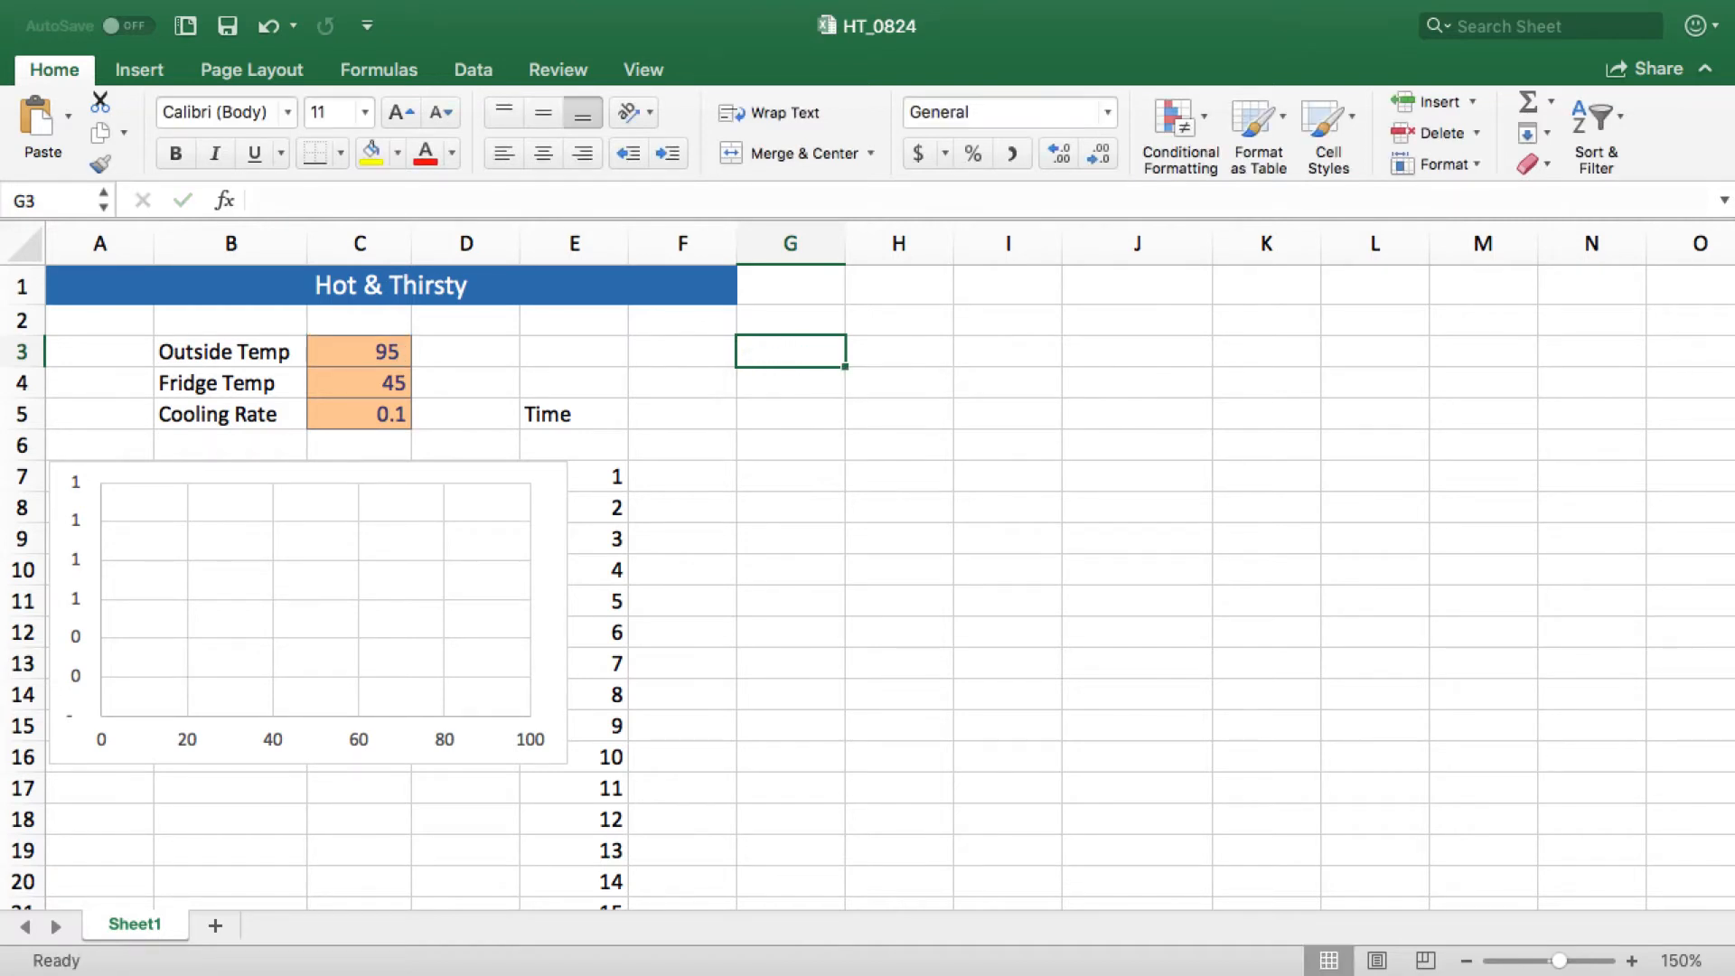
# Step: Select B3:C5, the Outside Temp, Fridge Temp and Cooling Rate labels with their values, ready for naming
pyautogui.click(229, 350)
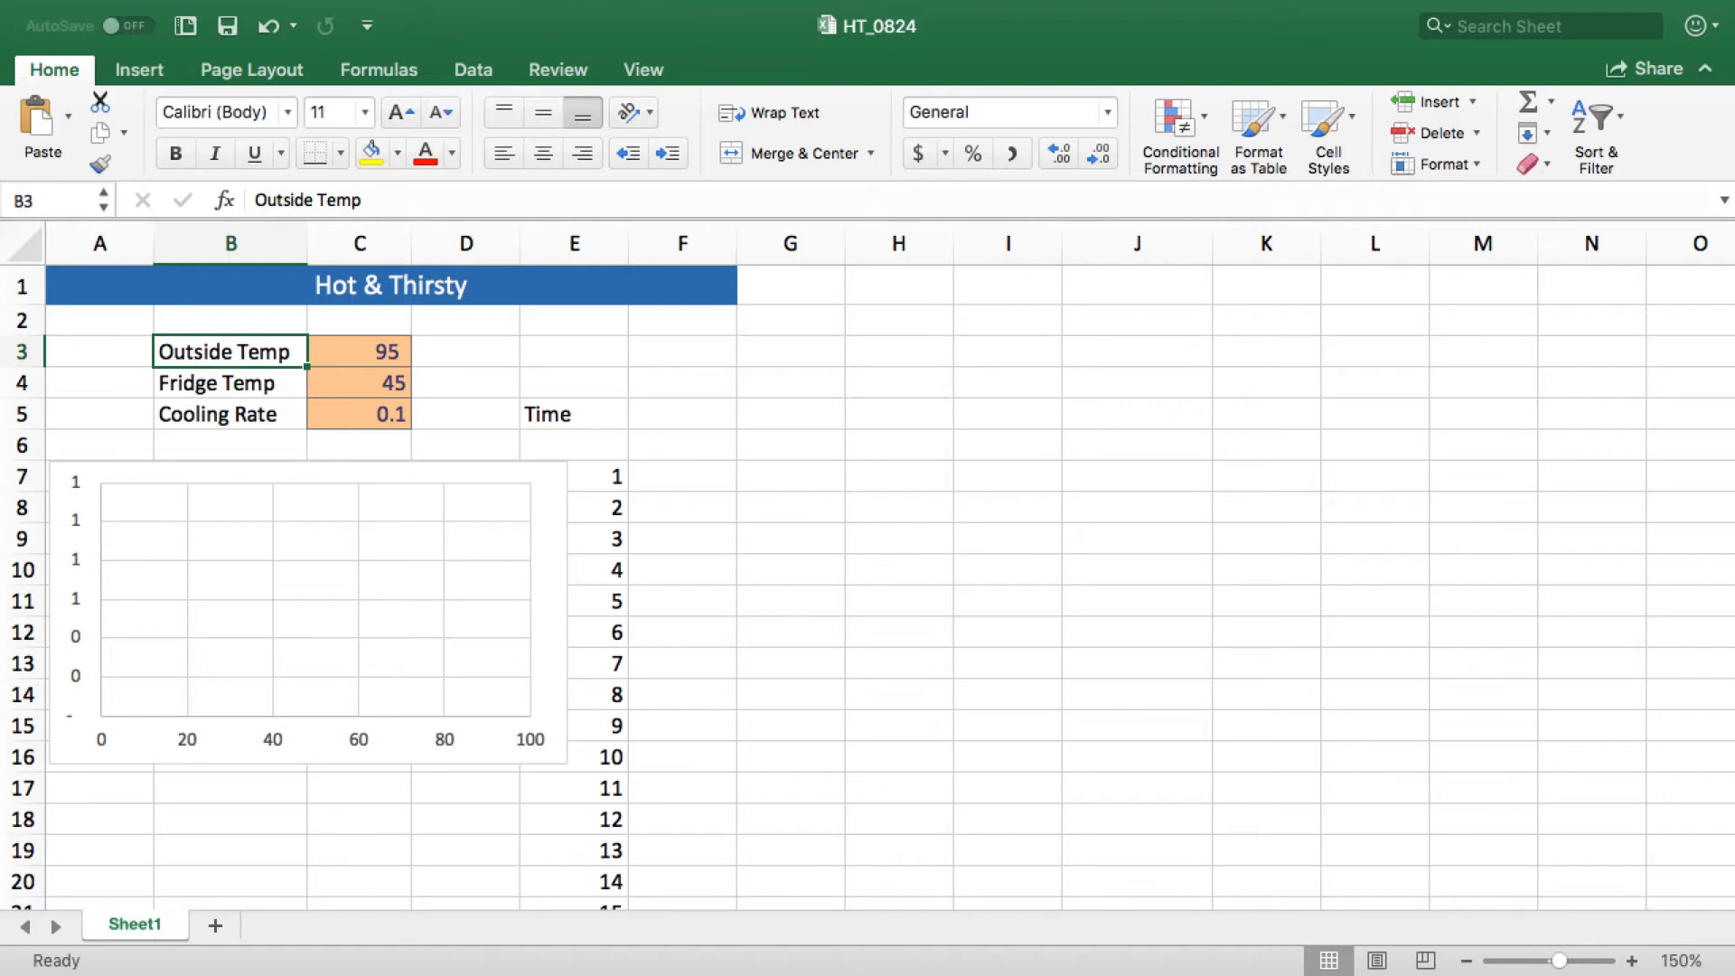
pyautogui.moveTo(227, 353); pyautogui.dragTo(358, 352)
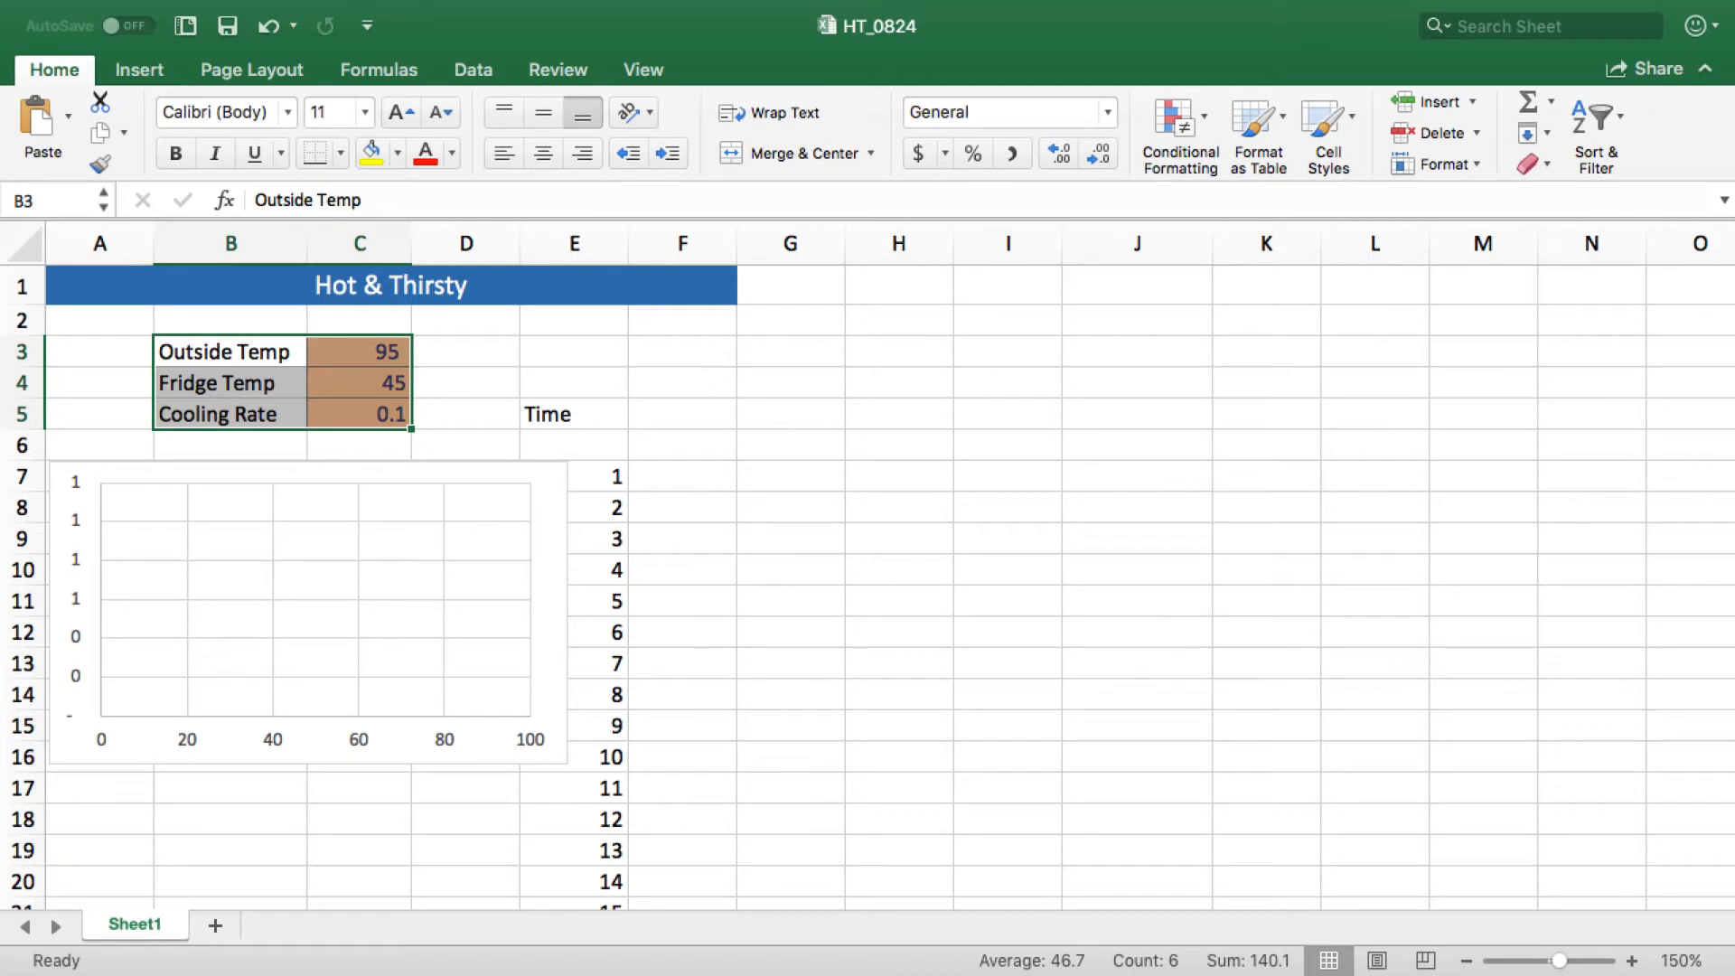
pyautogui.moveTo(260, 338)
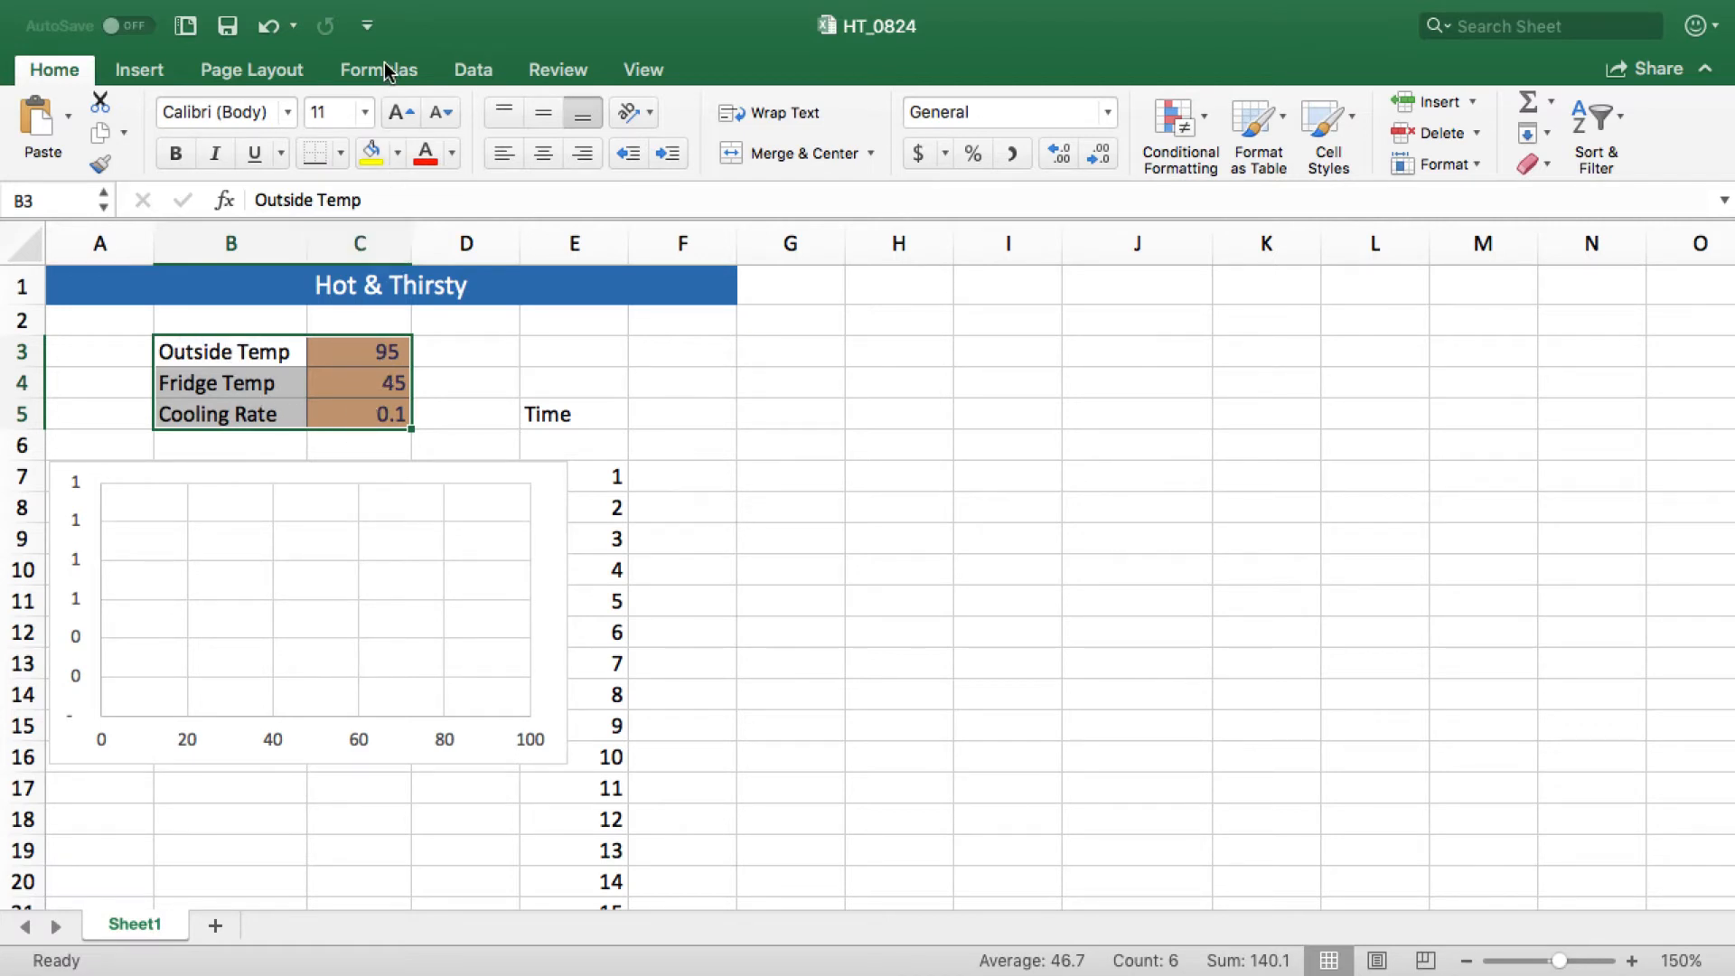
pyautogui.click(377, 70)
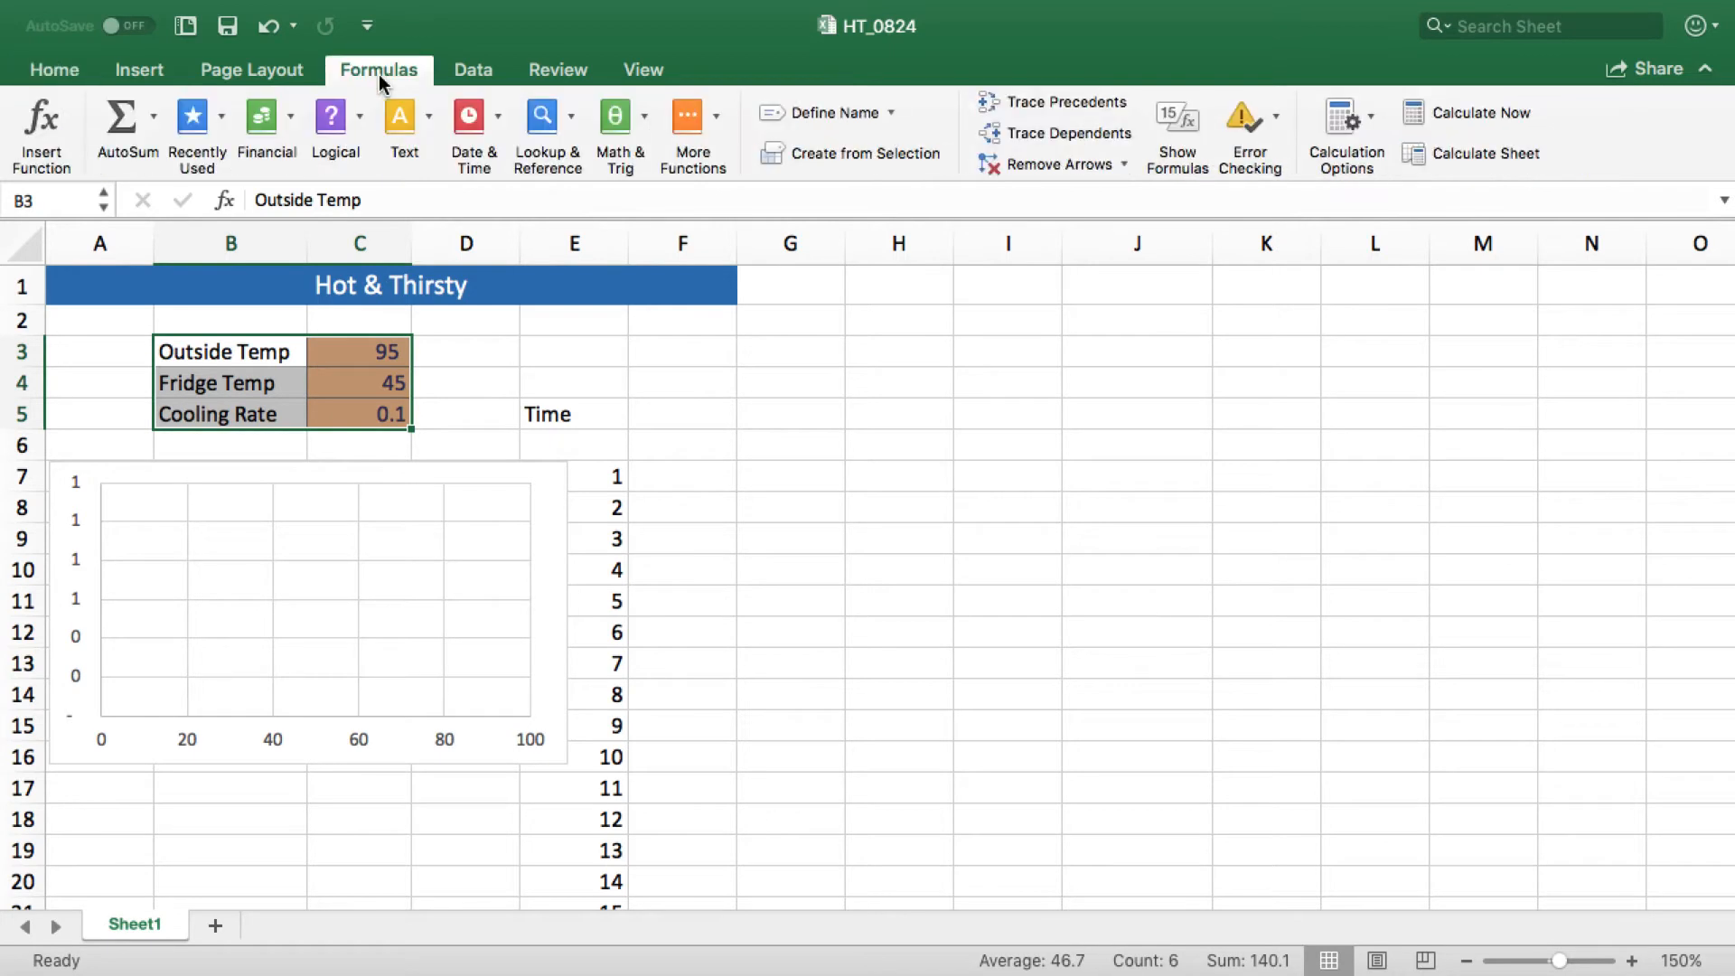
pyautogui.moveTo(824, 112)
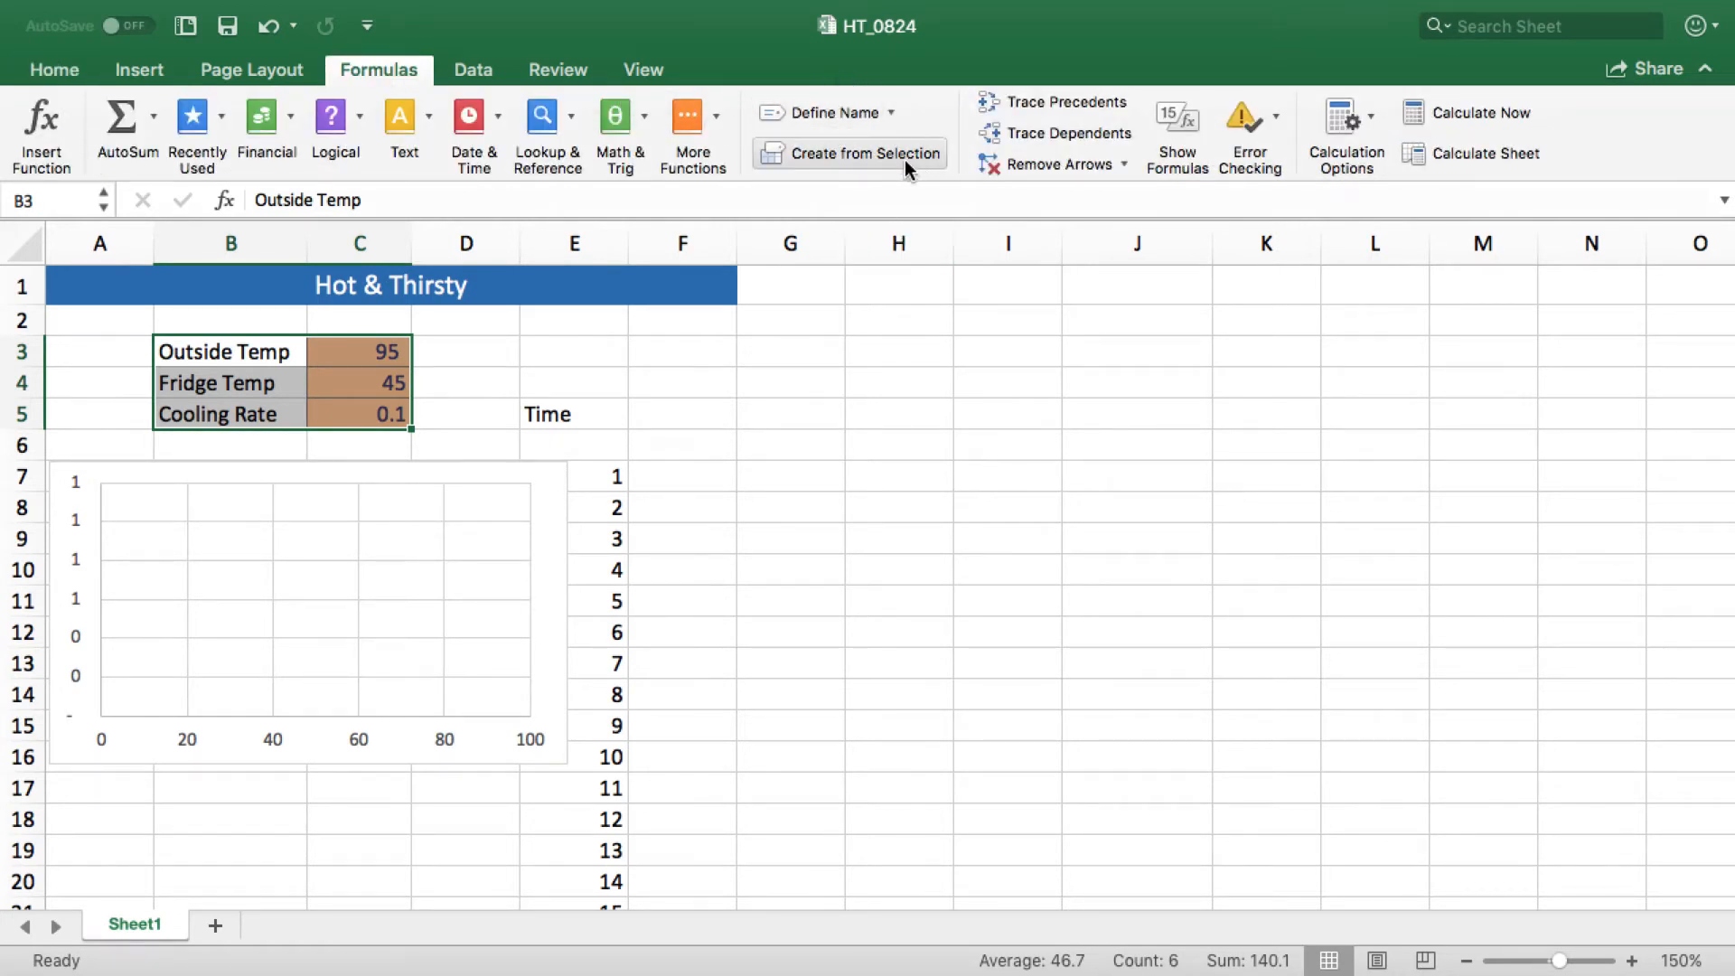
pyautogui.moveTo(872, 152)
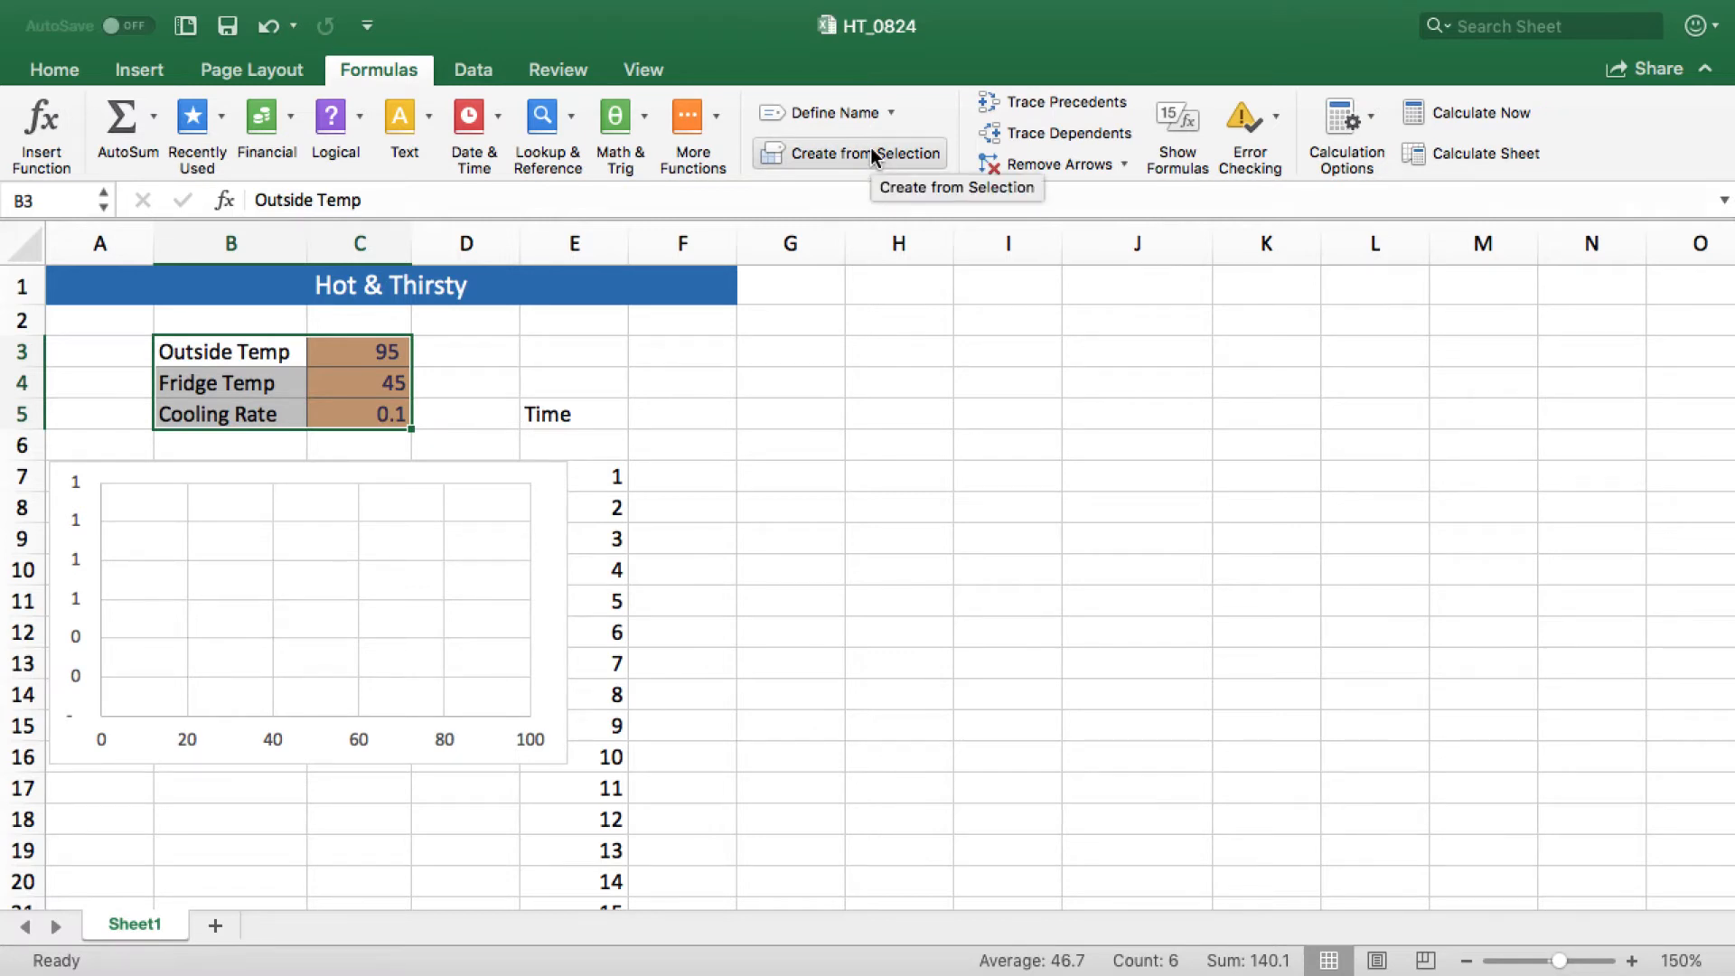
# Step: Create names for C3:C5 from the left-column labels using Create from Selection
pyautogui.click(862, 152)
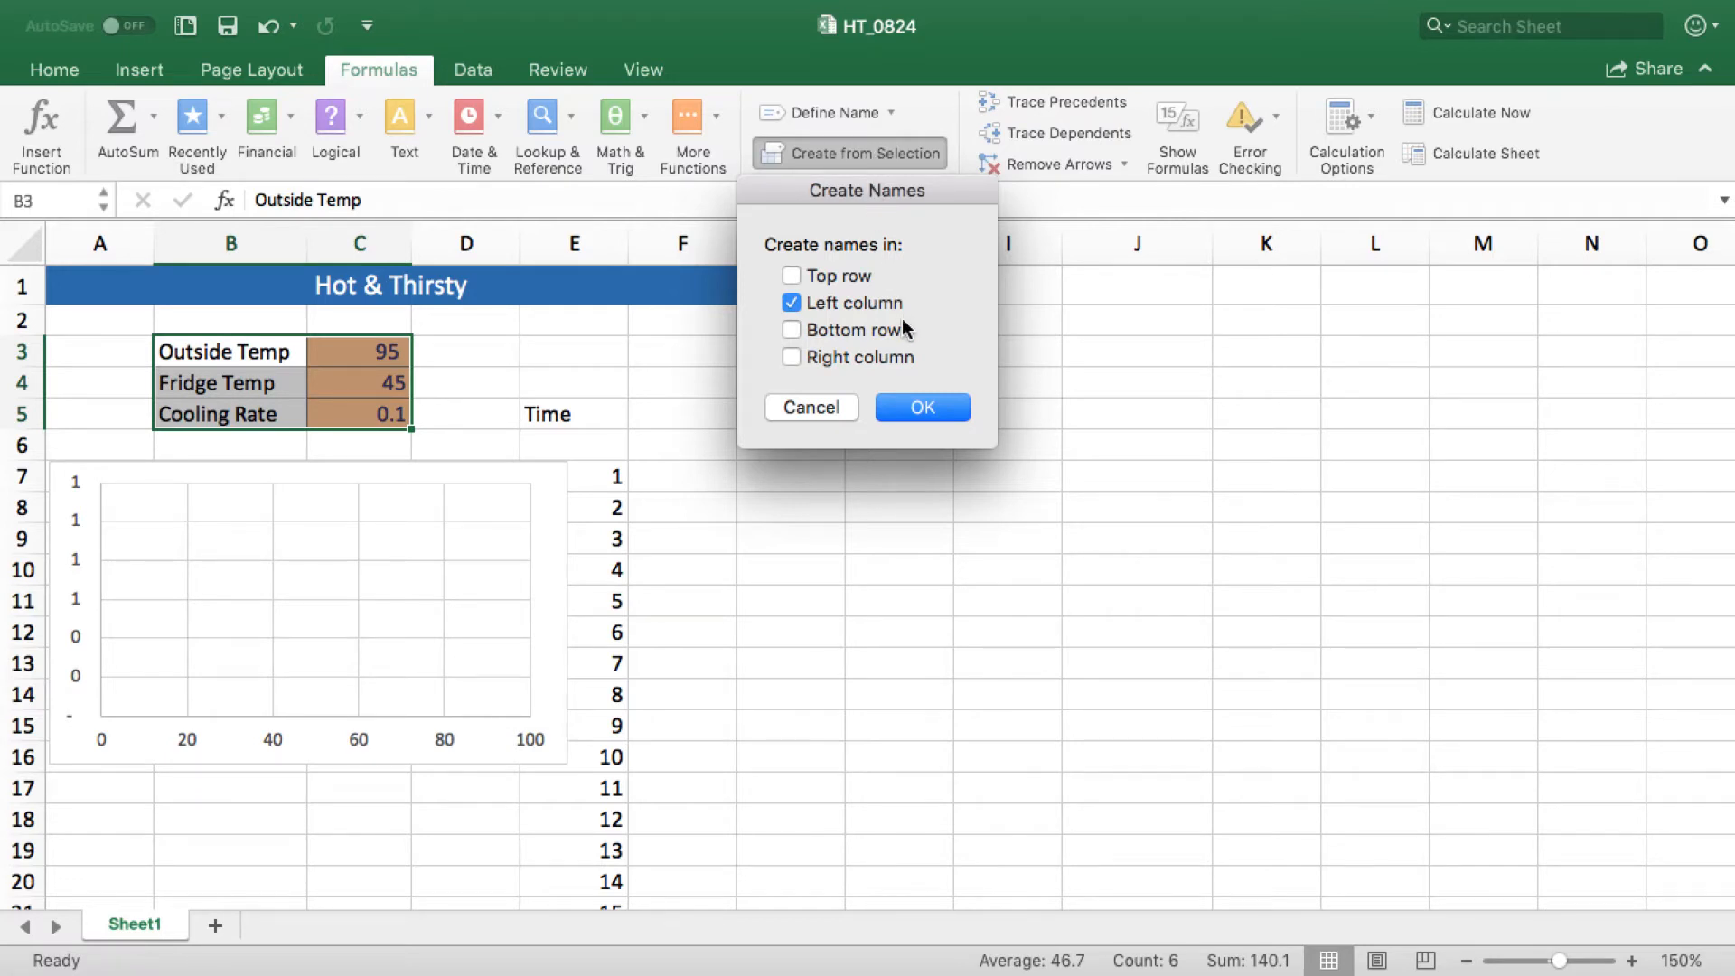
pyautogui.moveTo(294, 340)
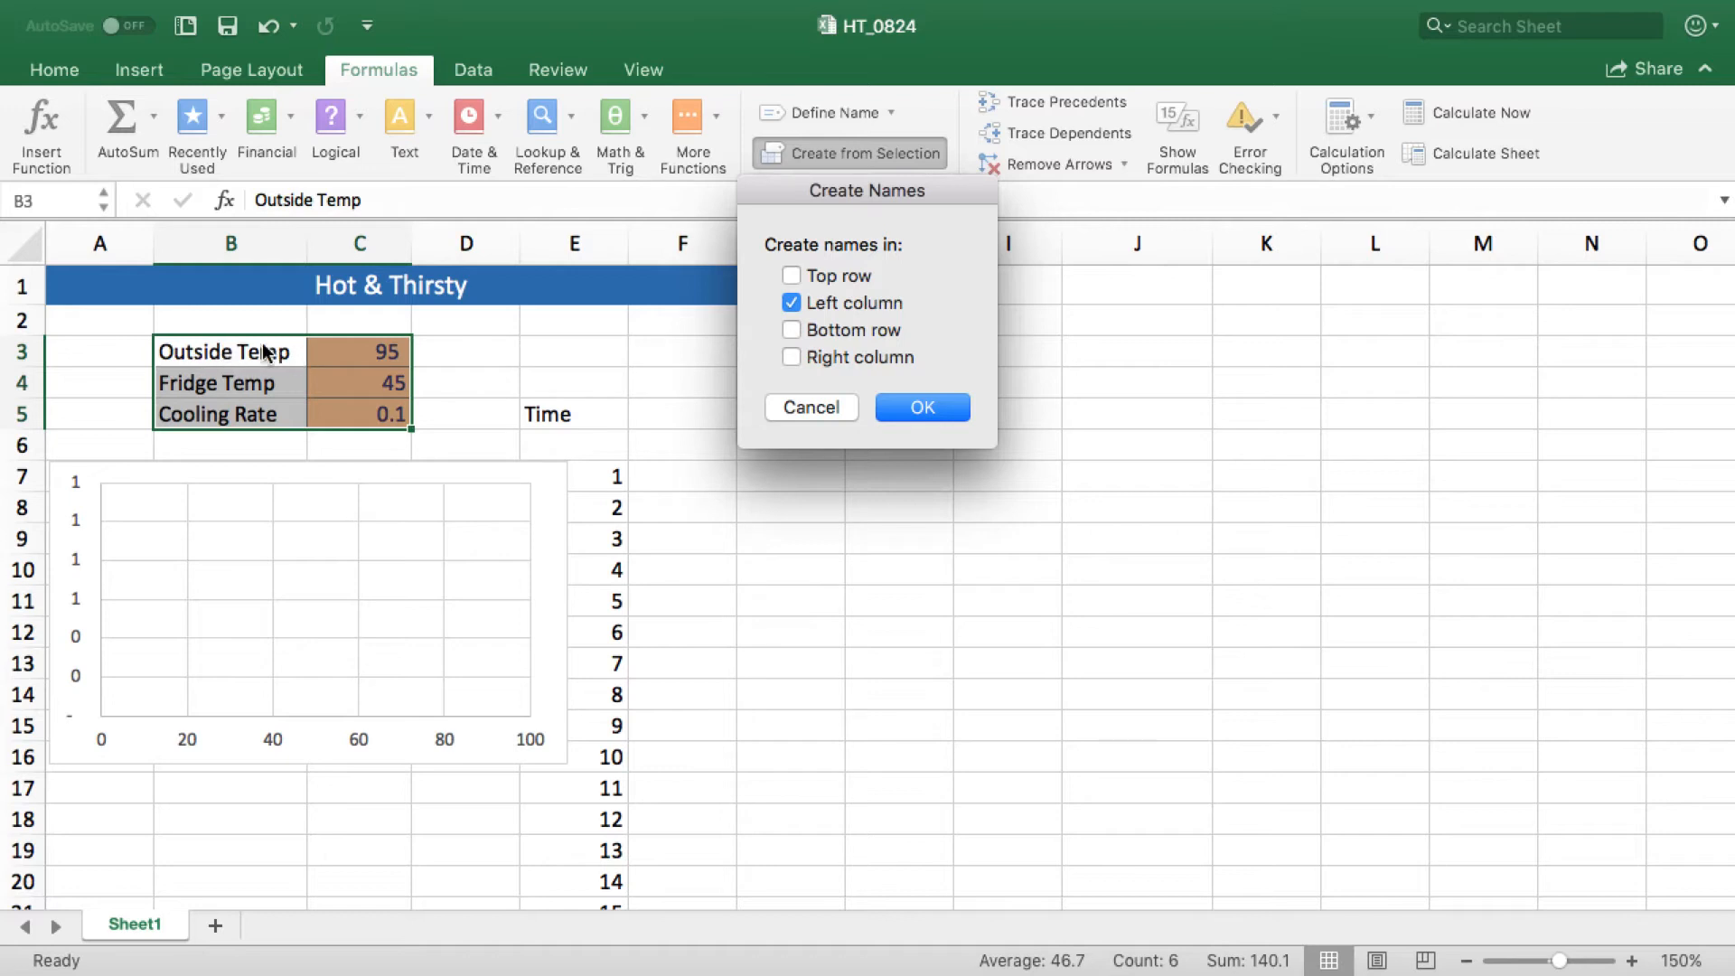
pyautogui.moveTo(347, 444)
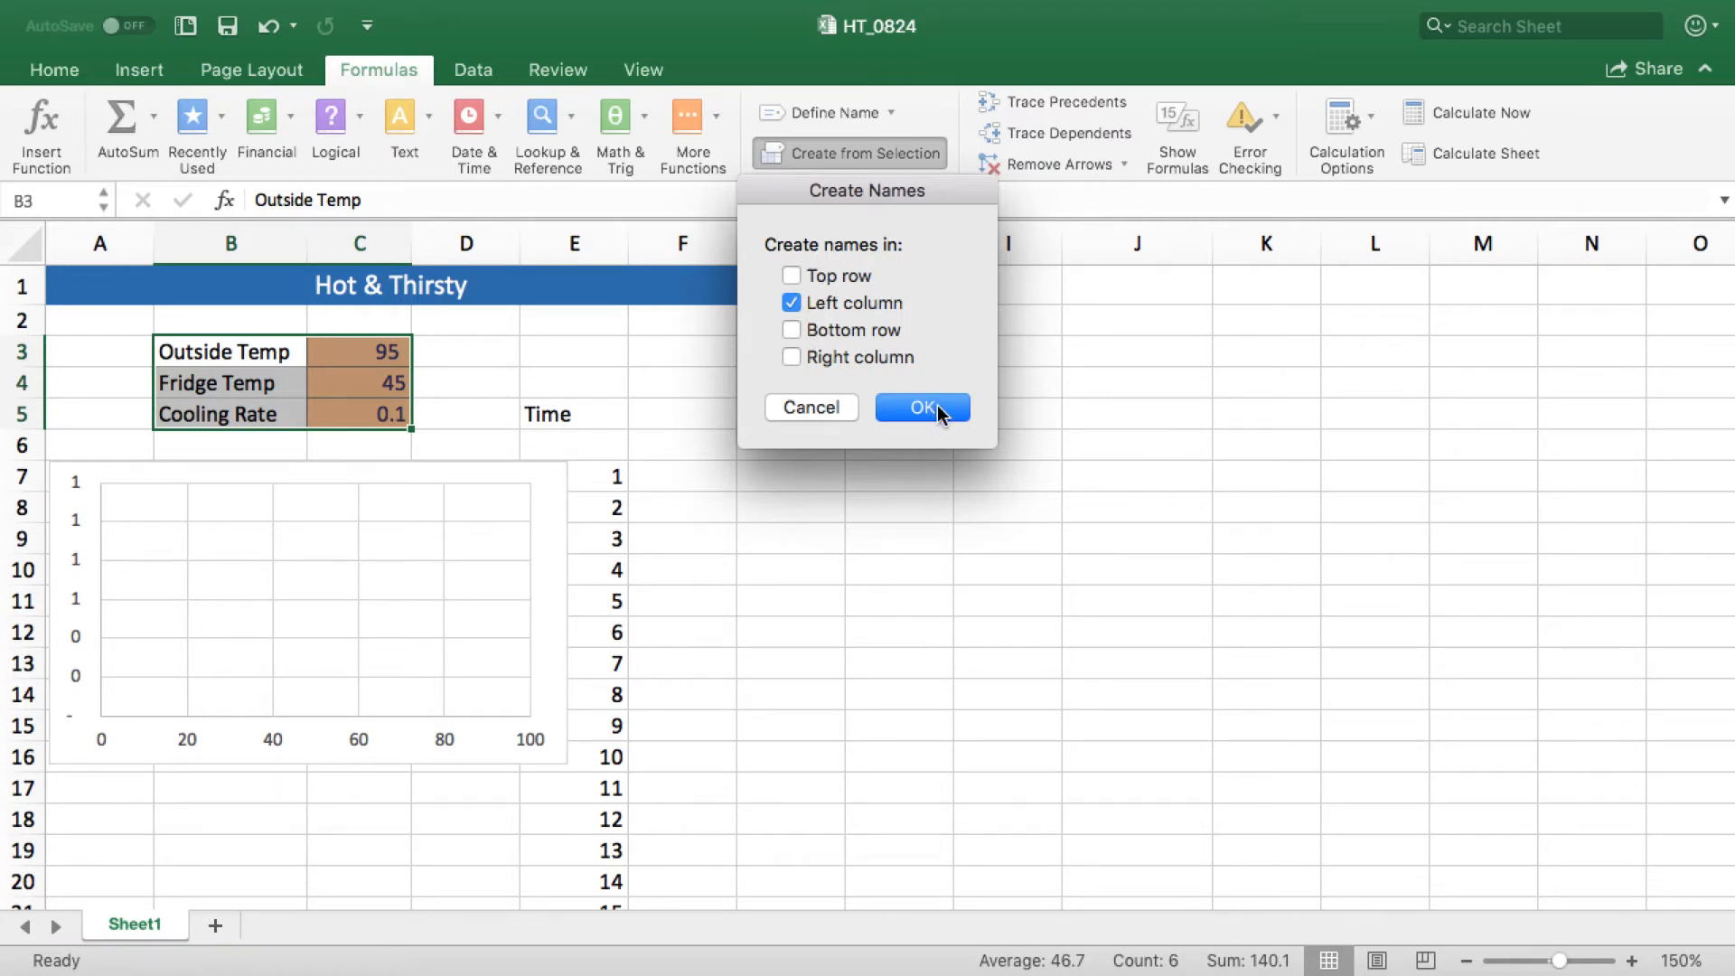
pyautogui.click(922, 407)
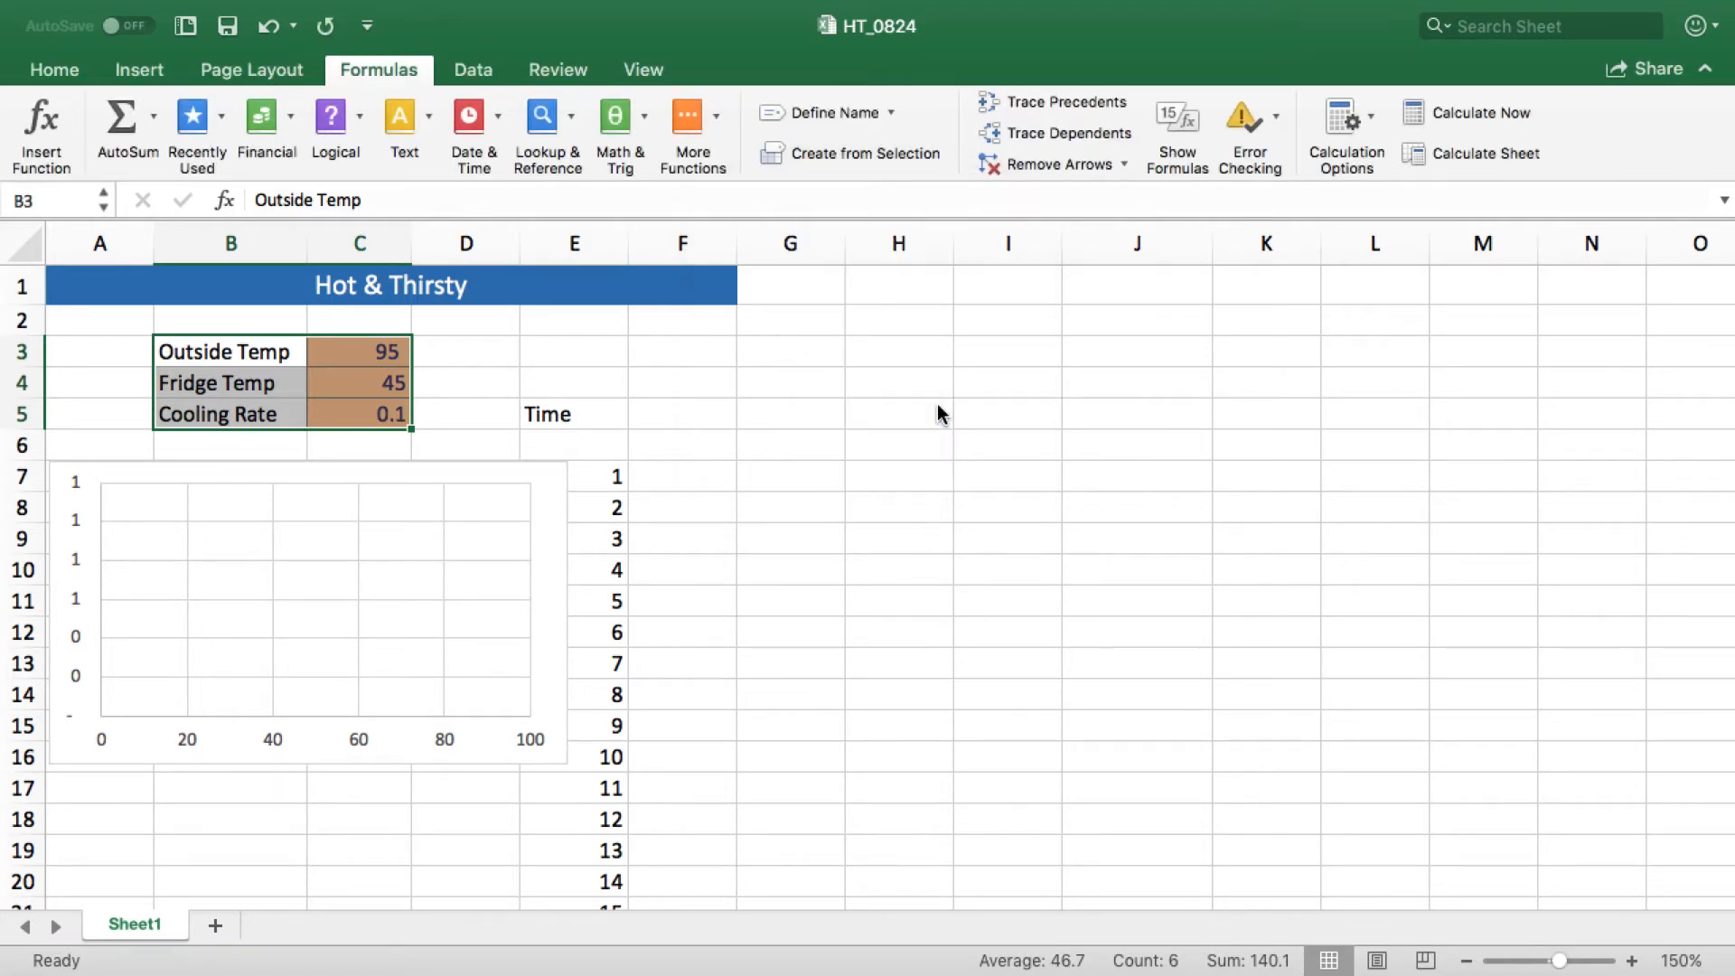
pyautogui.moveTo(907, 166)
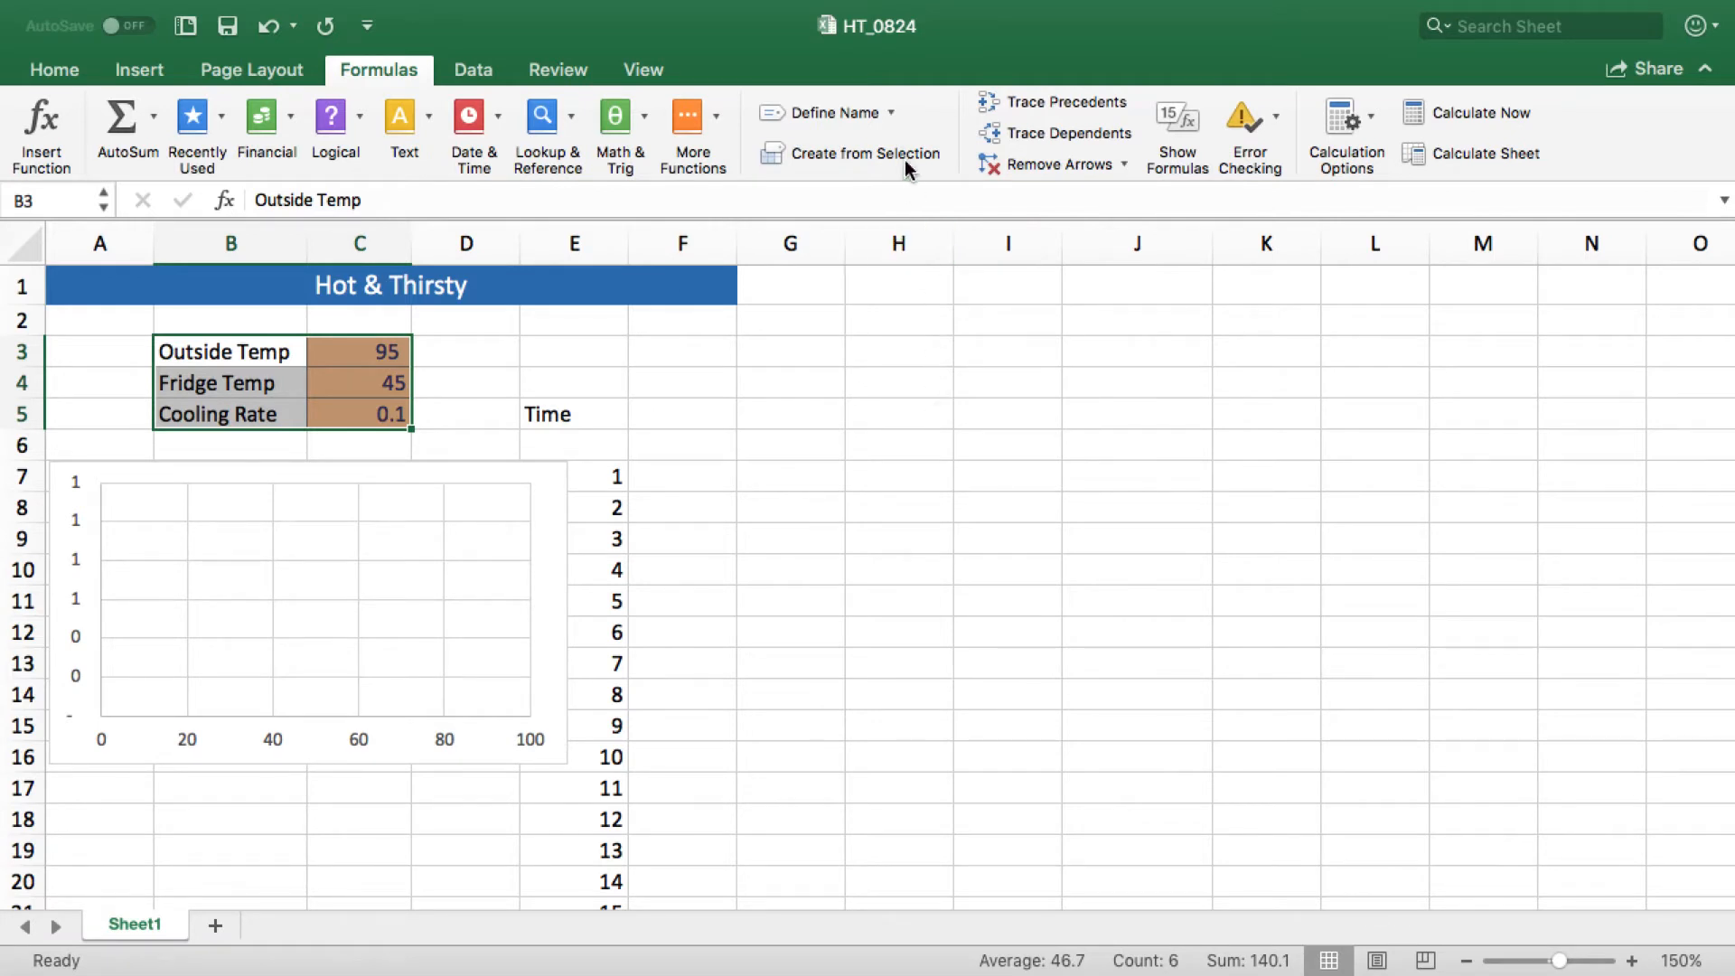
# Step: Delete the my_cell name in Define Name, leaving Cooling_Rate, Fridge_Temp and Outside_Temp
pyautogui.click(891, 112)
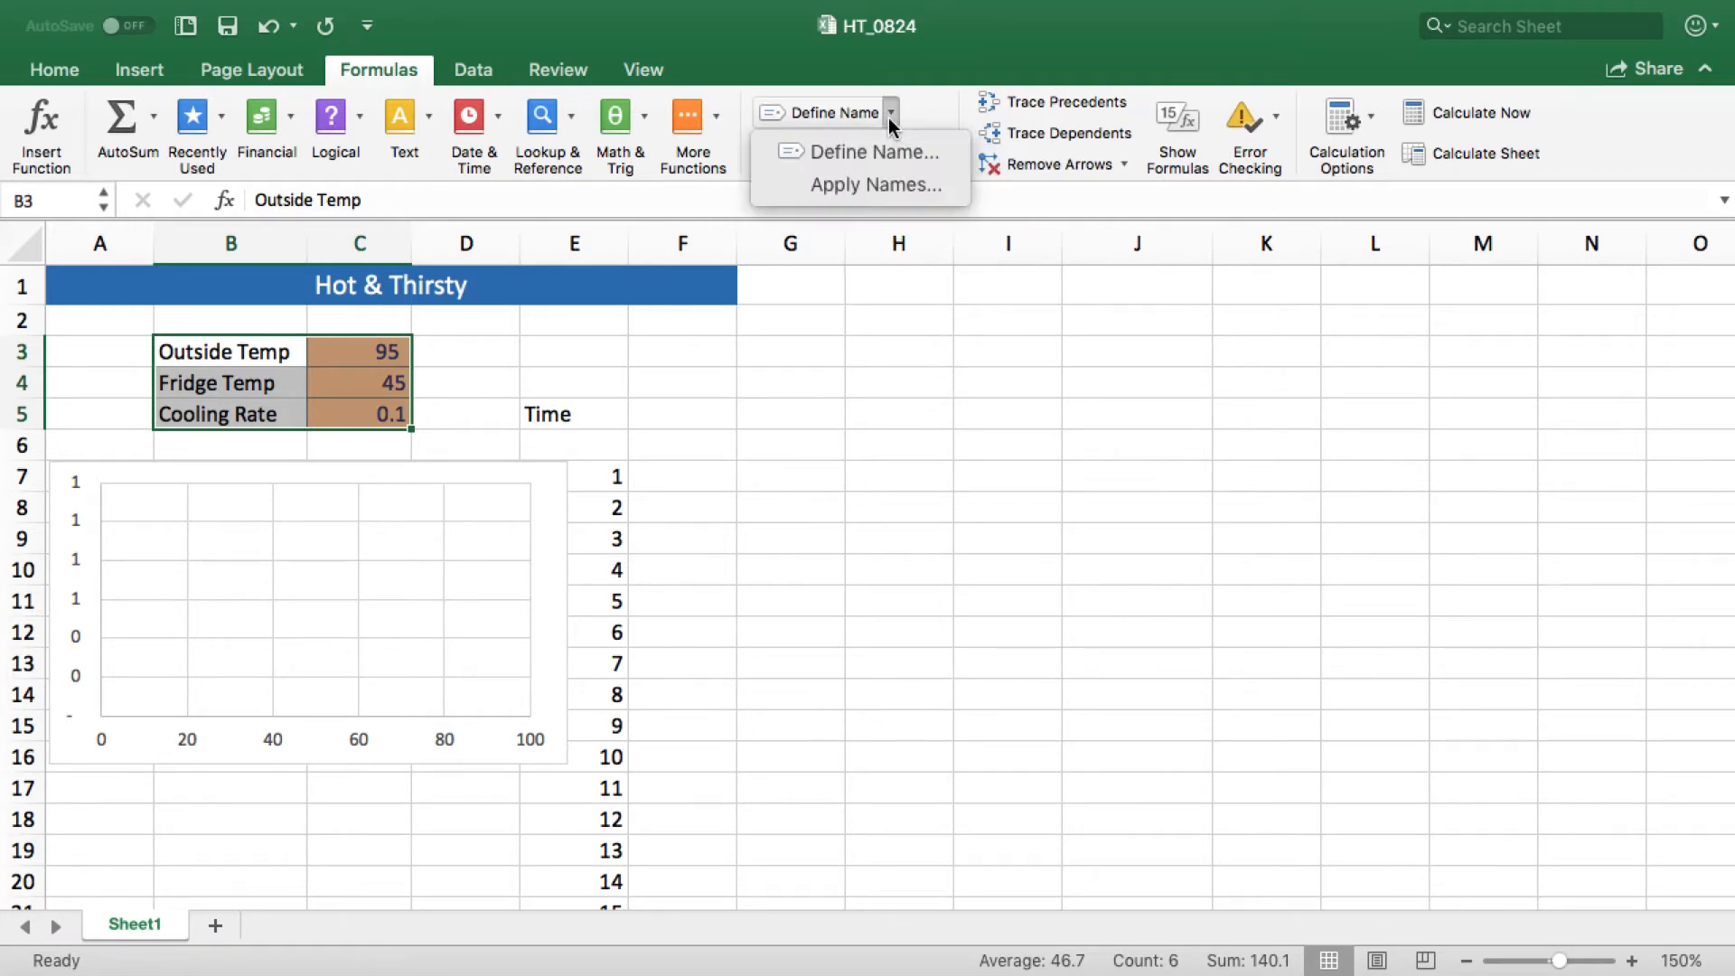
pyautogui.moveTo(861, 152)
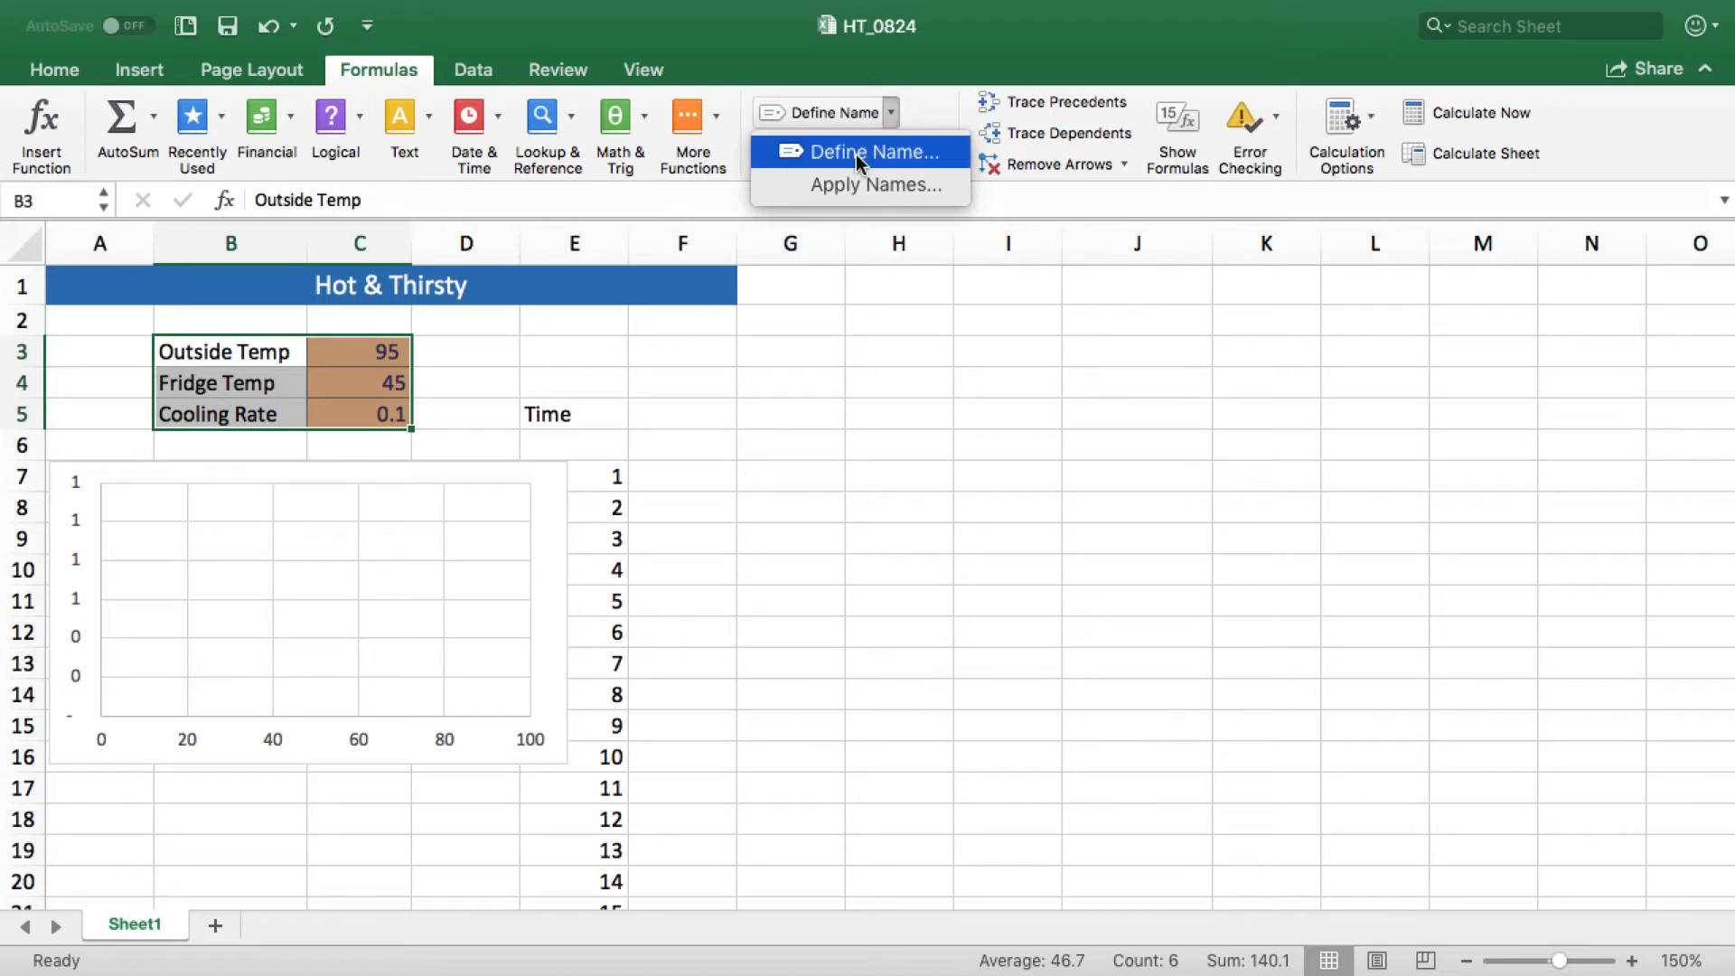
pyautogui.click(873, 152)
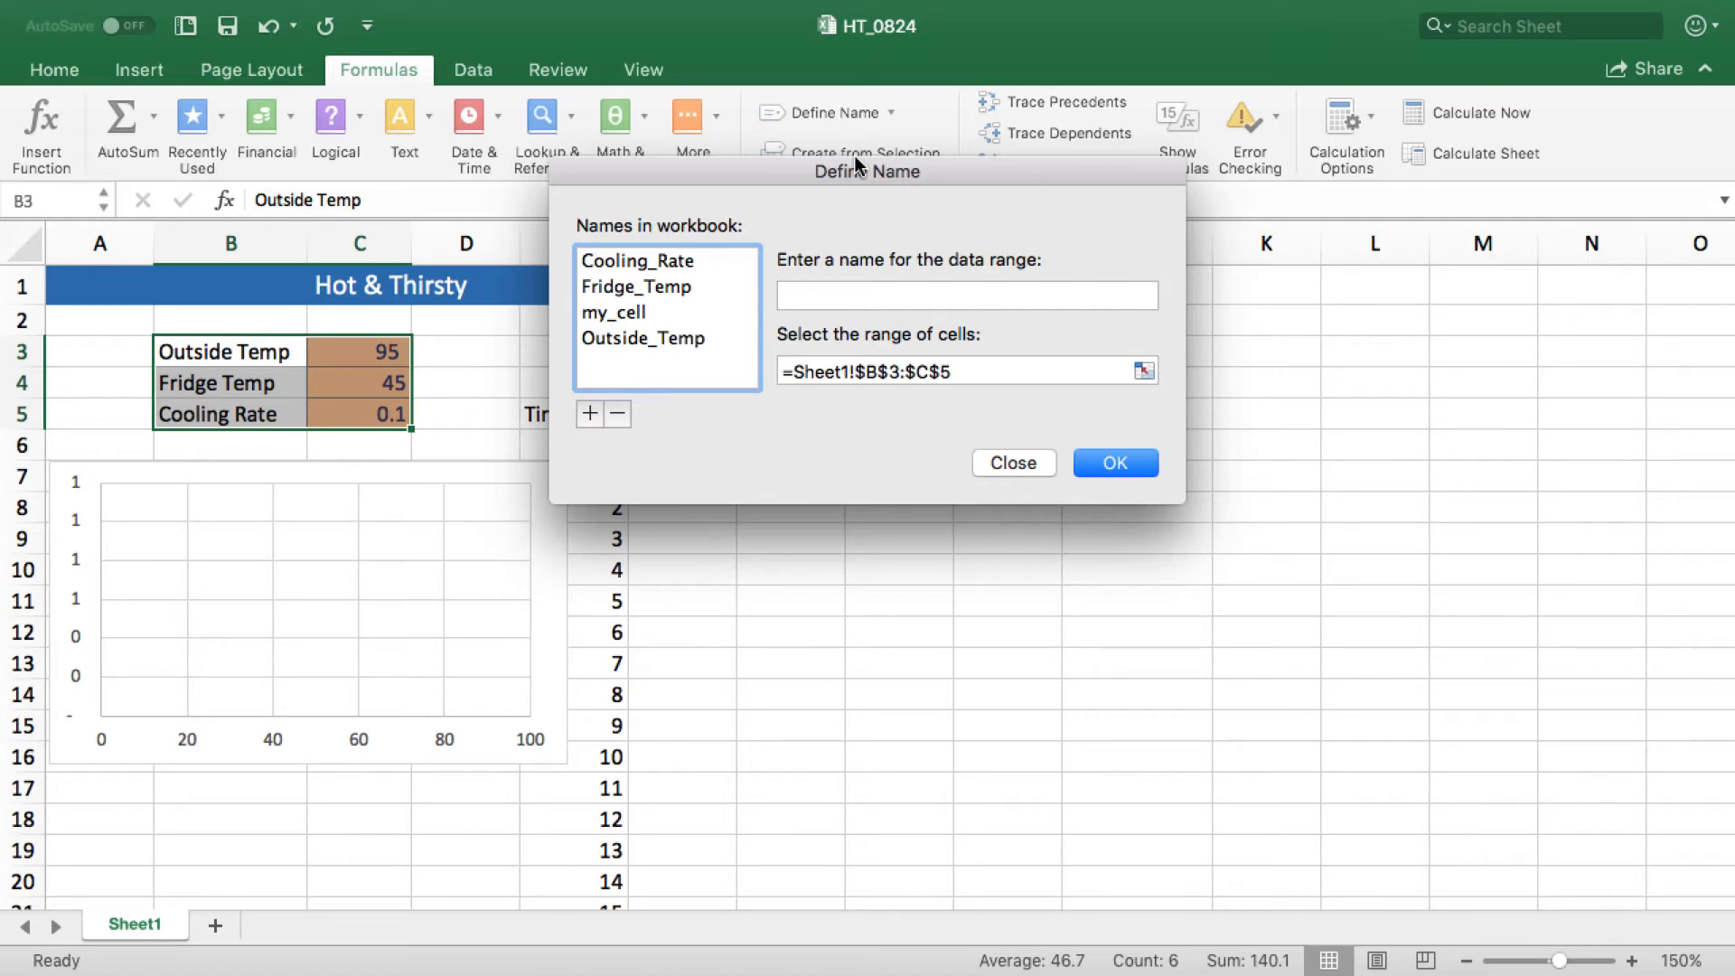
pyautogui.moveTo(647, 265)
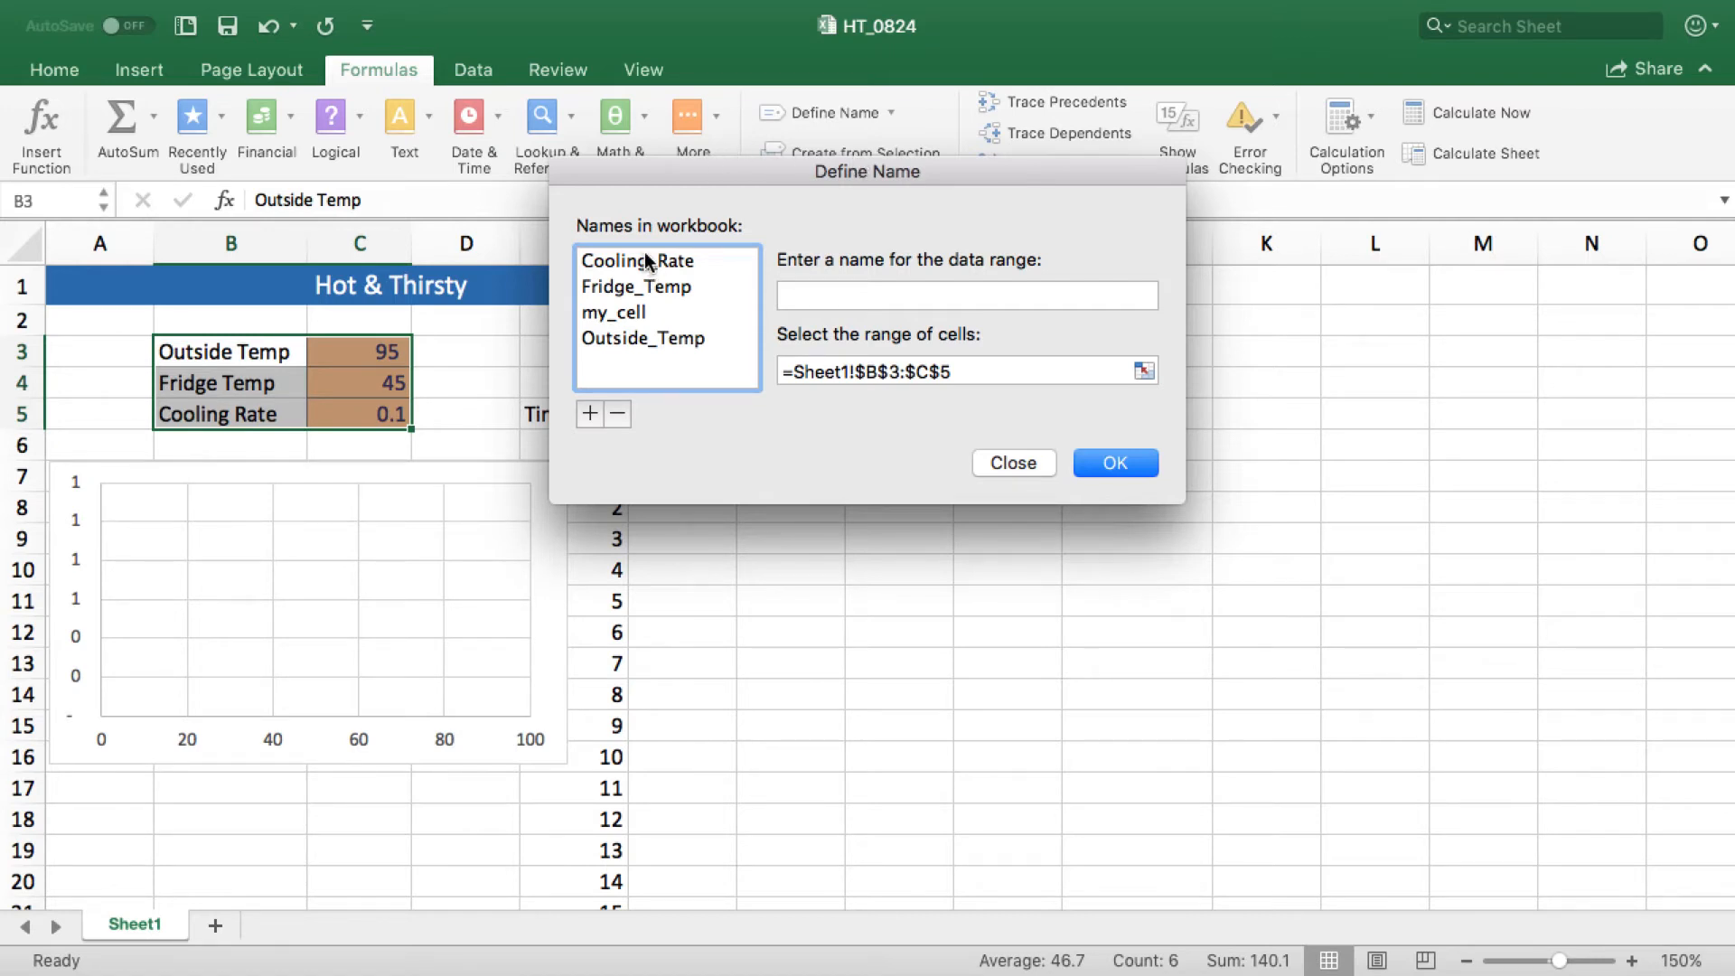
pyautogui.click(613, 313)
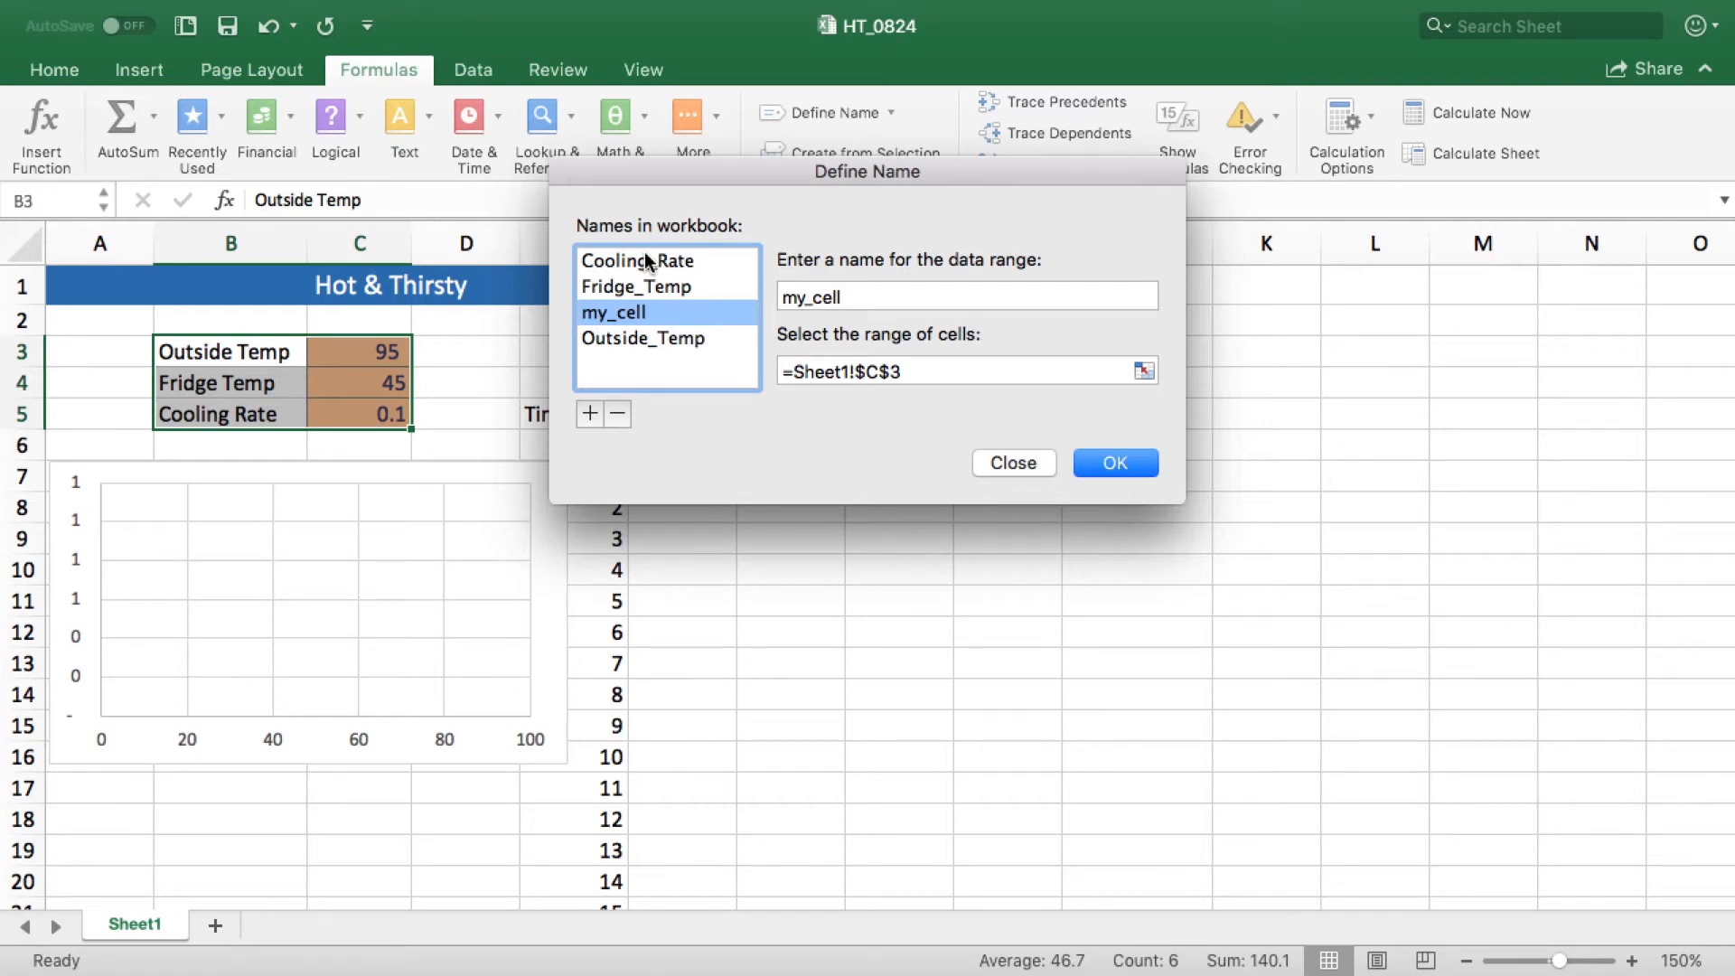
pyautogui.moveTo(620, 421)
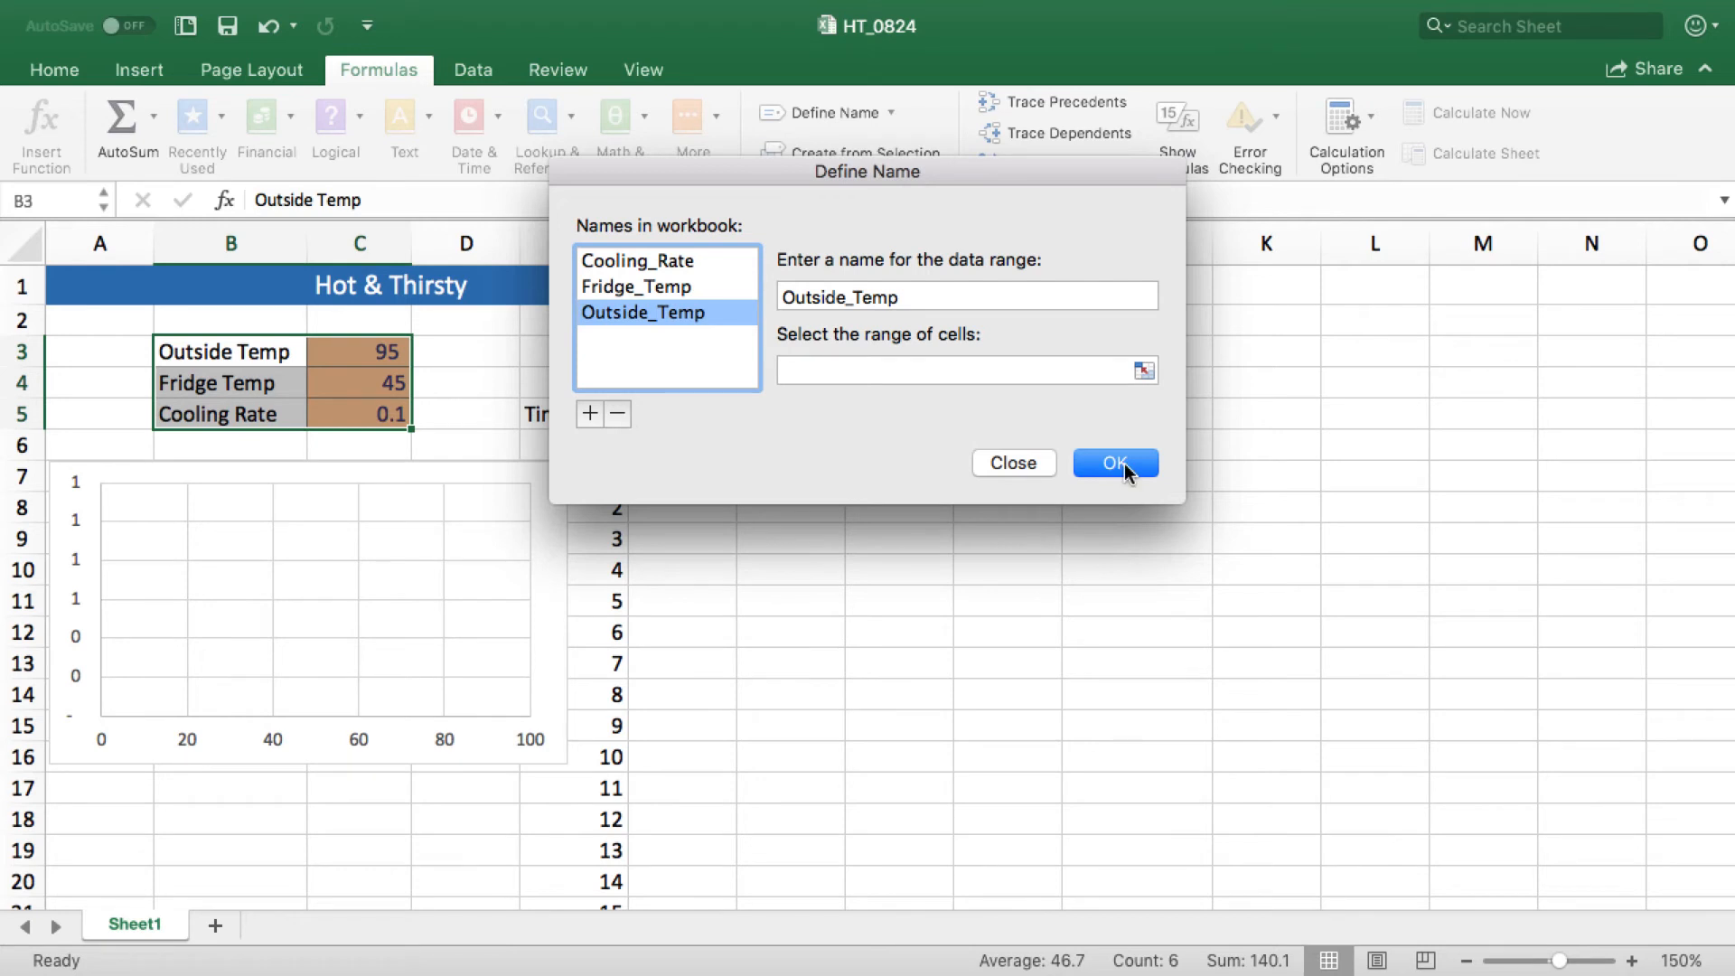
pyautogui.click(1113, 462)
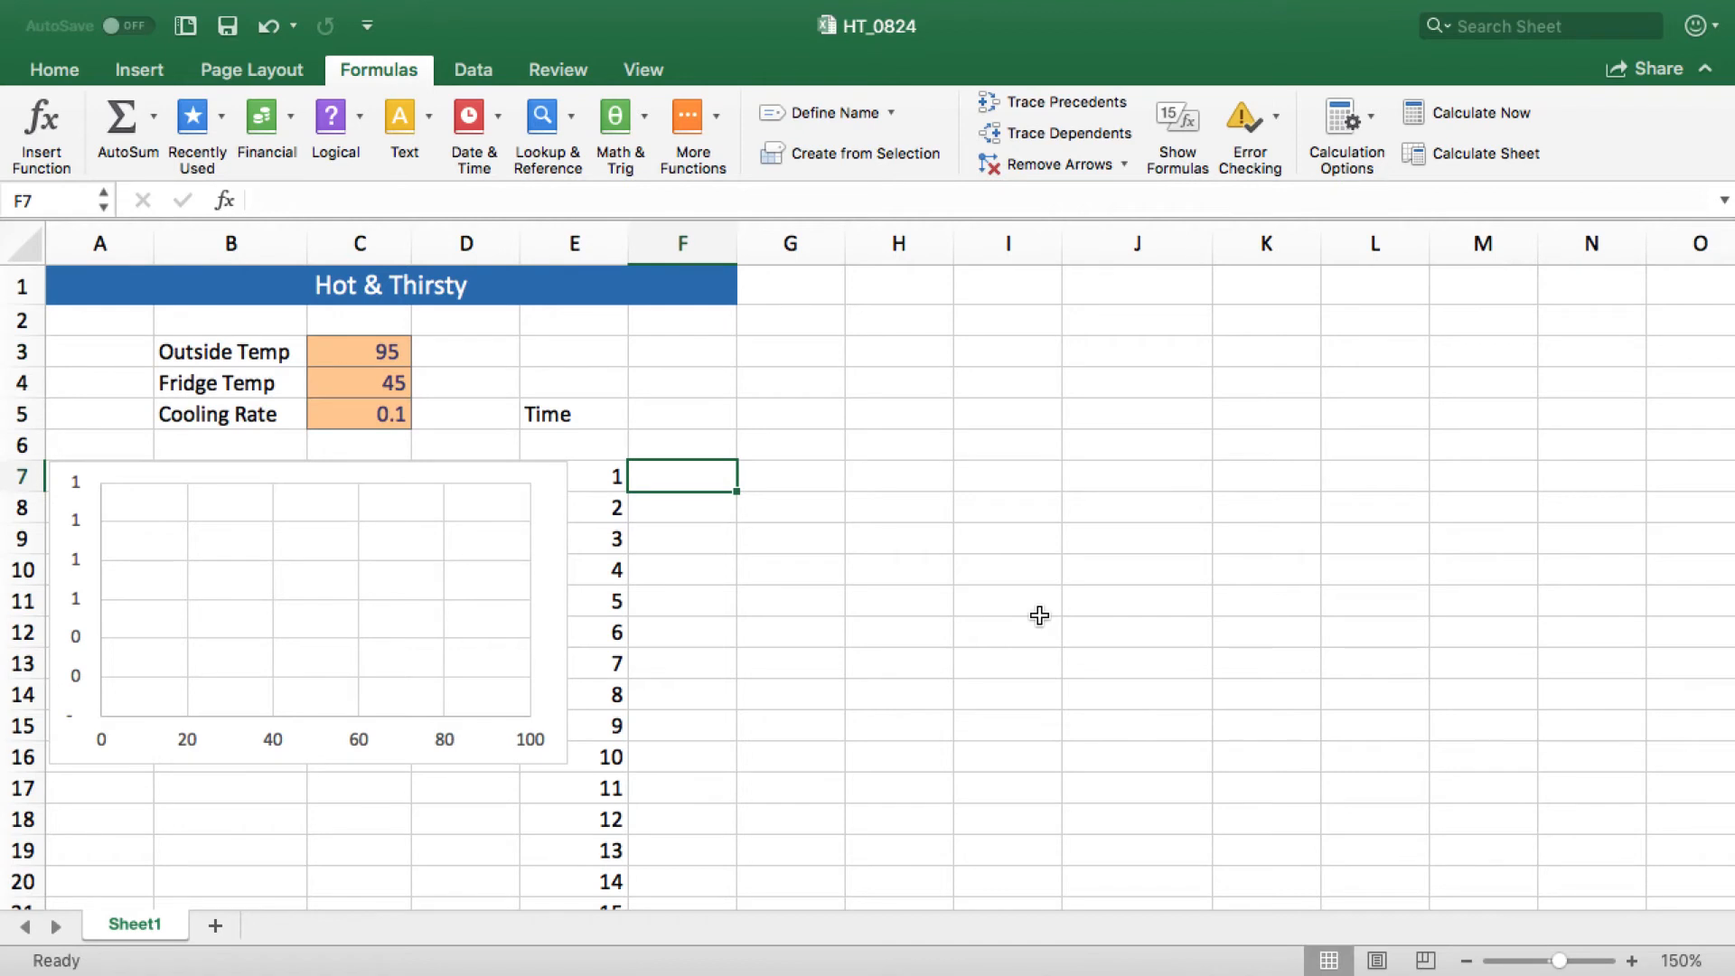
# Step: Enter =Outside_Temp-(Cooling_Rate*(Outside_Temp-Fridge_Temp)) in F7 using the named cells, giving 90
pyautogui.write('=')
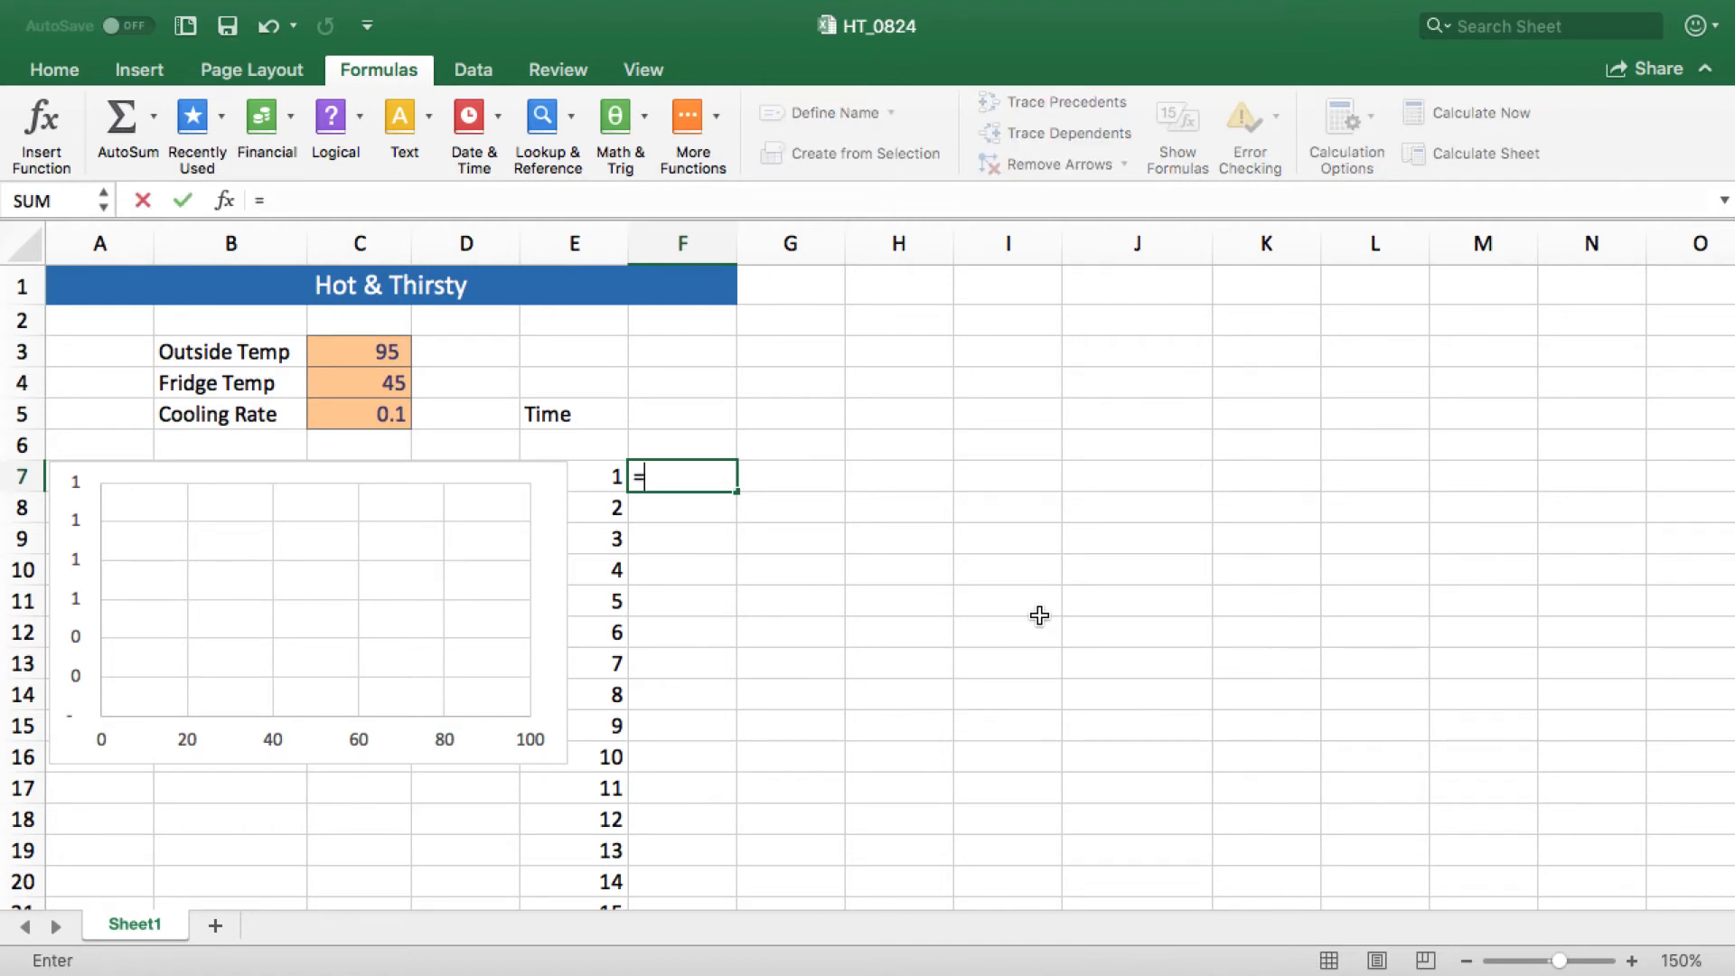
pyautogui.write('o')
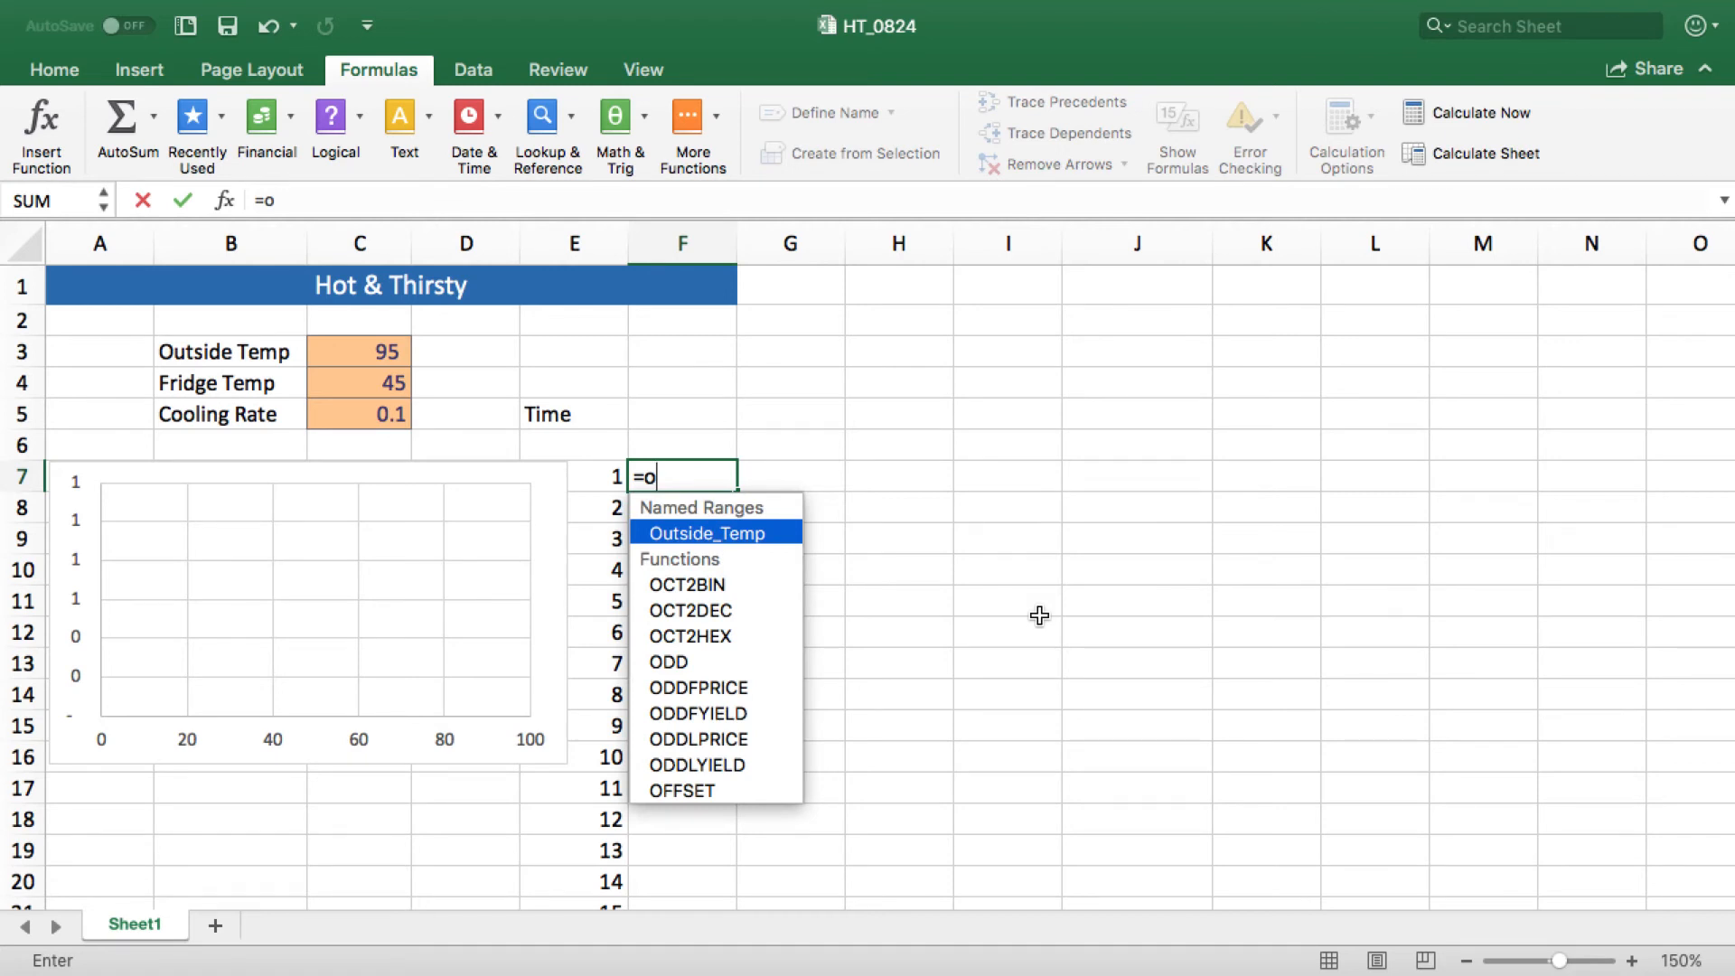
pyautogui.click(707, 531)
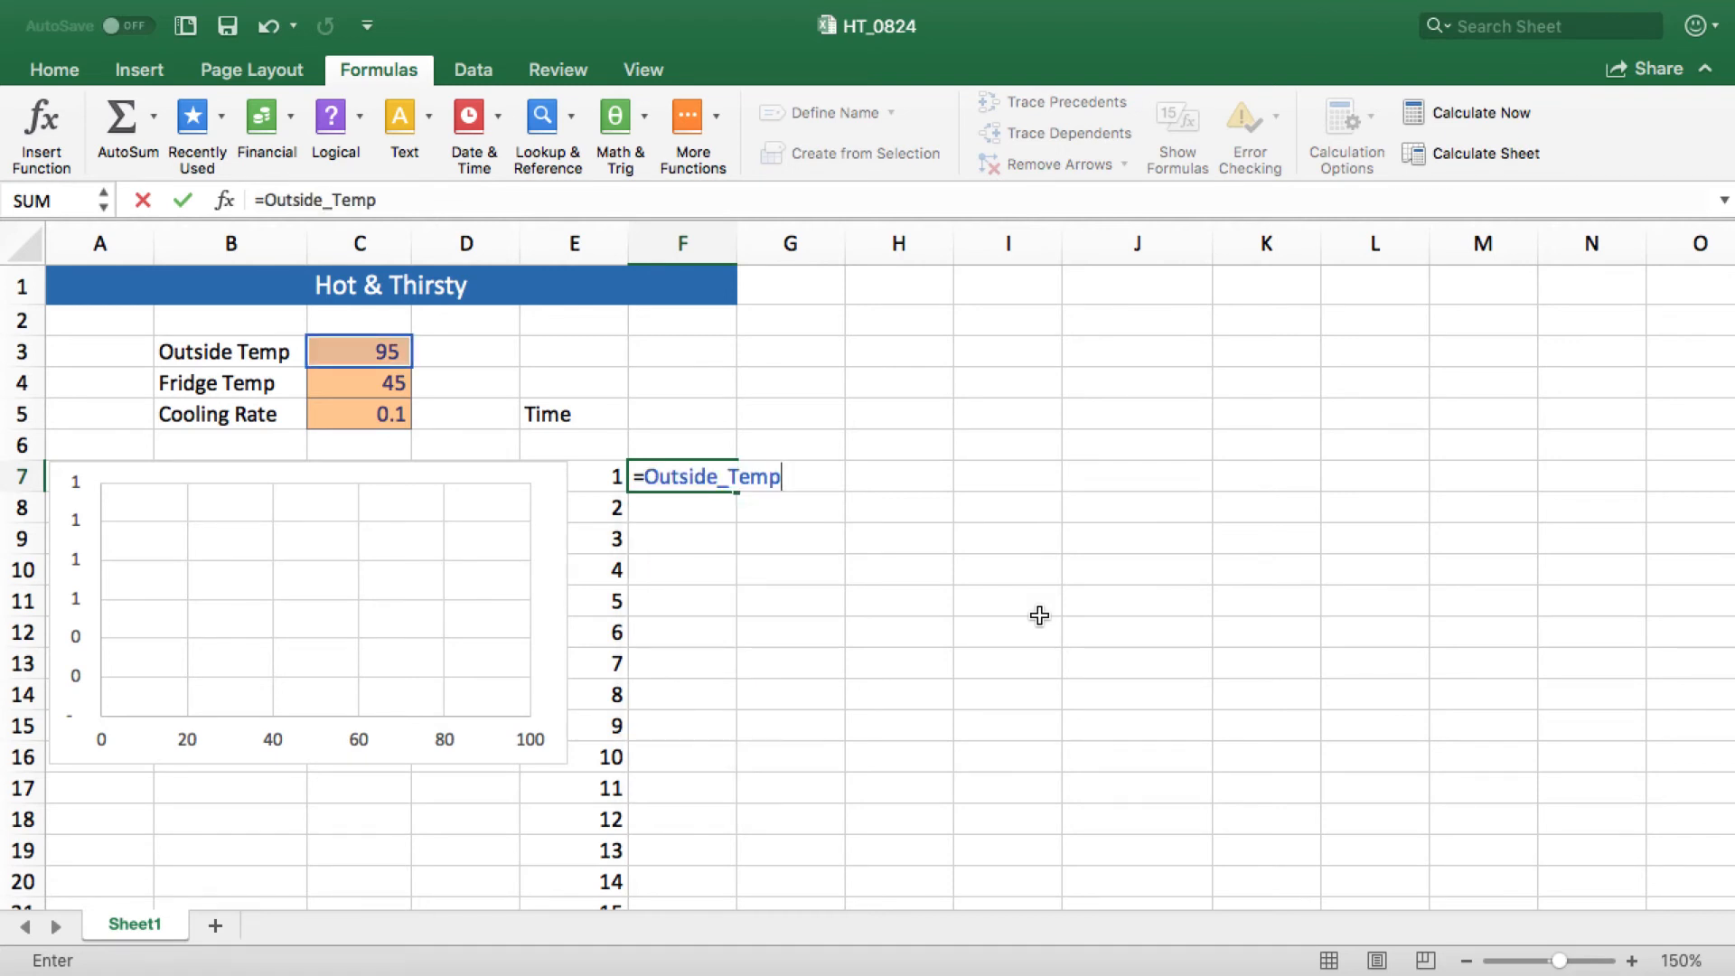
pyautogui.write('-')
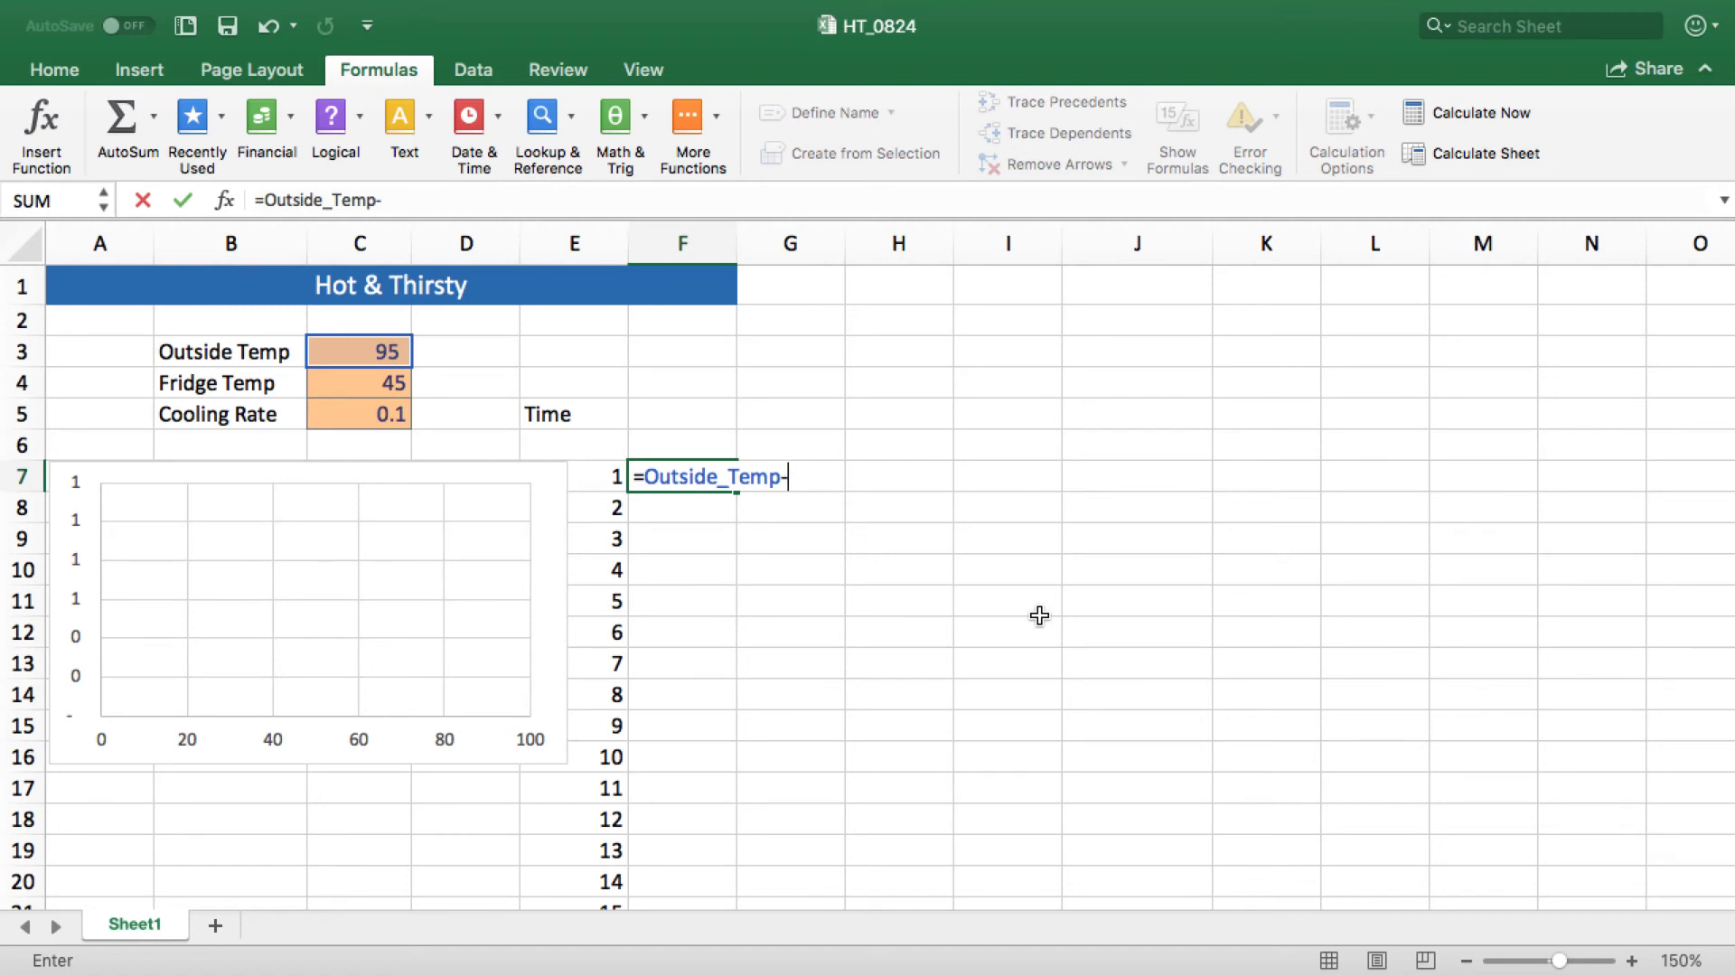
pyautogui.write('(co')
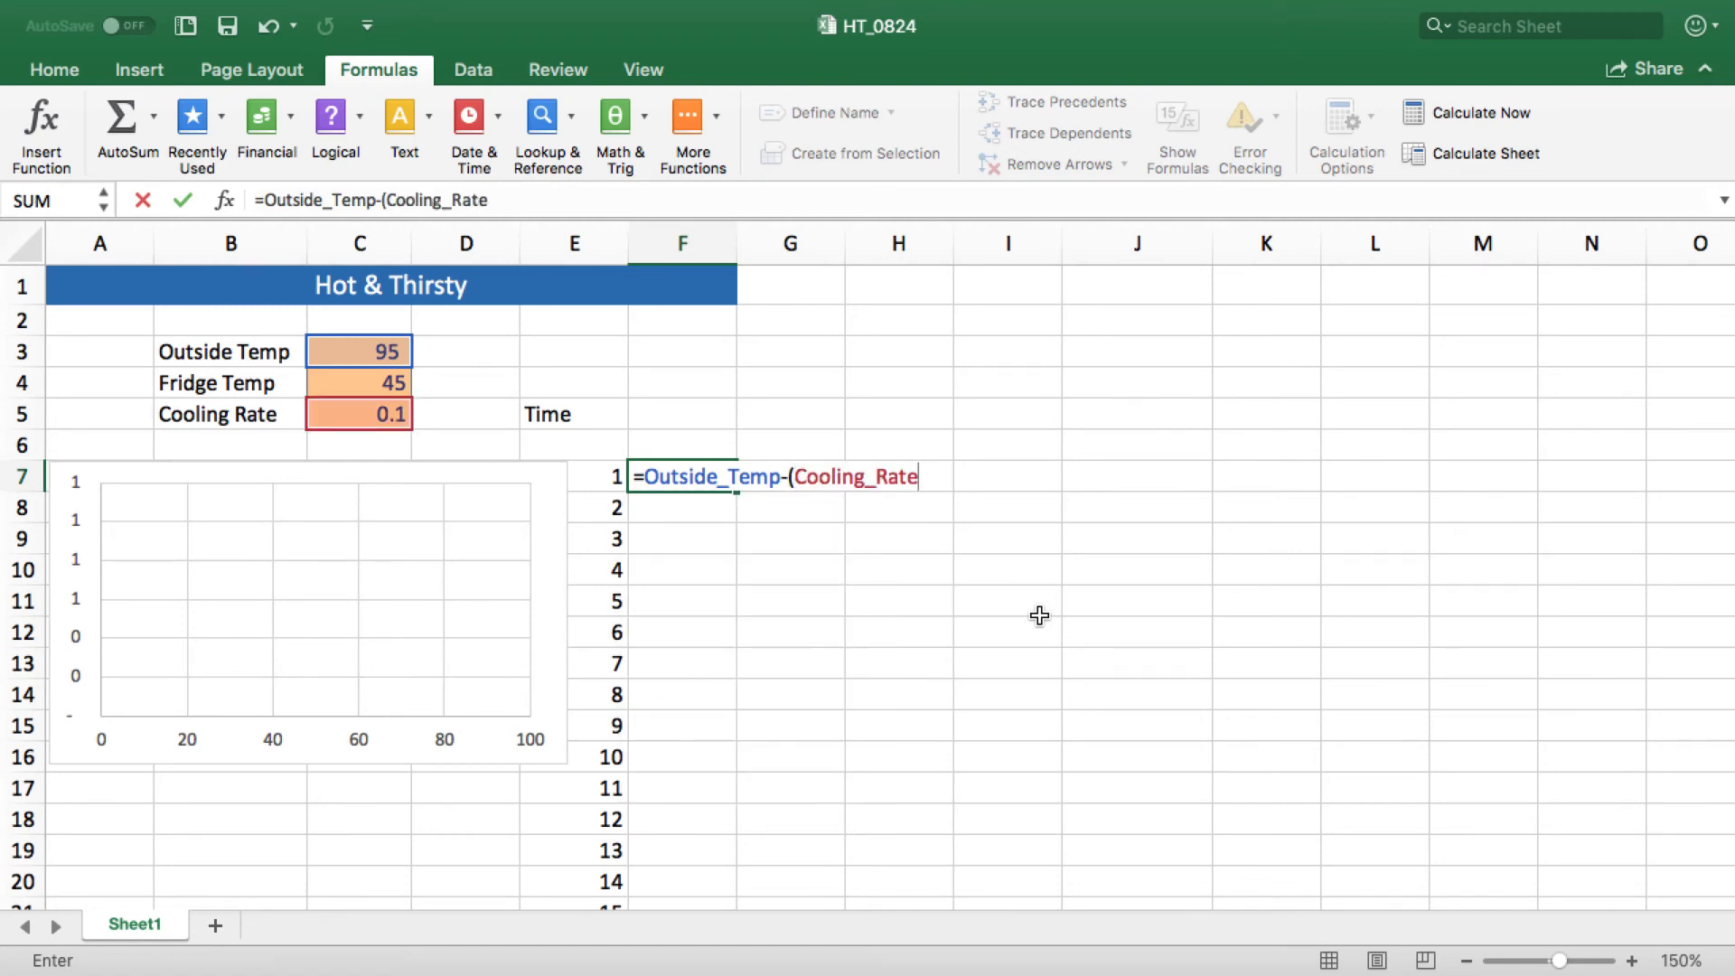
pyautogui.write('*')
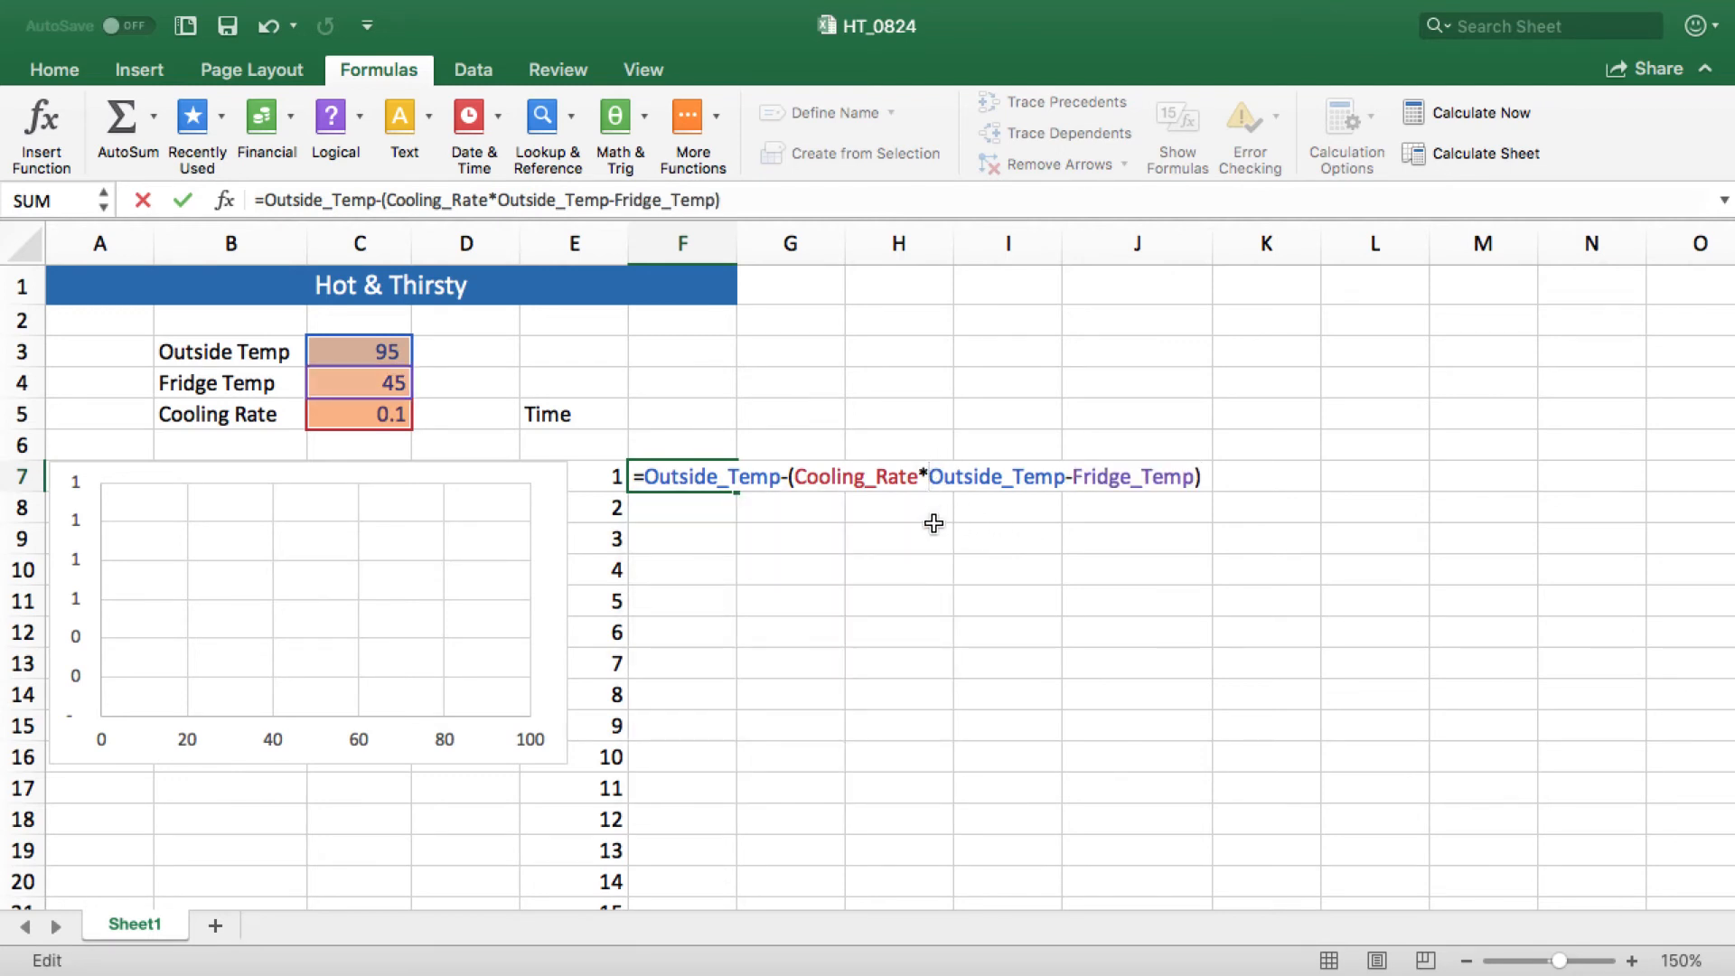
pyautogui.write('(')
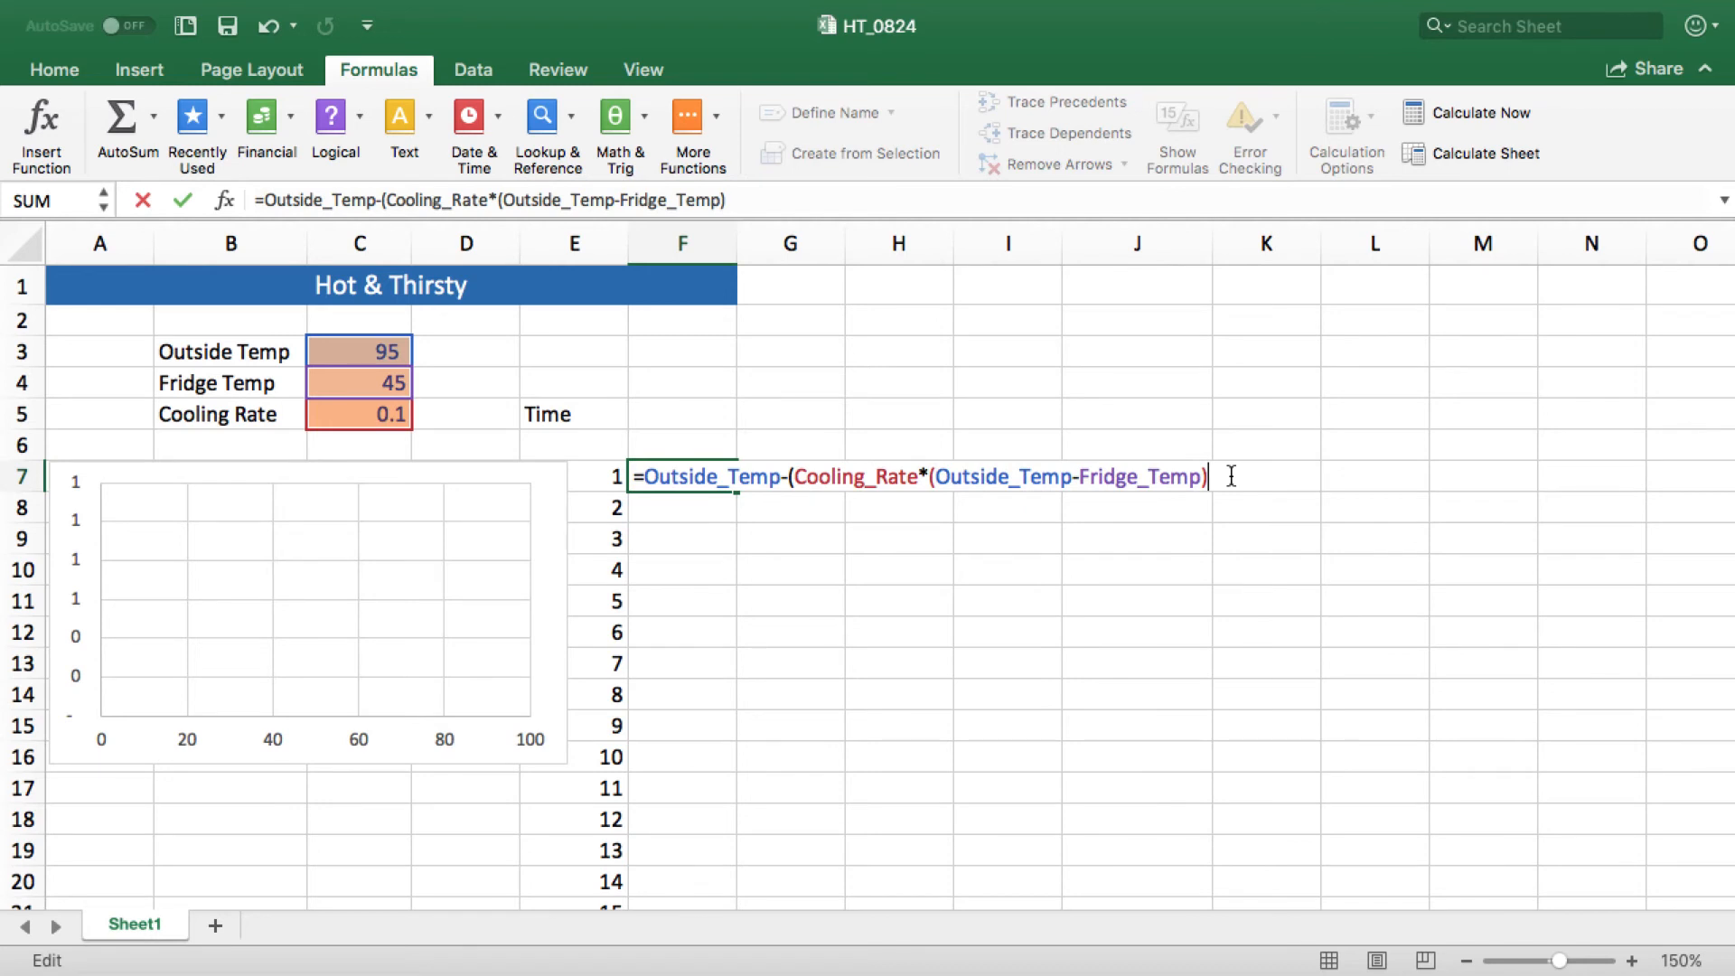
pyautogui.write(')')
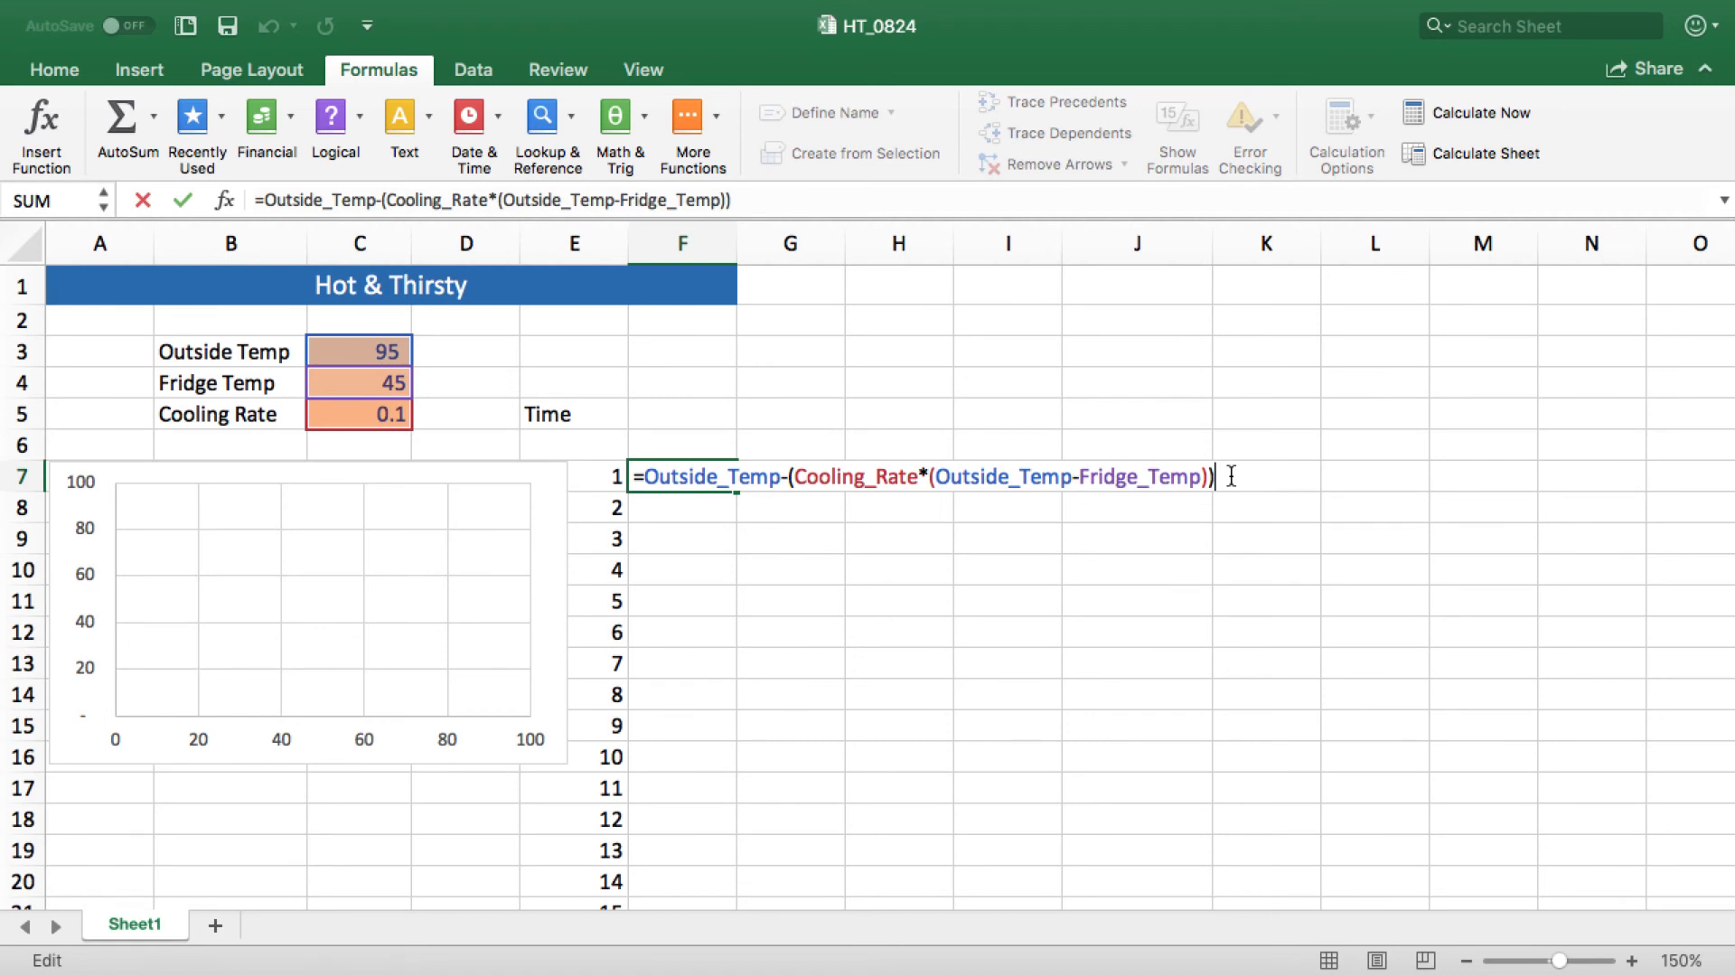
pyautogui.press('enter')
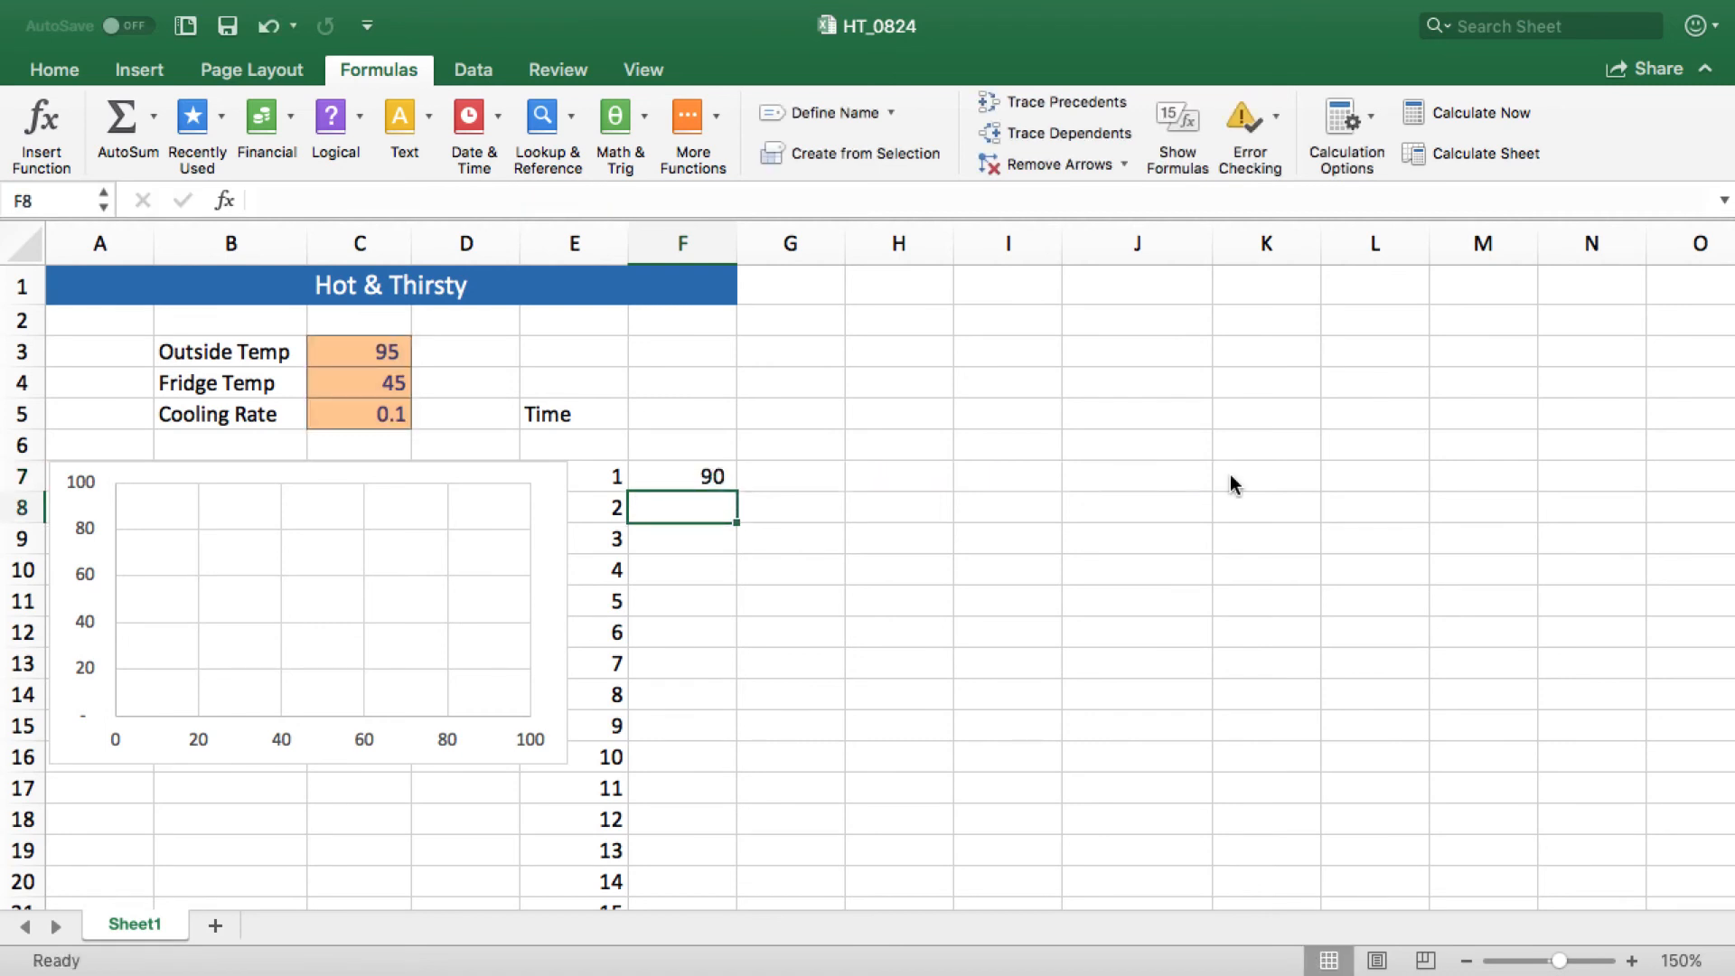
# Step: Fill the formula down to F9 and make F8 start from F7, giving 85.50 and 81.45 on the chart
pyautogui.click(683, 475)
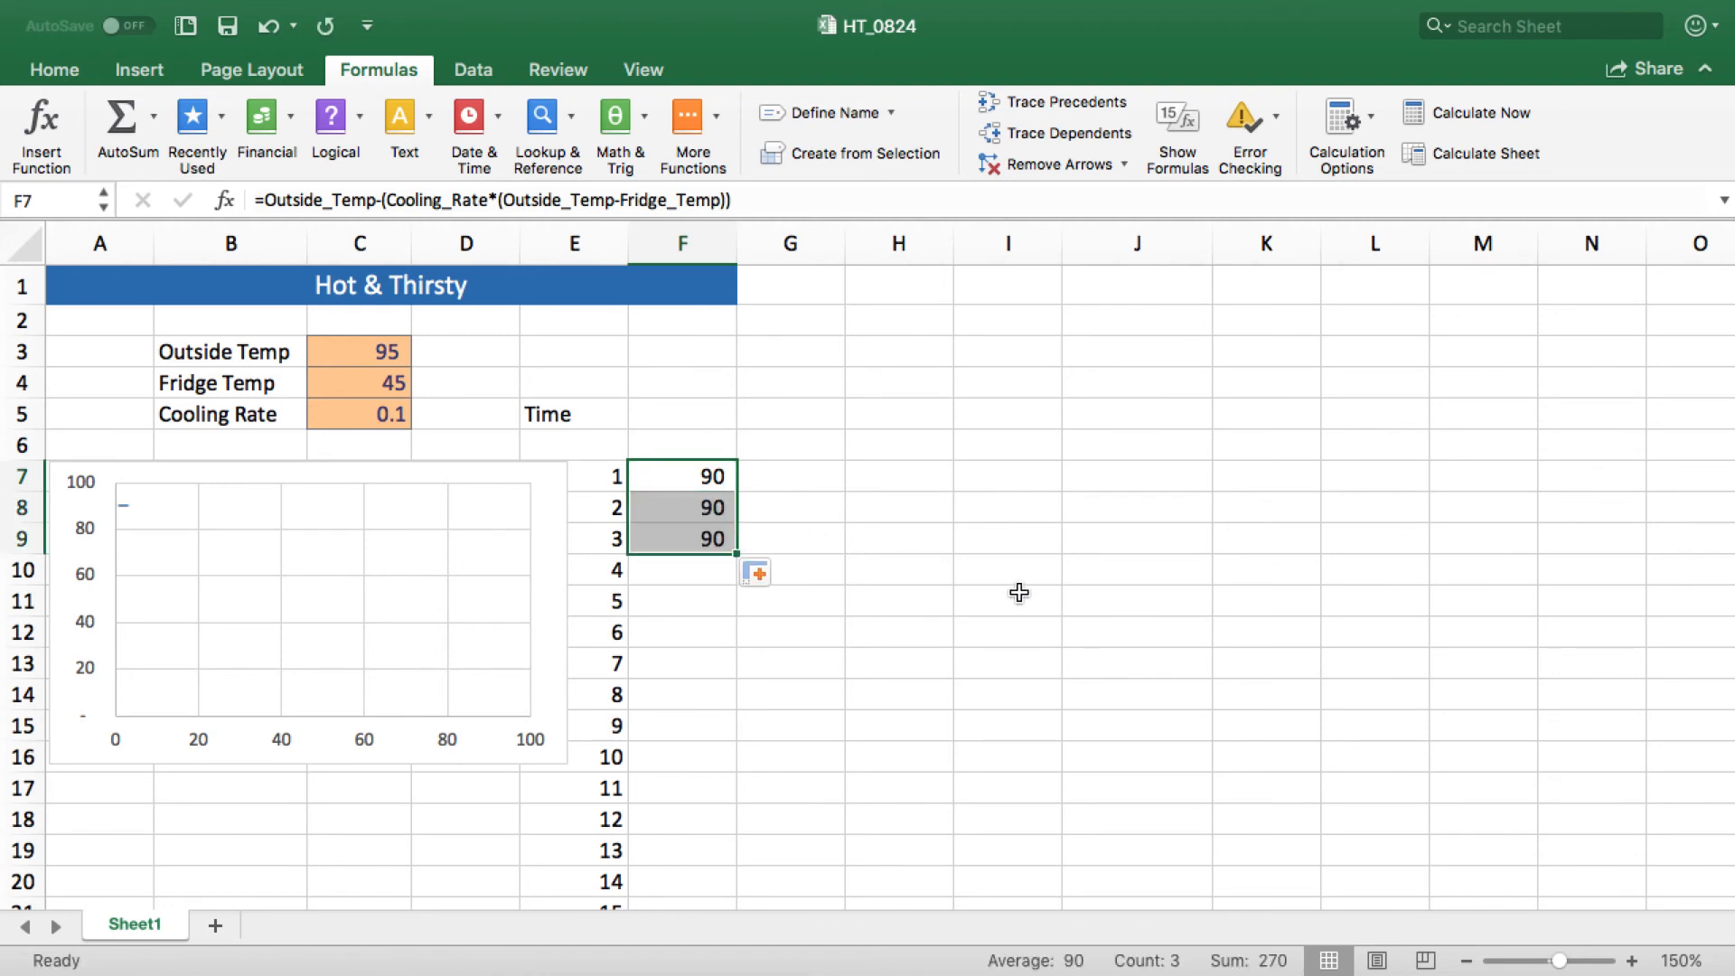
pyautogui.moveTo(755, 518)
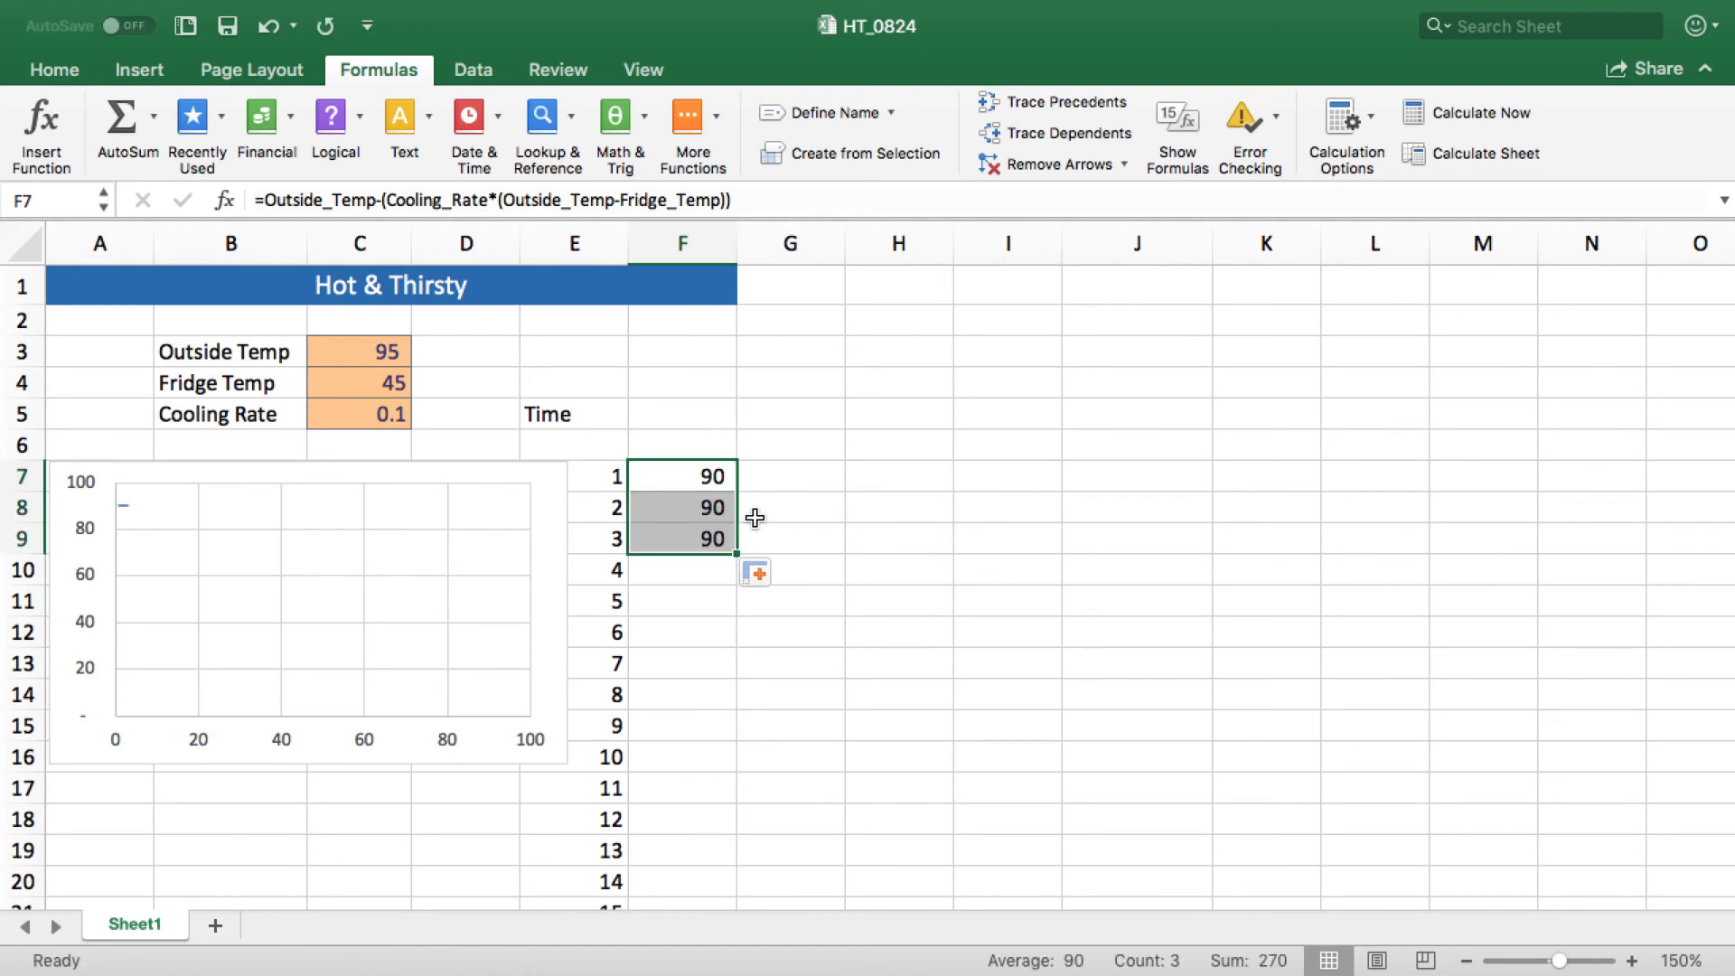
pyautogui.click(681, 506)
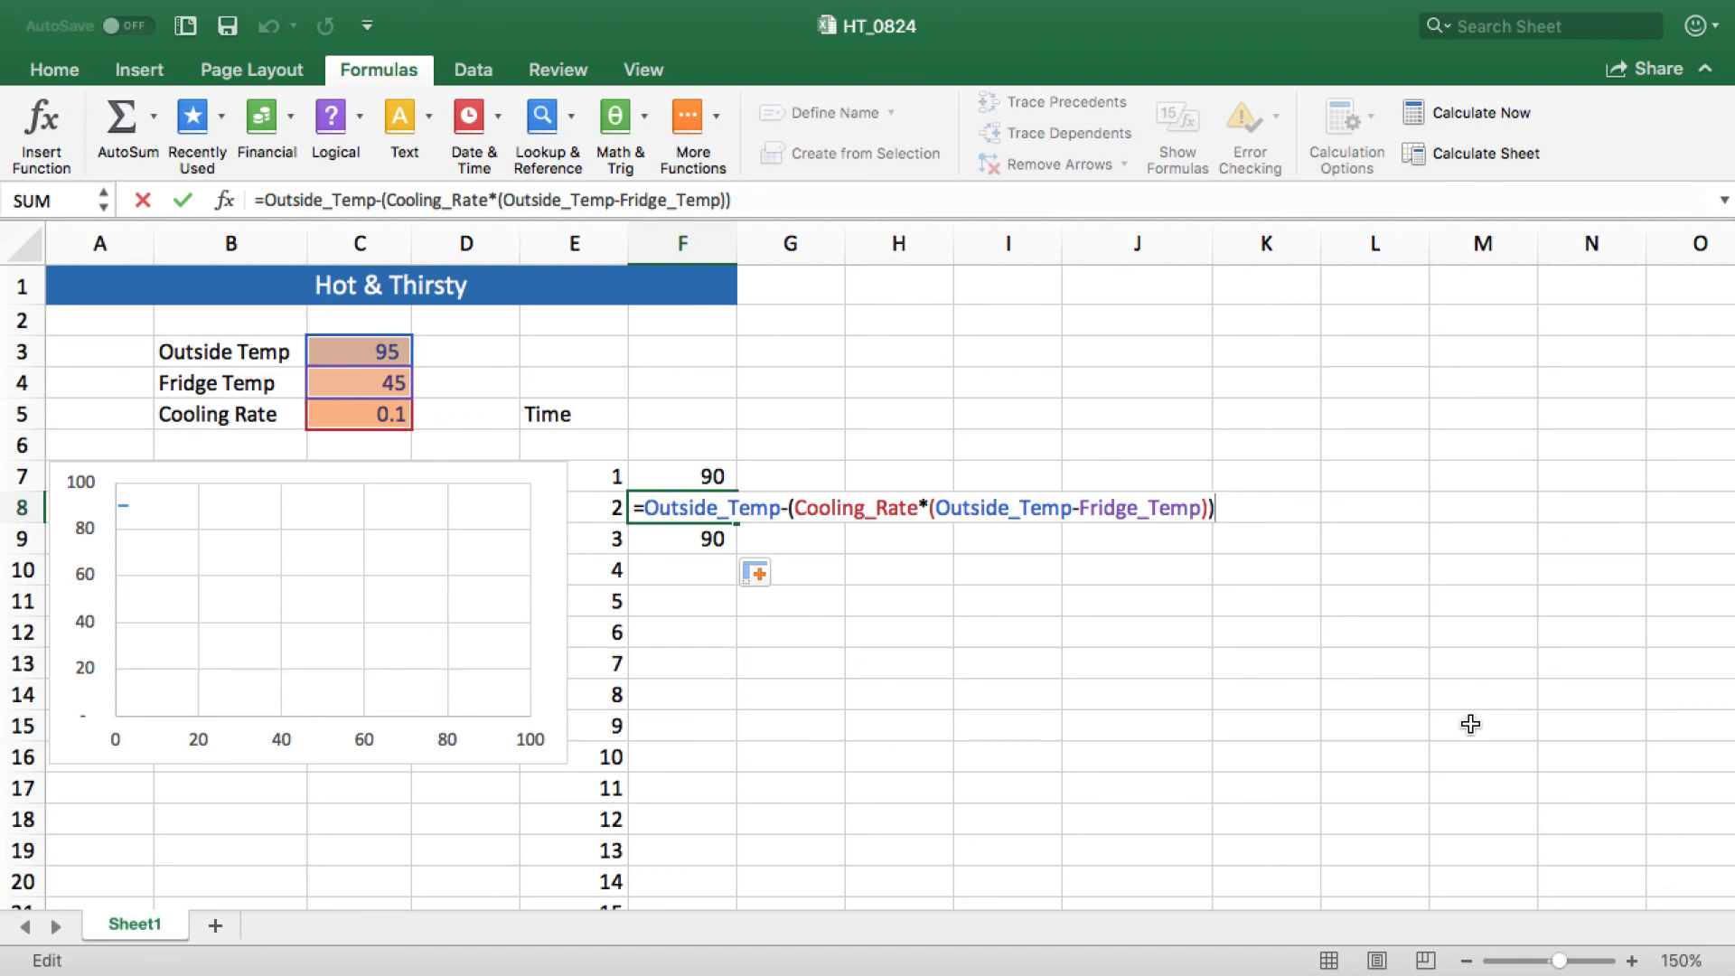
pyautogui.moveTo(1086, 600)
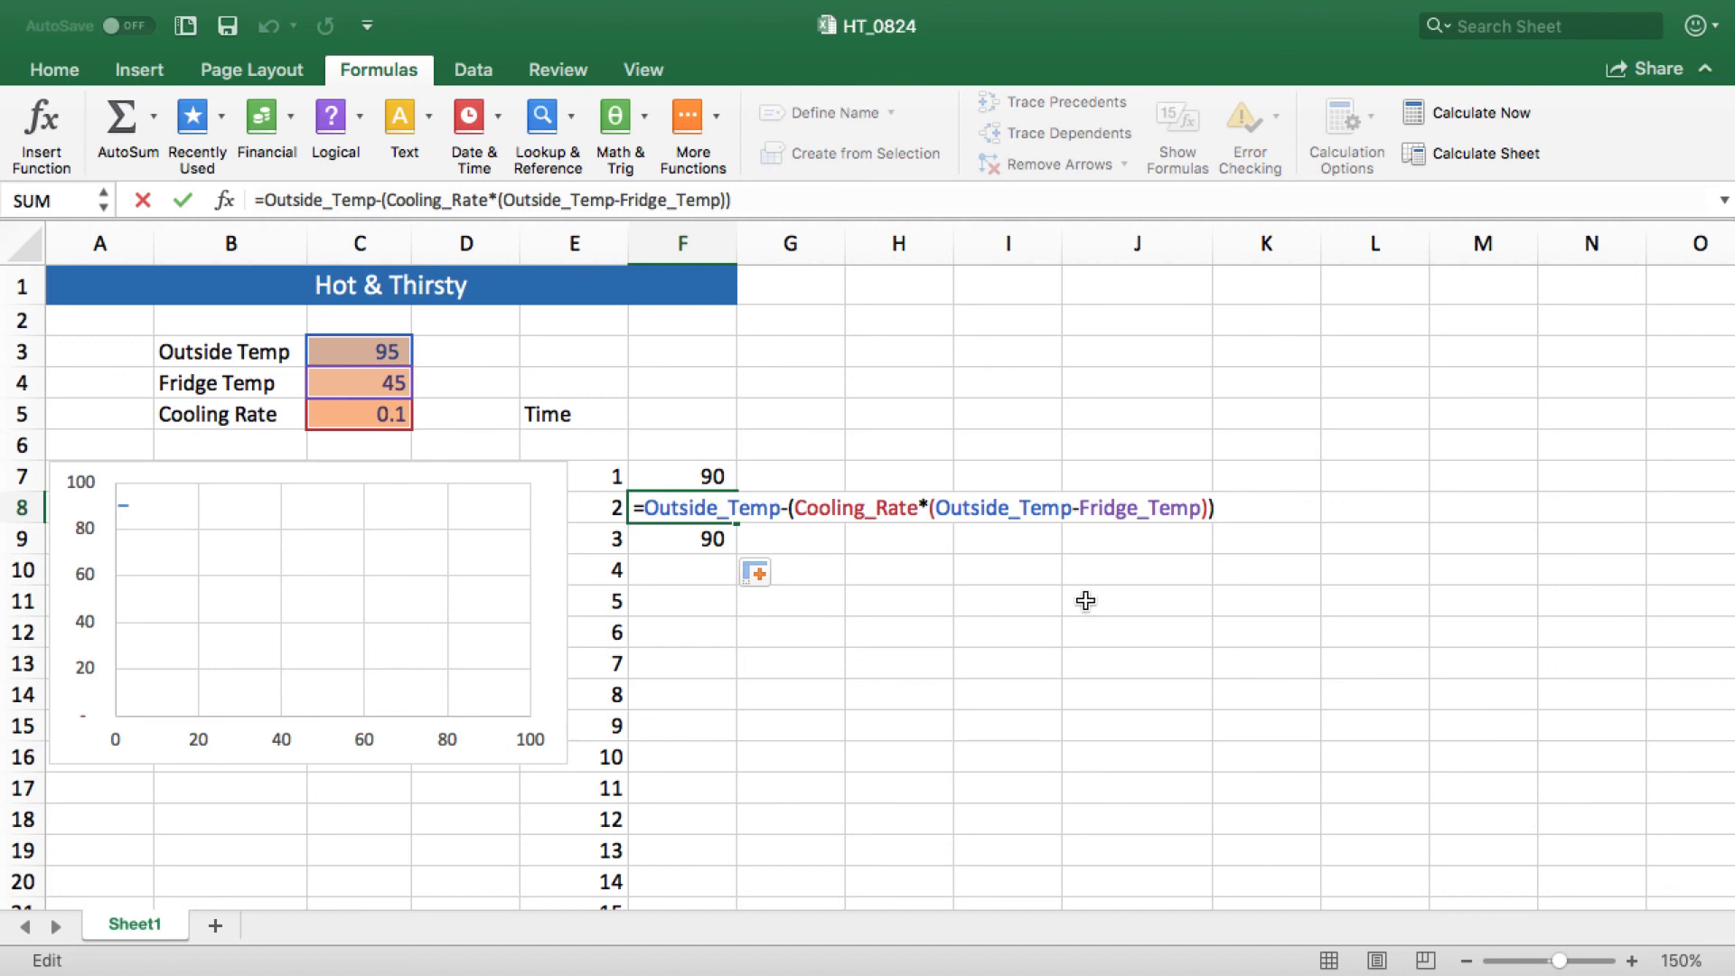
pyautogui.moveTo(791, 594)
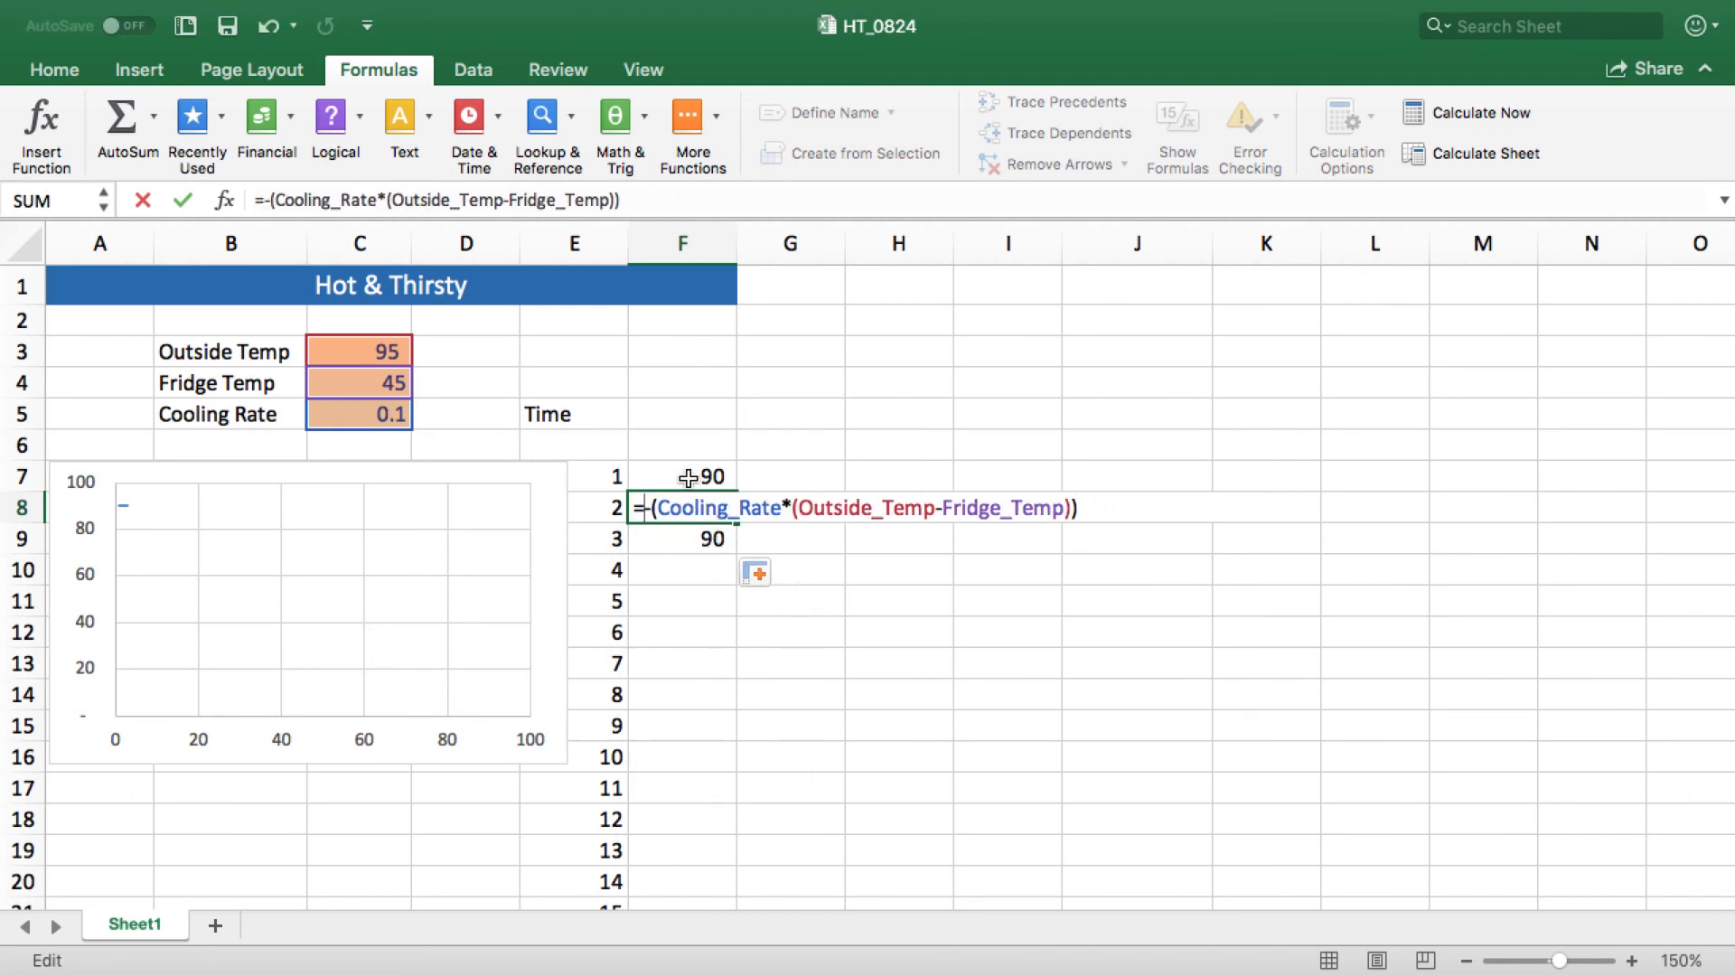
pyautogui.click(681, 475)
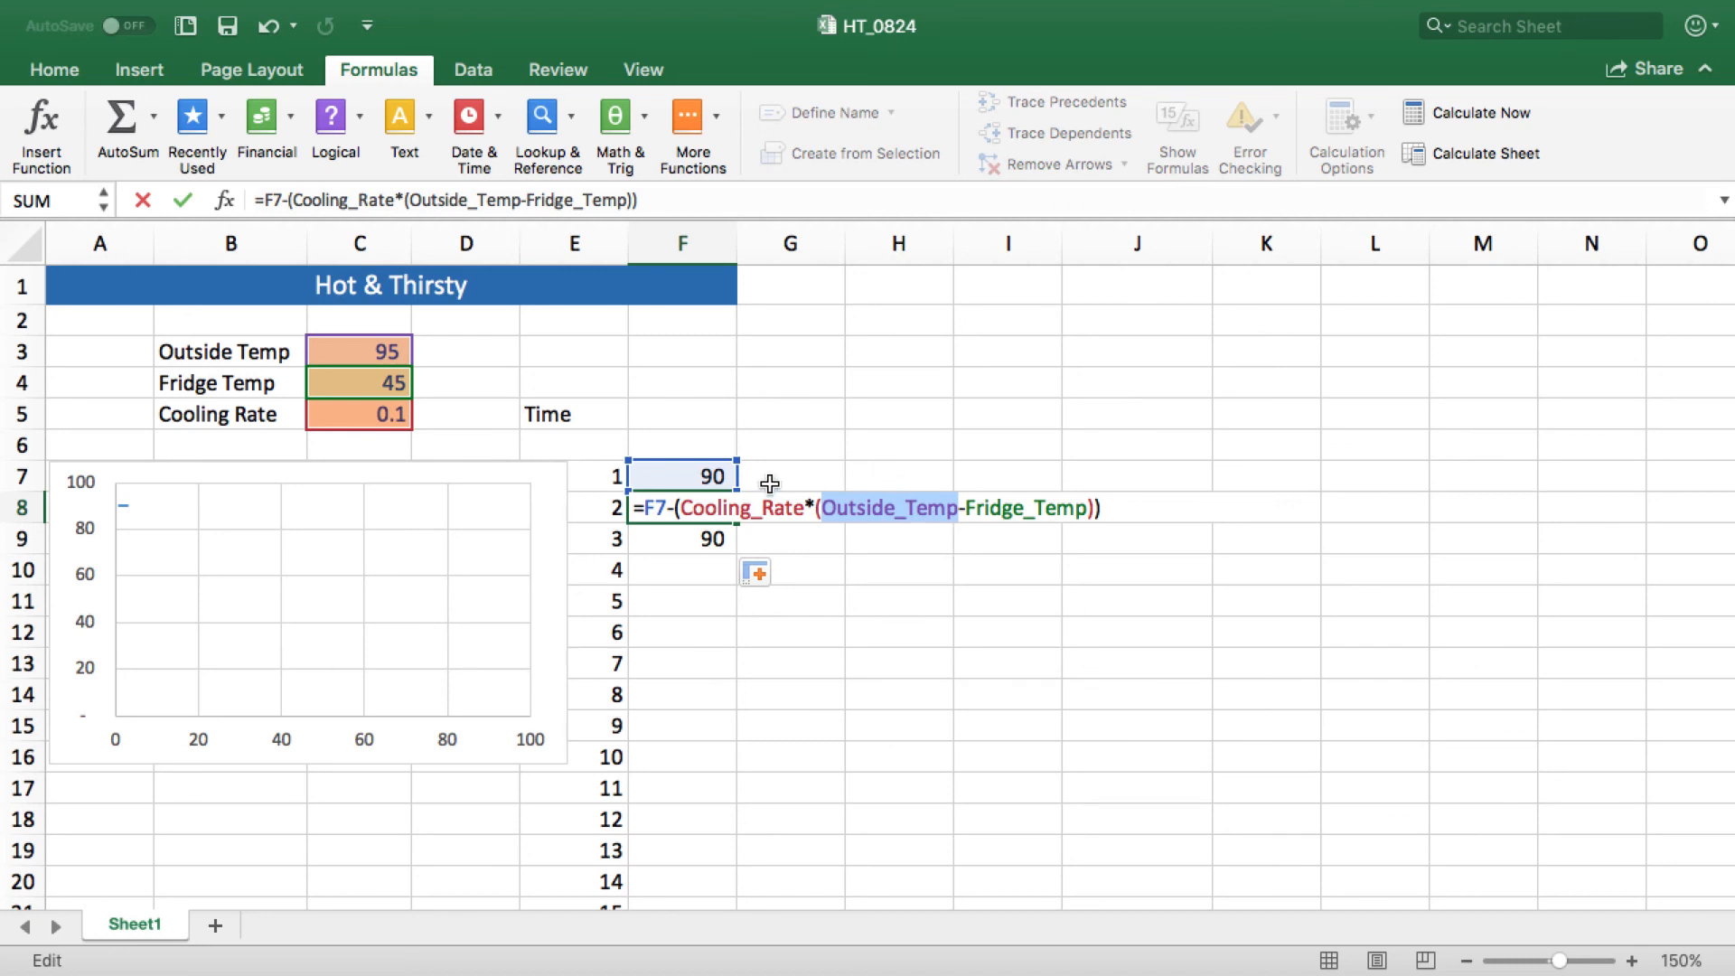
pyautogui.press('Enter')
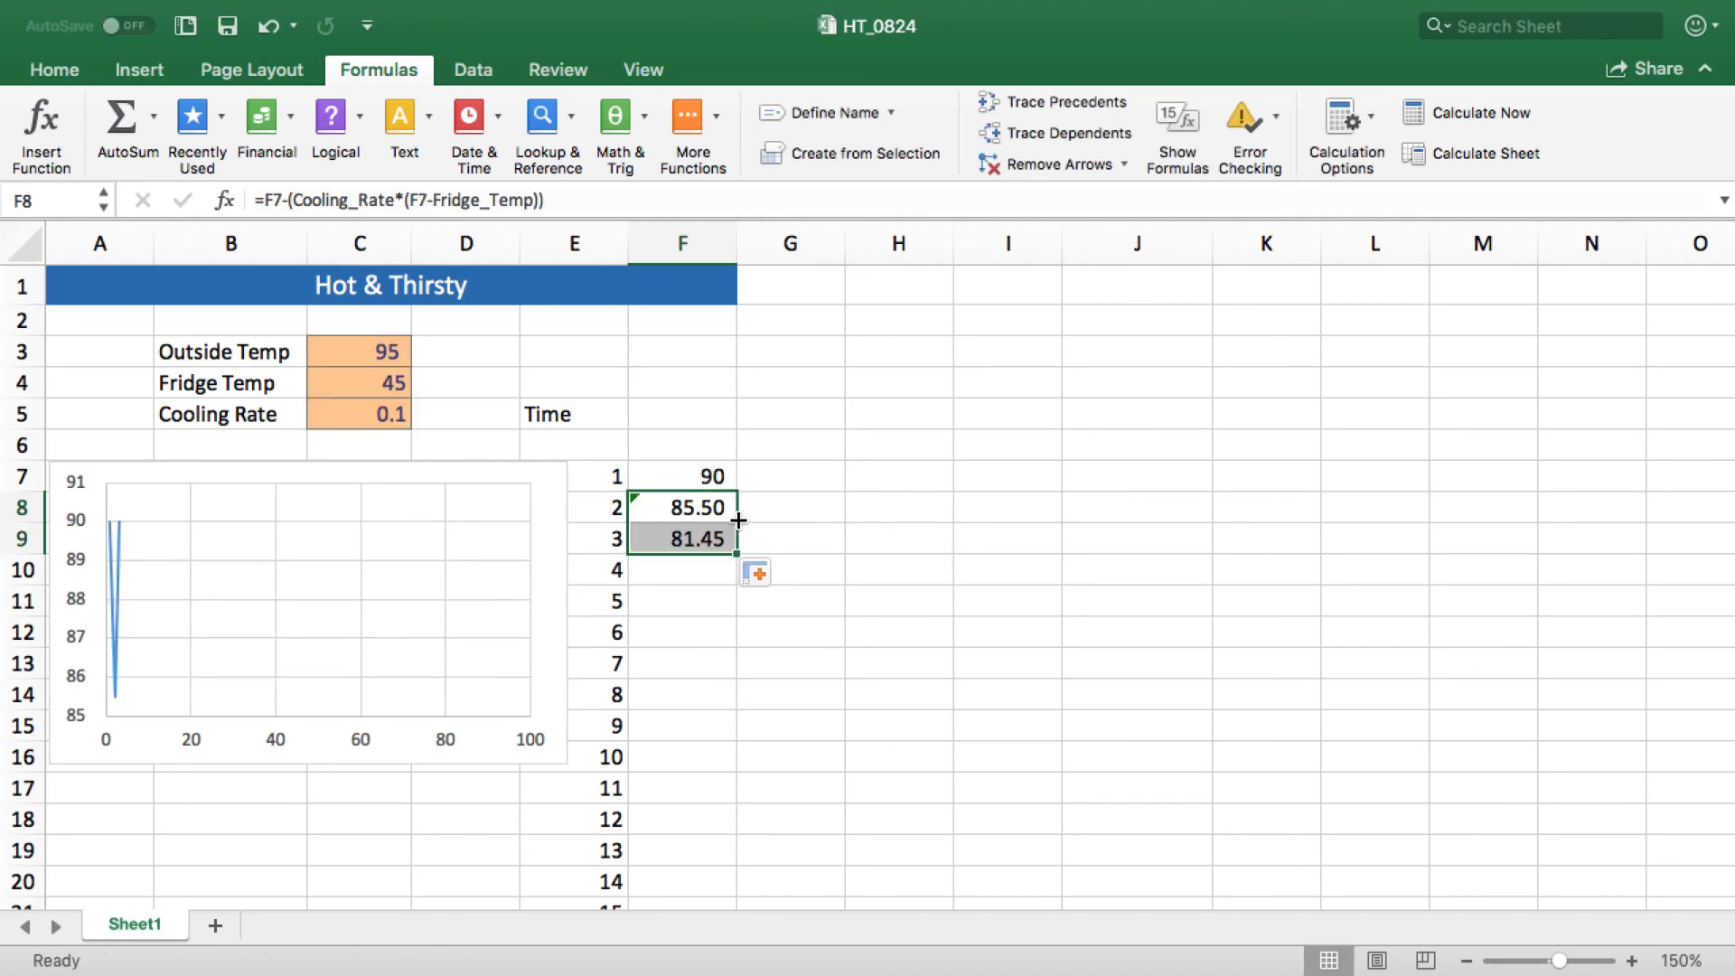